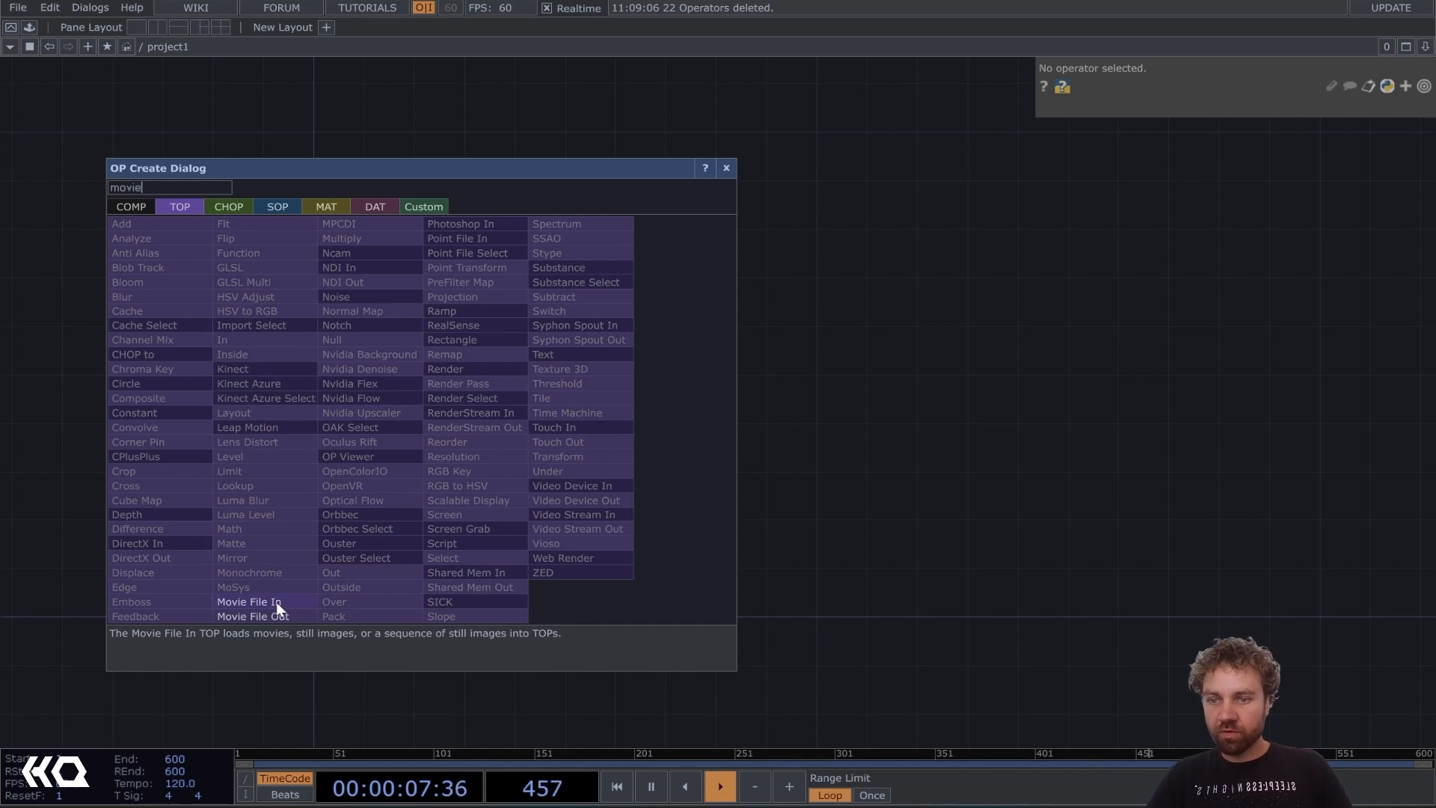
Add a Movie File In TOP that loads the TDMovieOut.0 clip.
click(244, 602)
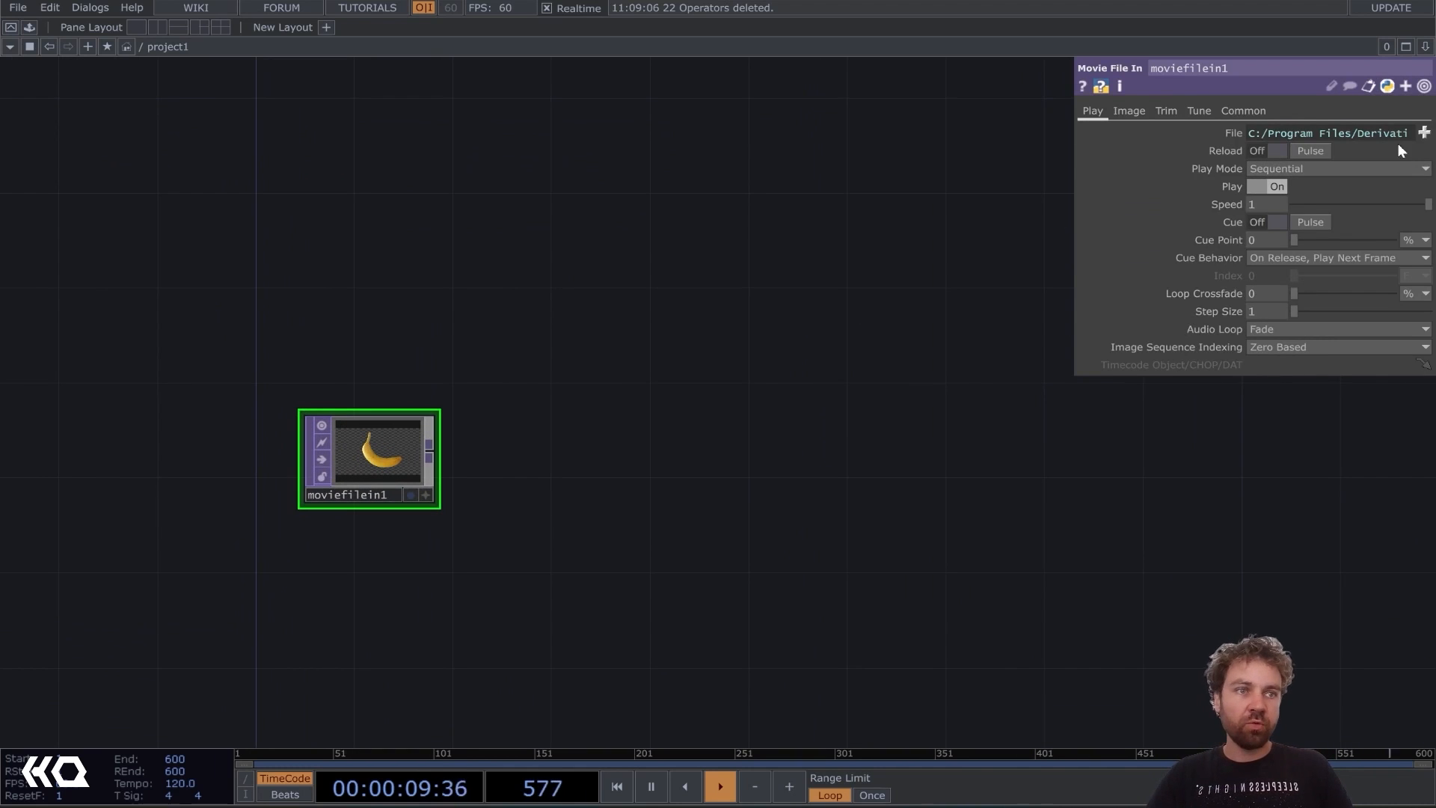
click(1426, 131)
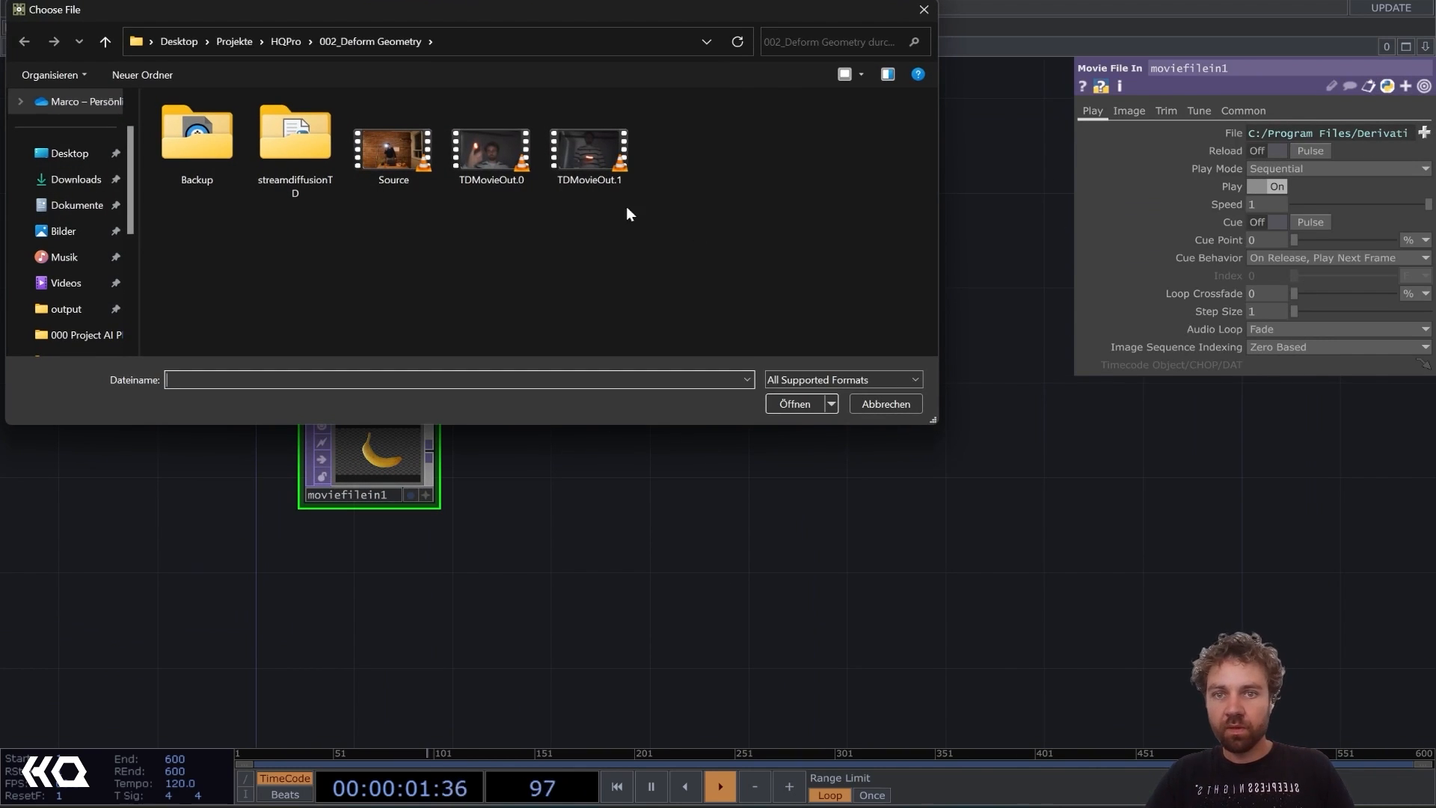
double_click(491, 149)
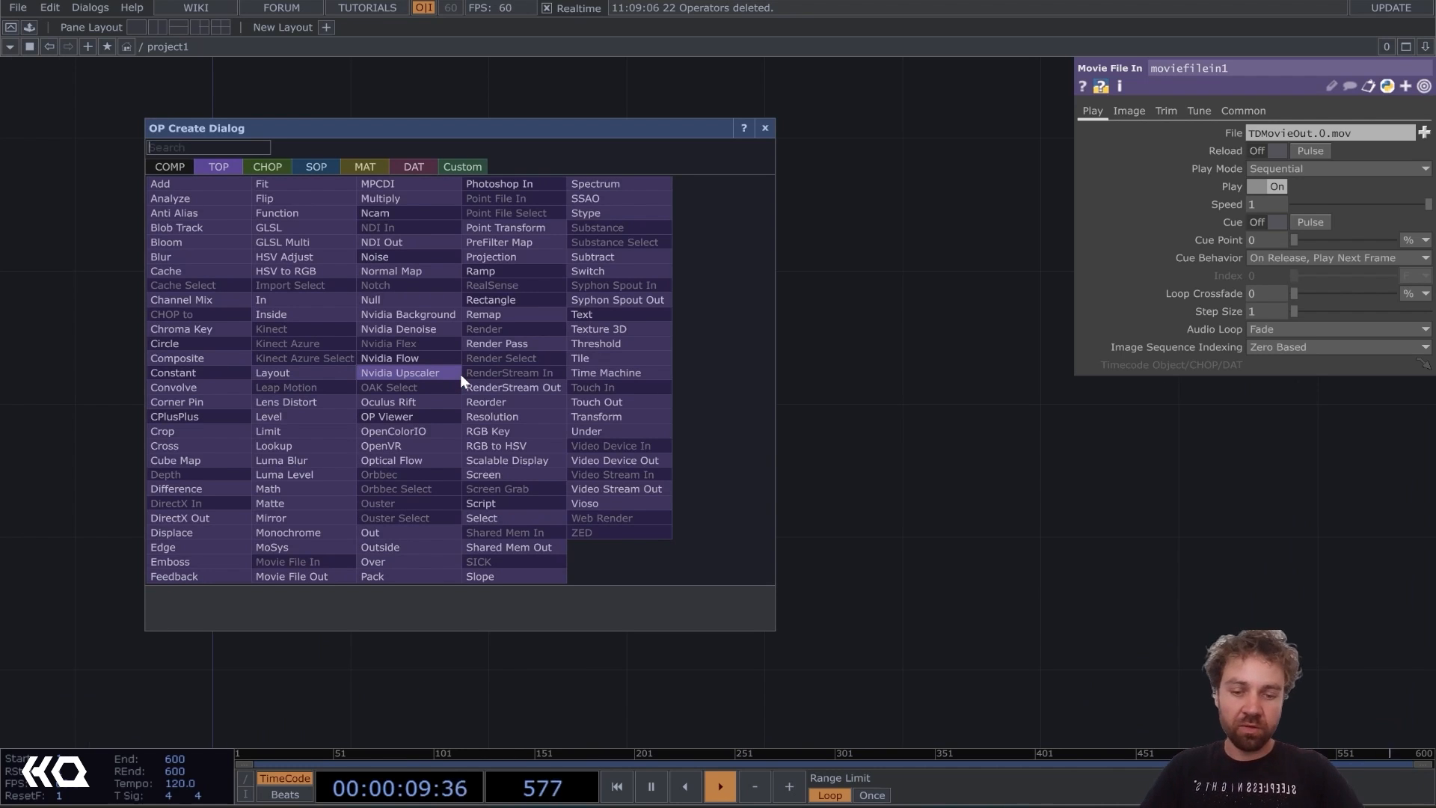
Place a Flip TOP, flip1, wired after moviefilein1.
text(fli)
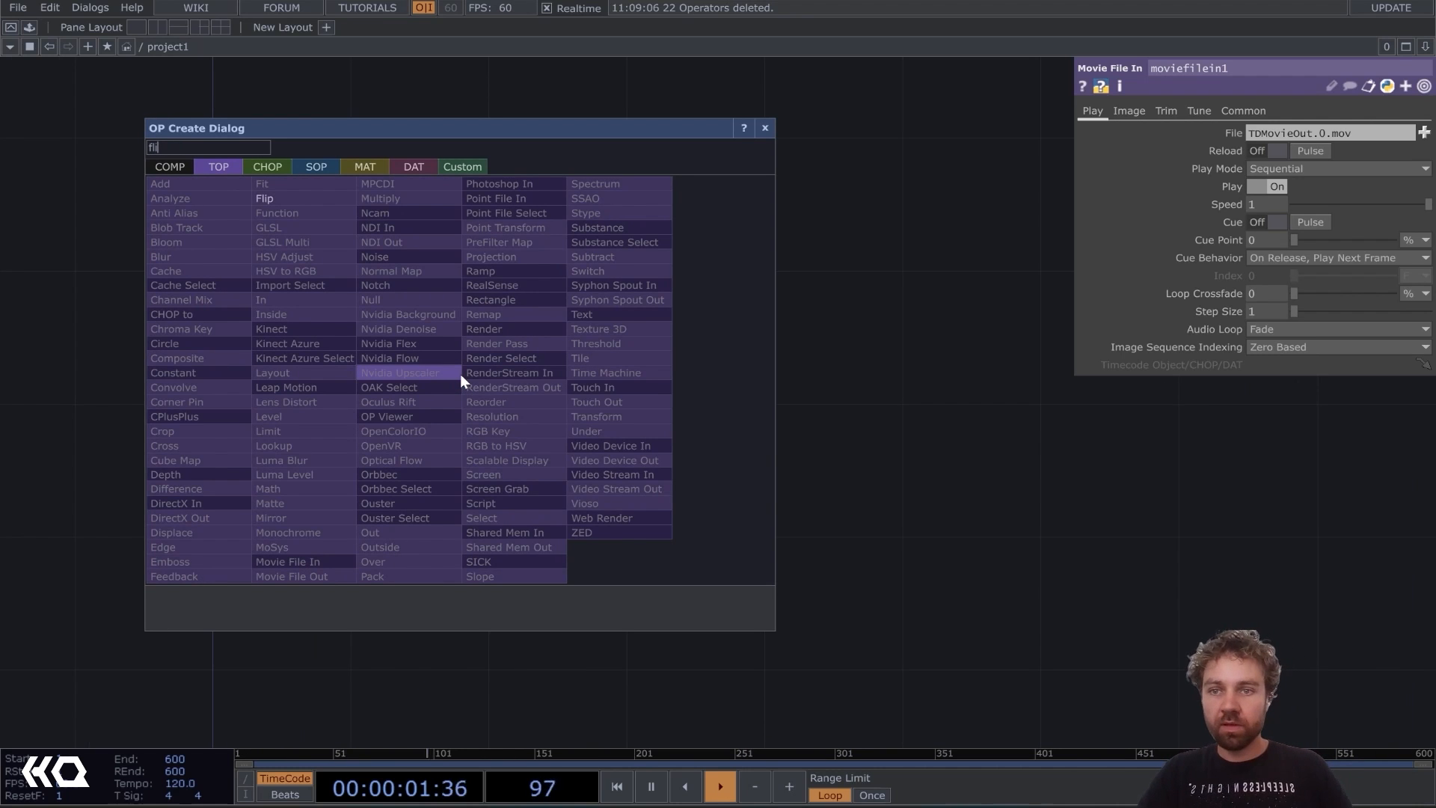
click(264, 199)
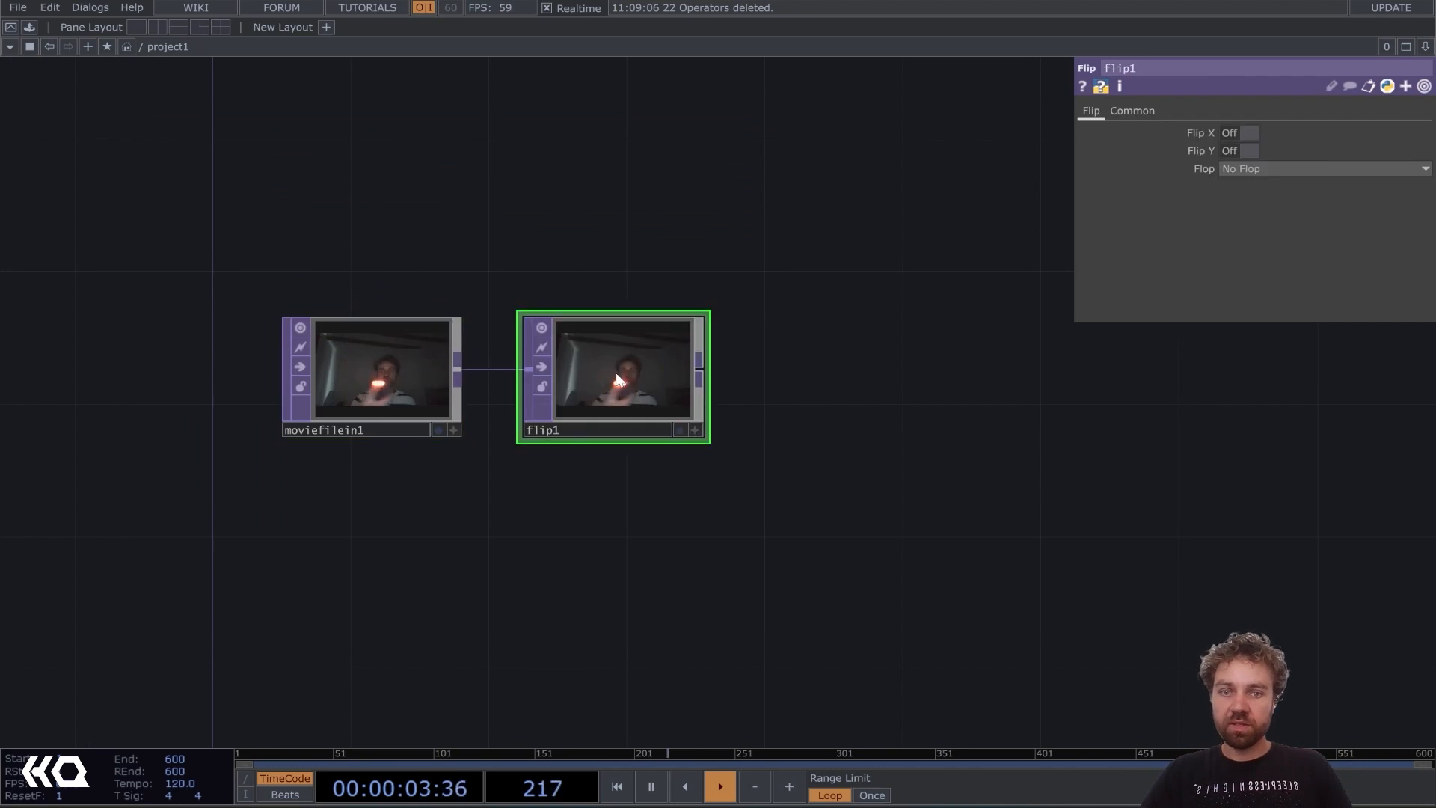
click(1239, 133)
text(g)
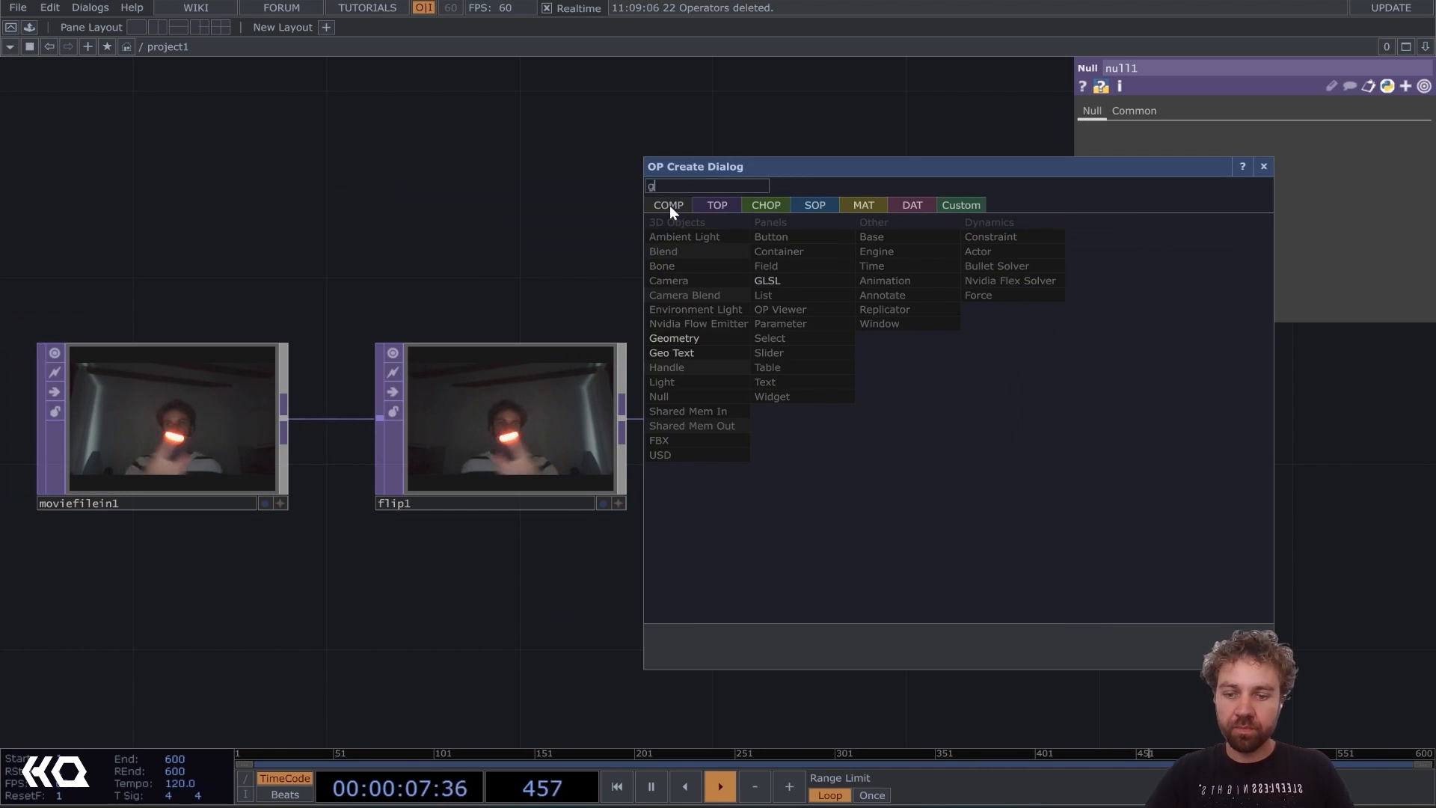
Create a Geometry COMP, geo1, and move its out1 node to the right.
click(658, 397)
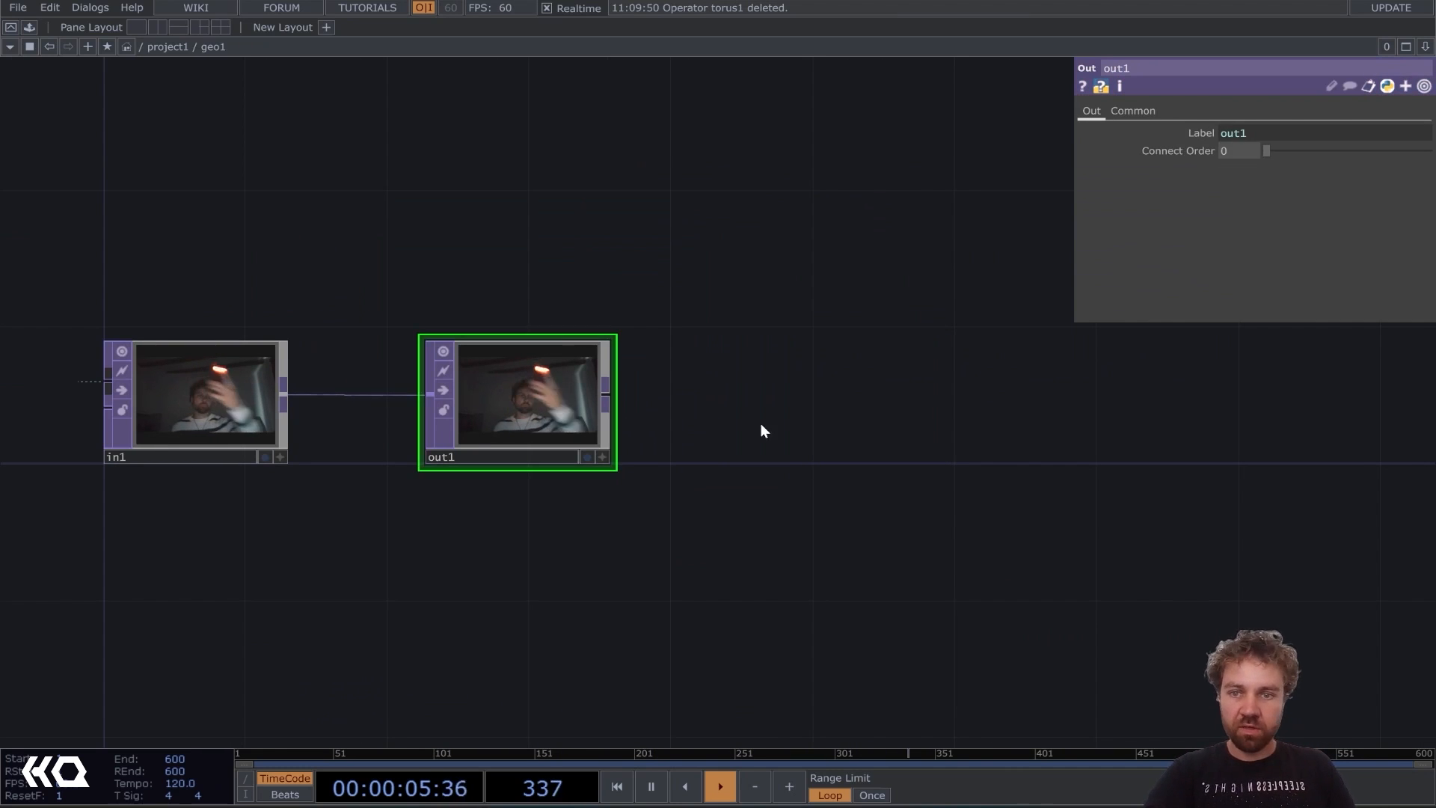
drag(518, 400, 1118, 401)
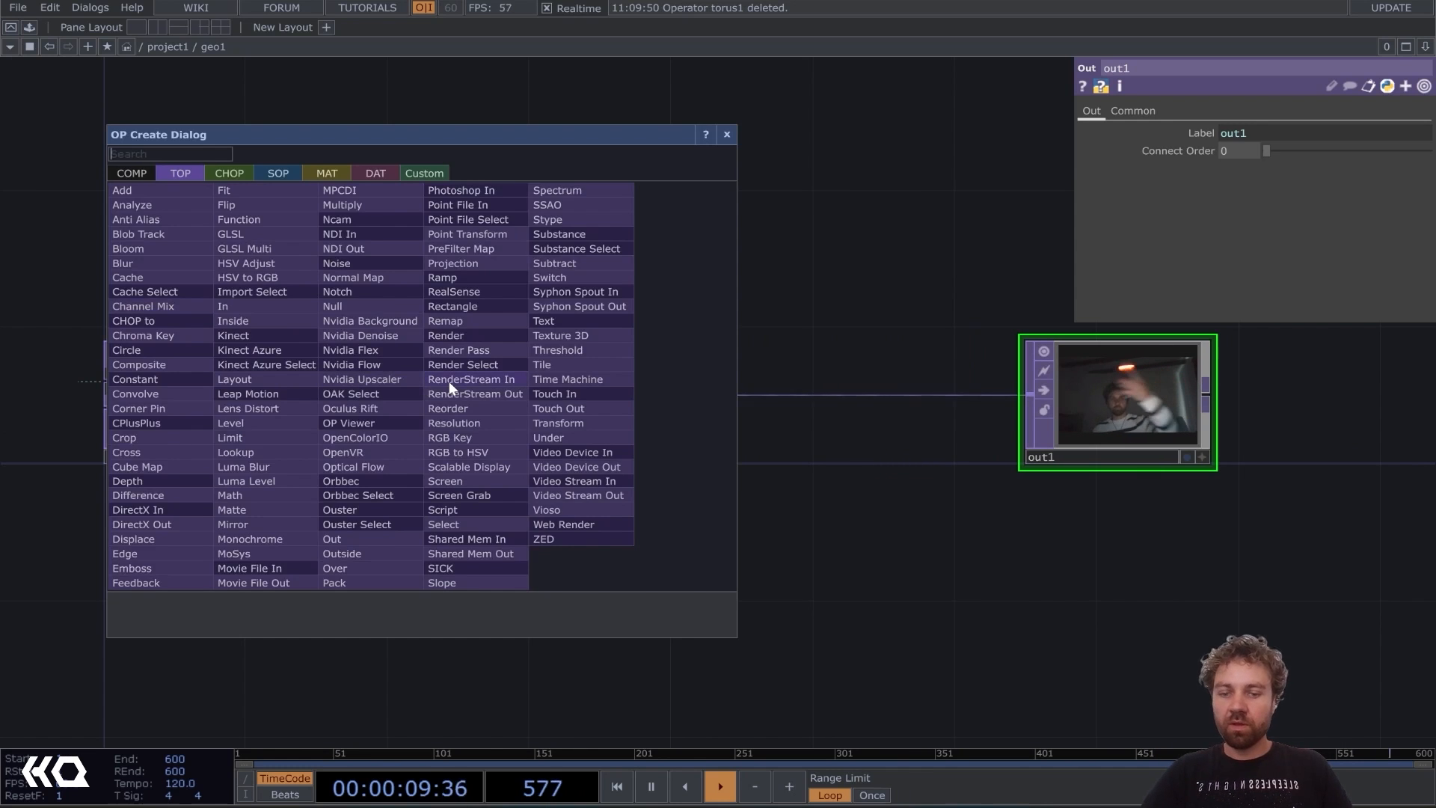
Insert a Chroma Key TOP between in1 and out1 with Val Min raised to 0.99.
text(chr)
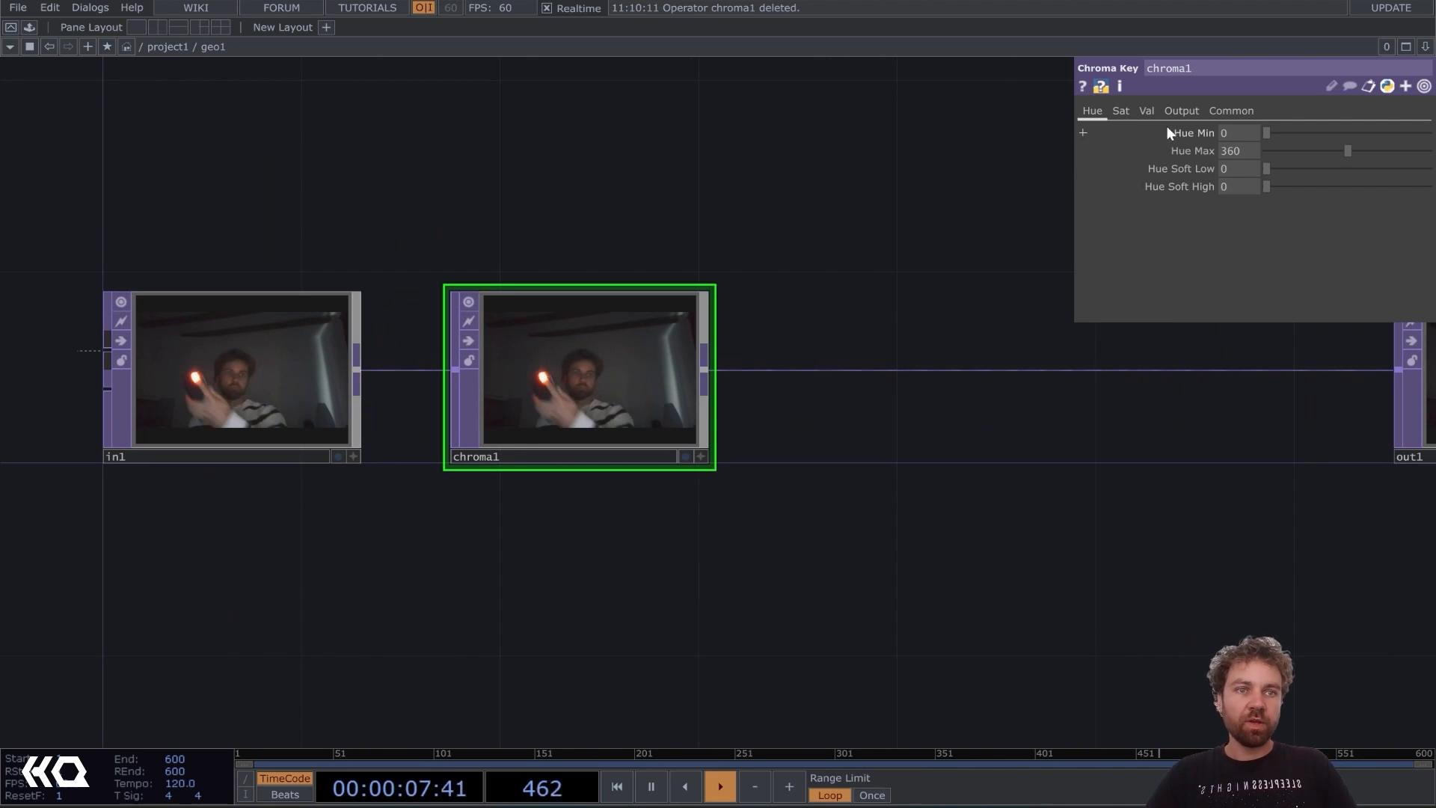
click(1147, 111)
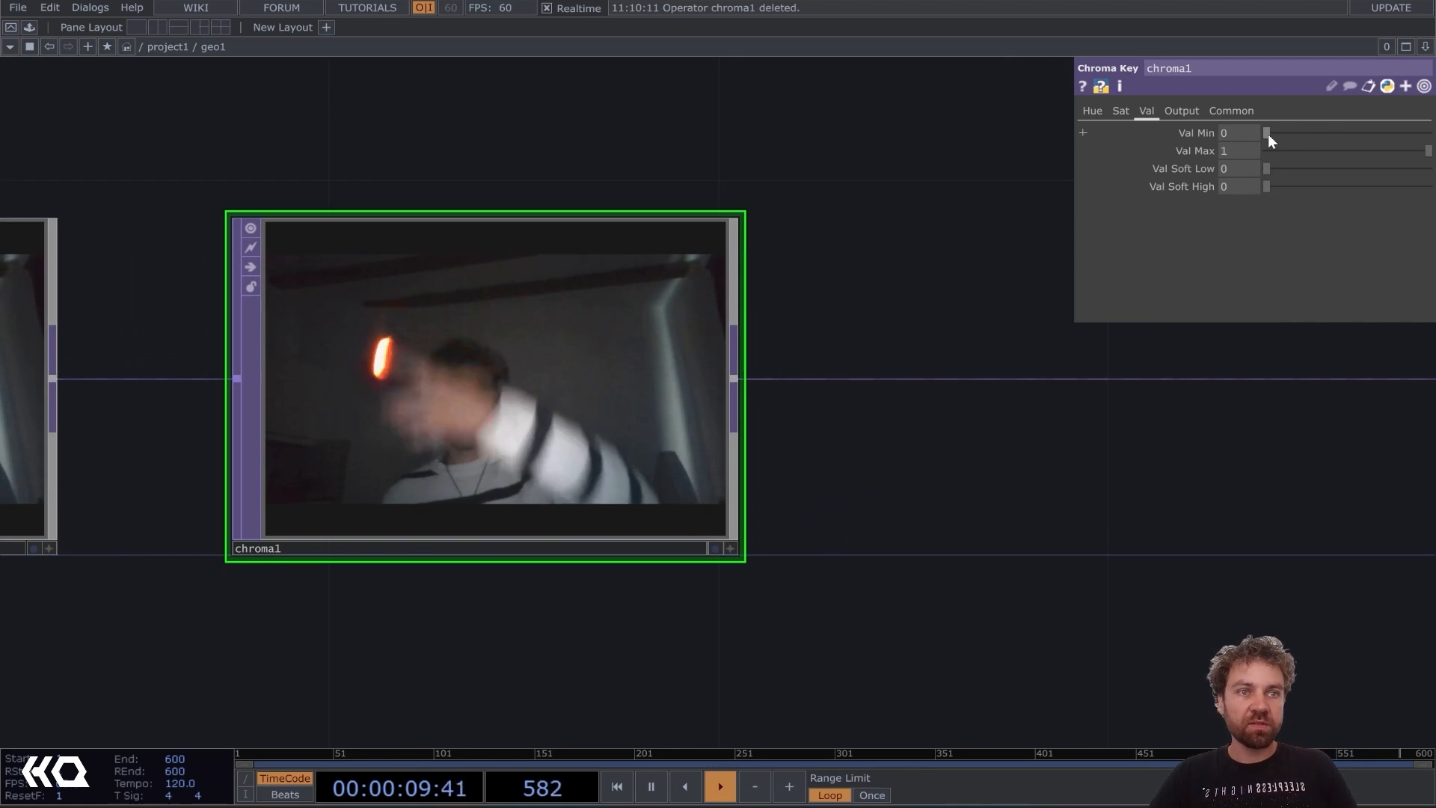
drag(1268, 133, 1345, 133)
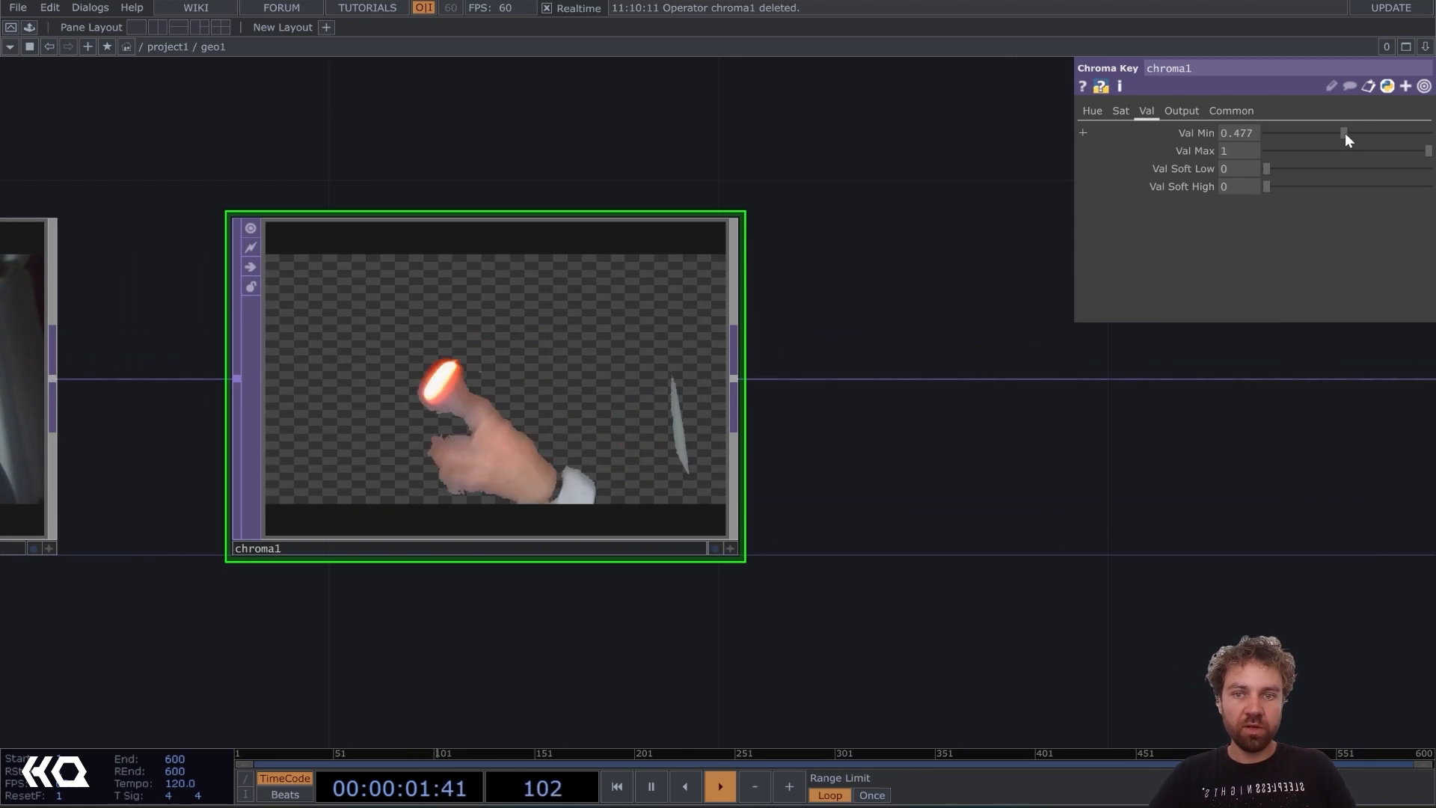
drag(1344, 134, 1401, 133)
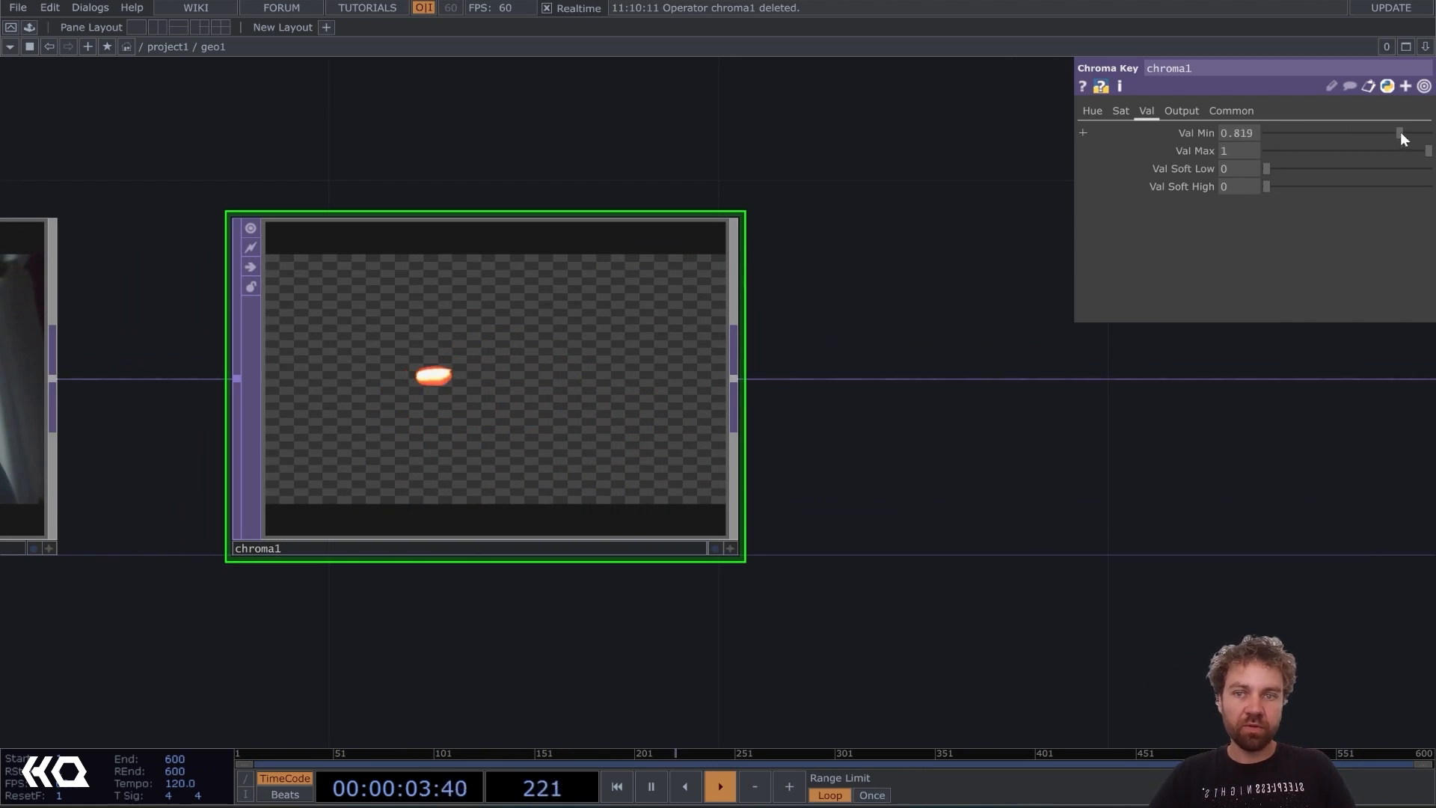
drag(1374, 134, 1429, 133)
text(tra)
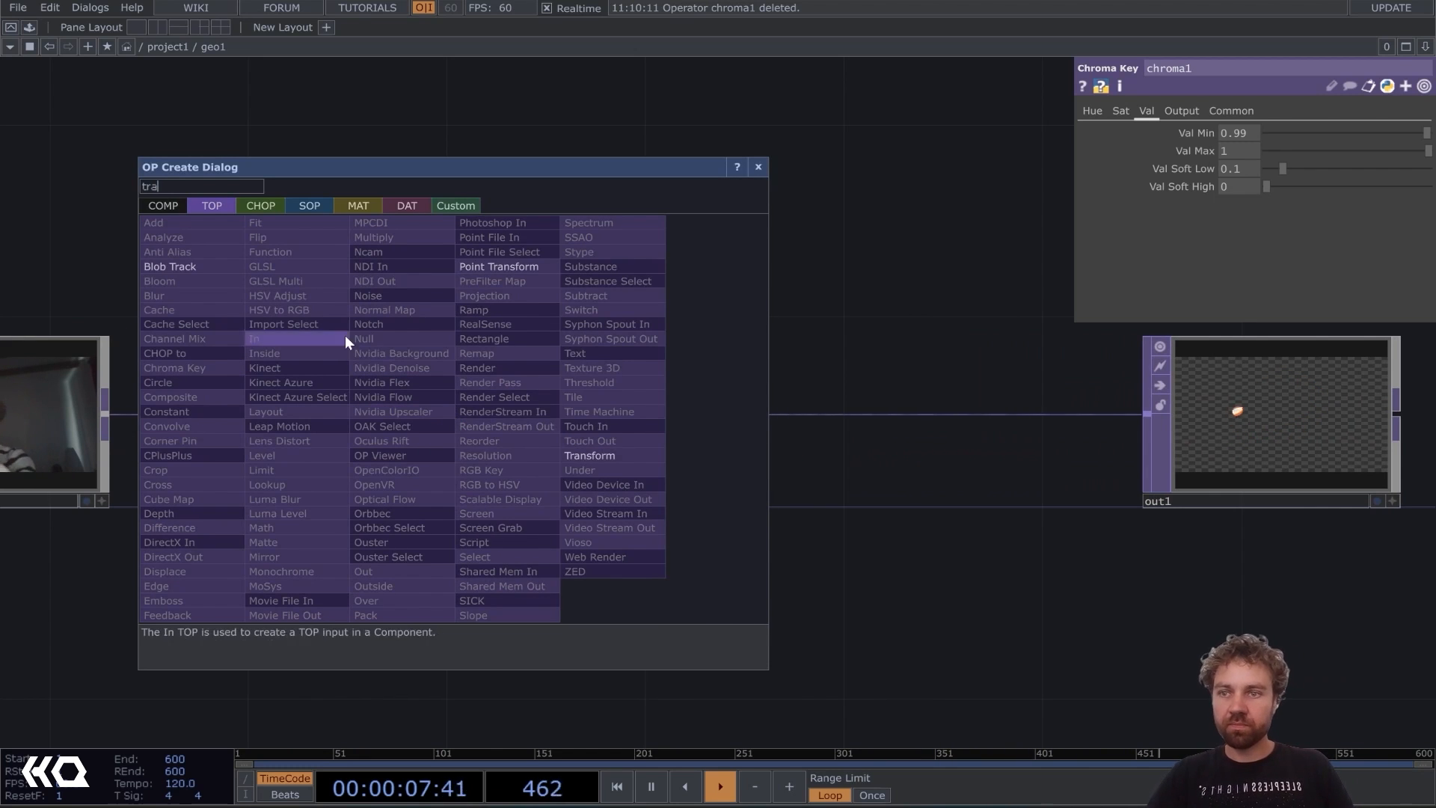
Add a Trace SOP after chroma1 to outline the keyed flame.
click(309, 206)
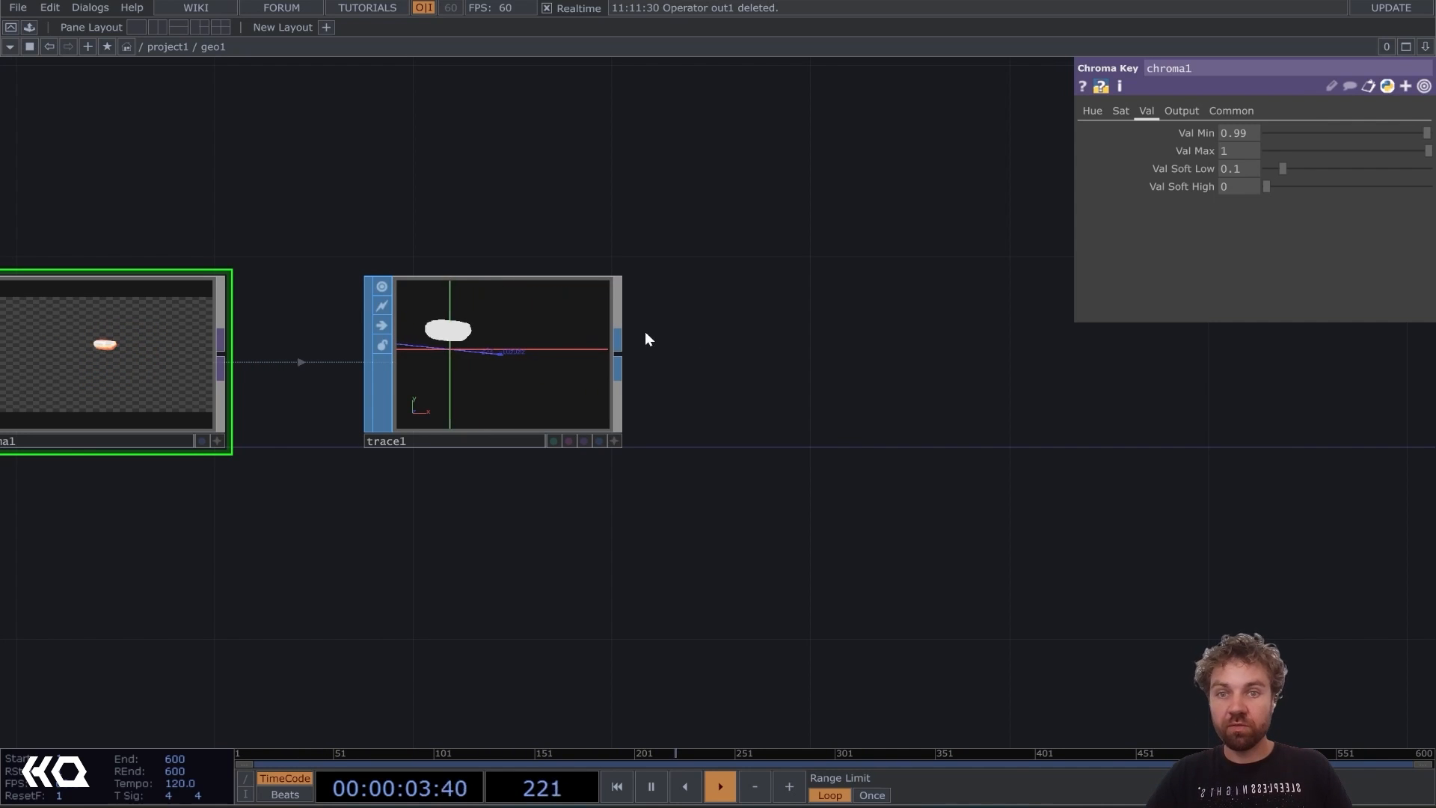
Add a Delete SOP after trace1 and an Info CHOP scoped to num_points.
text(dele)
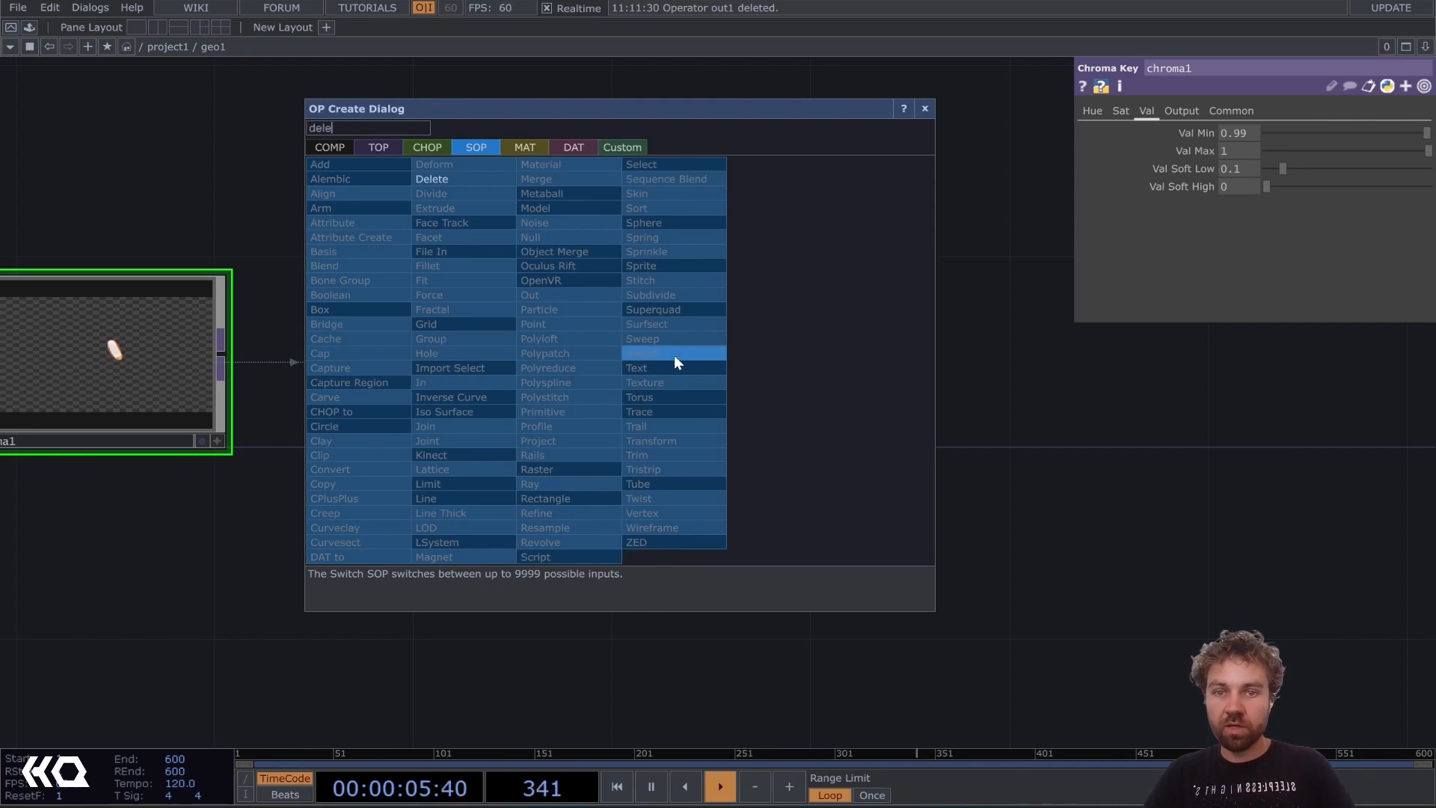
click(639, 411)
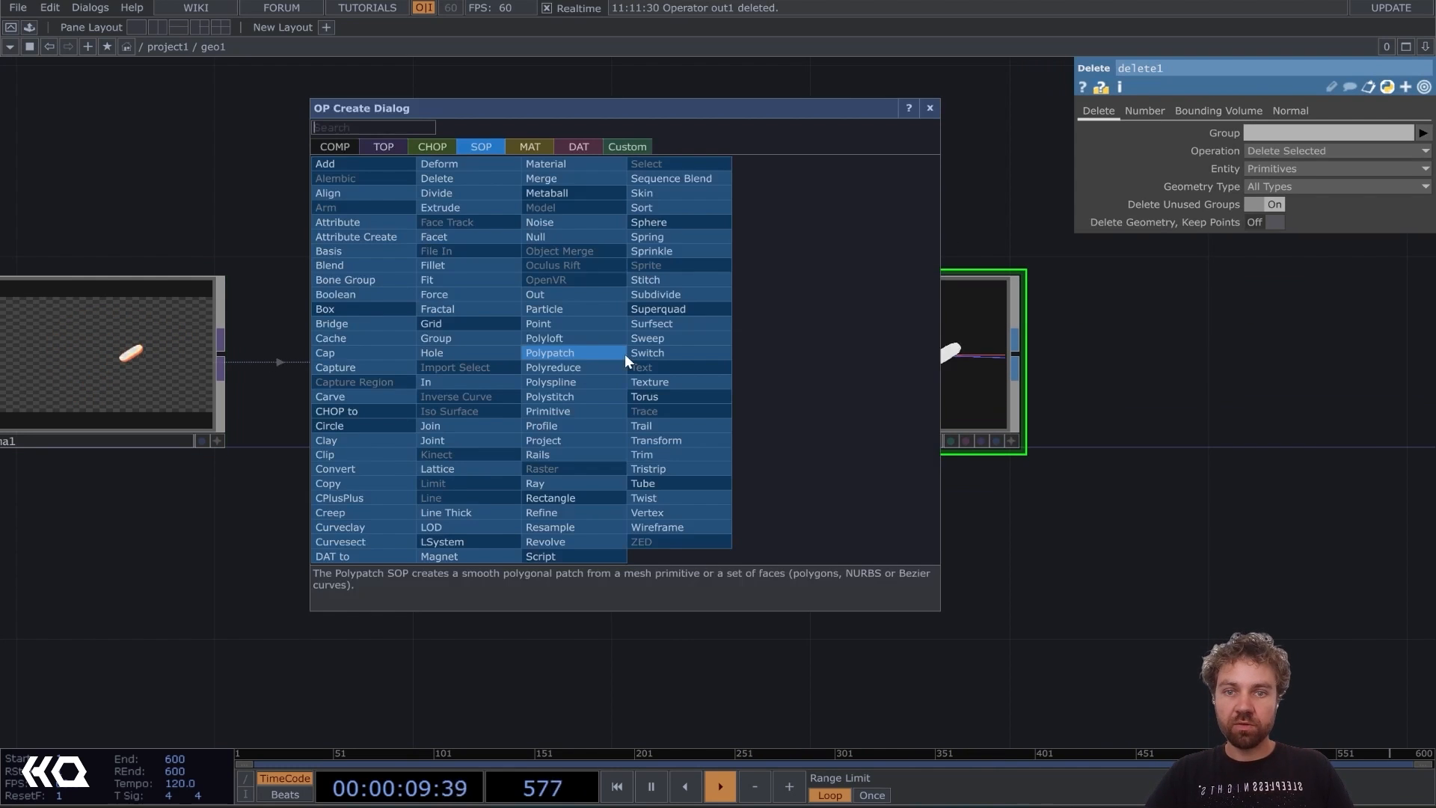
text(info)
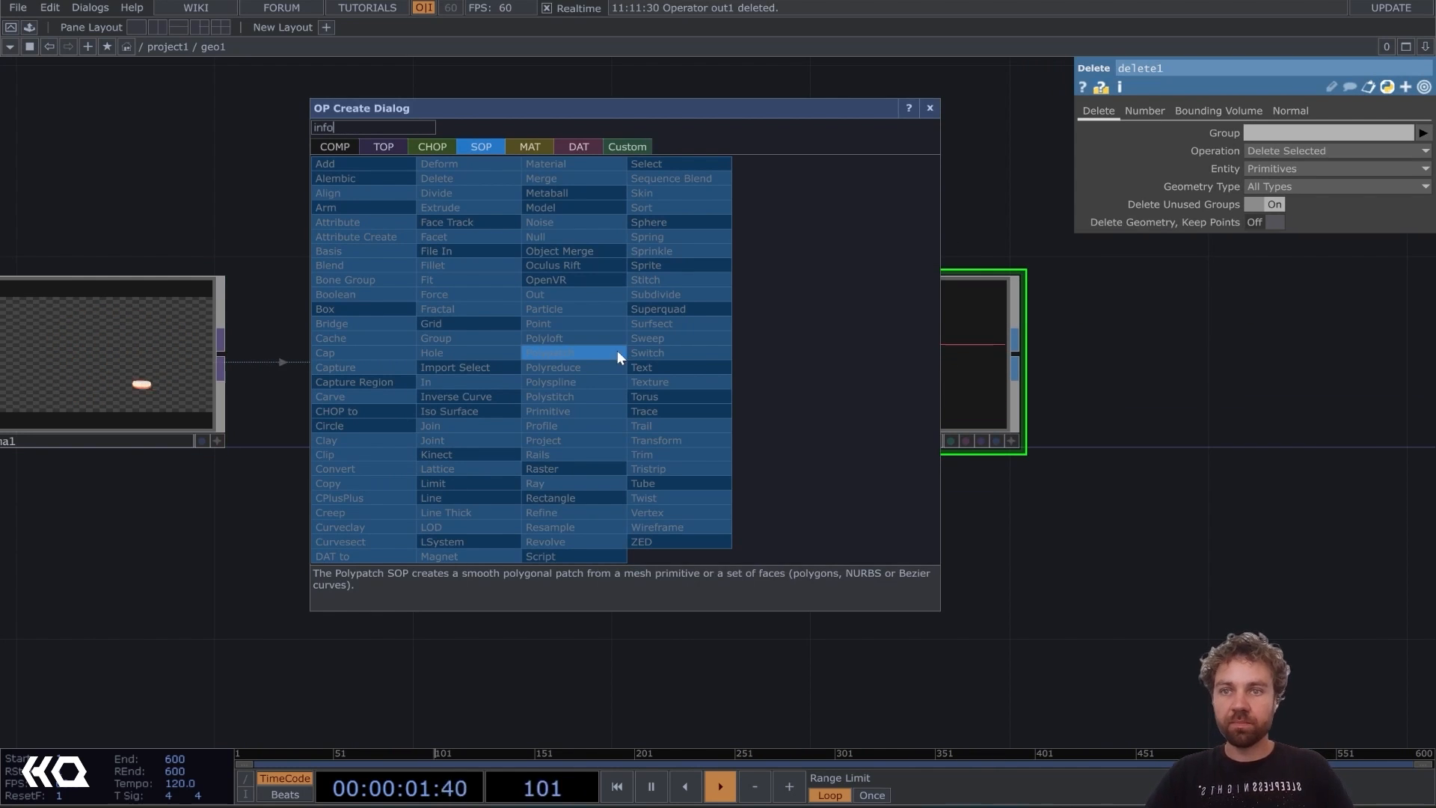
click(431, 146)
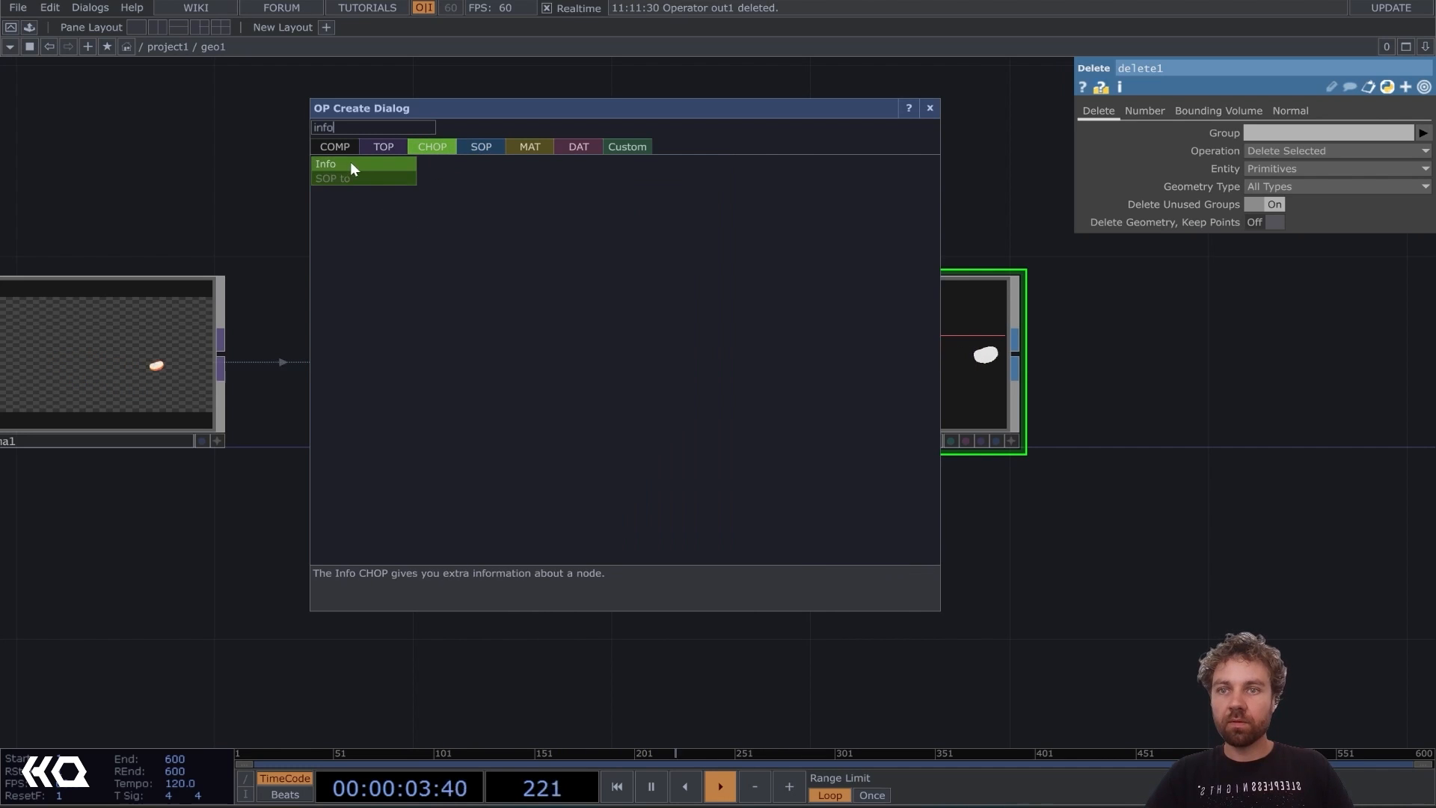
click(326, 164)
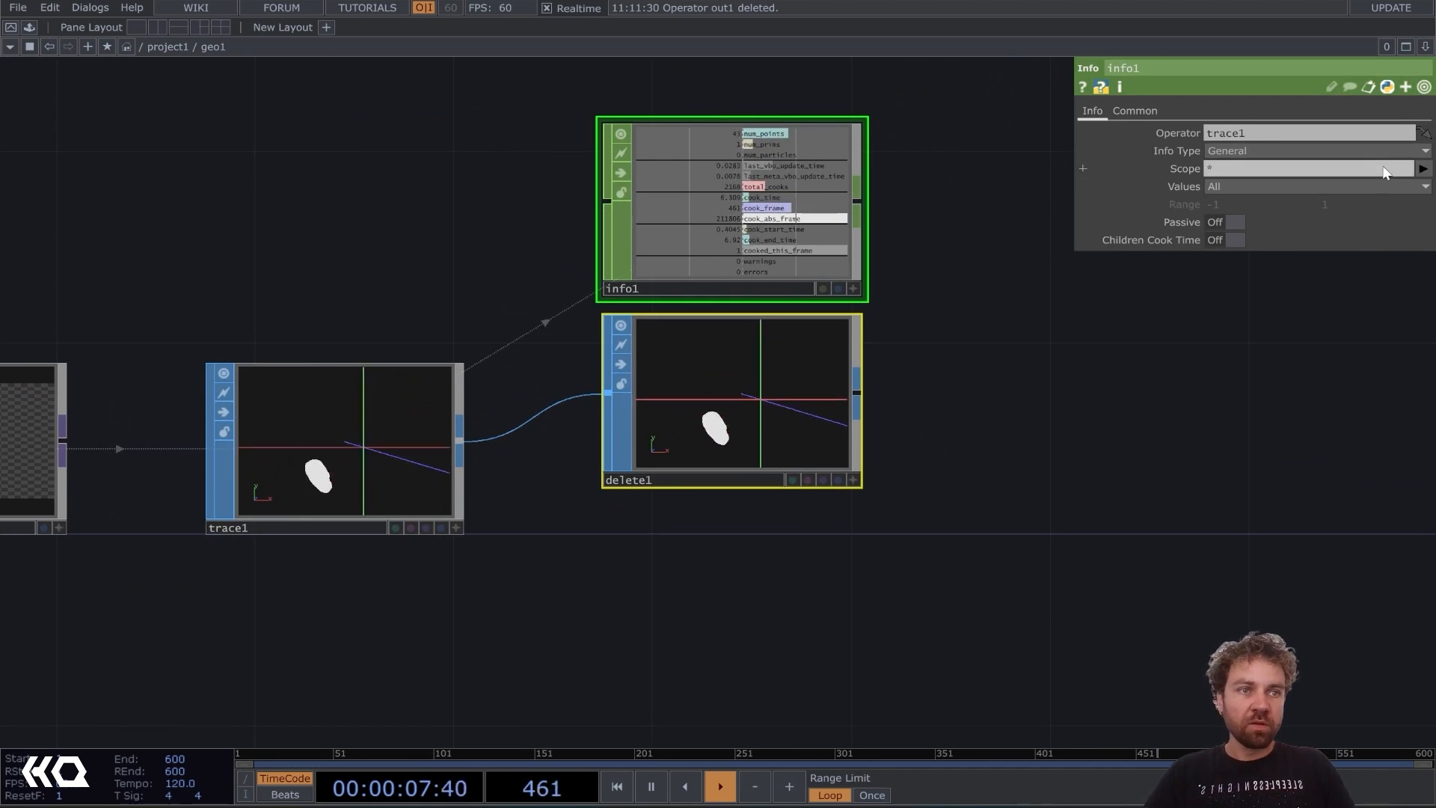
click(1422, 168)
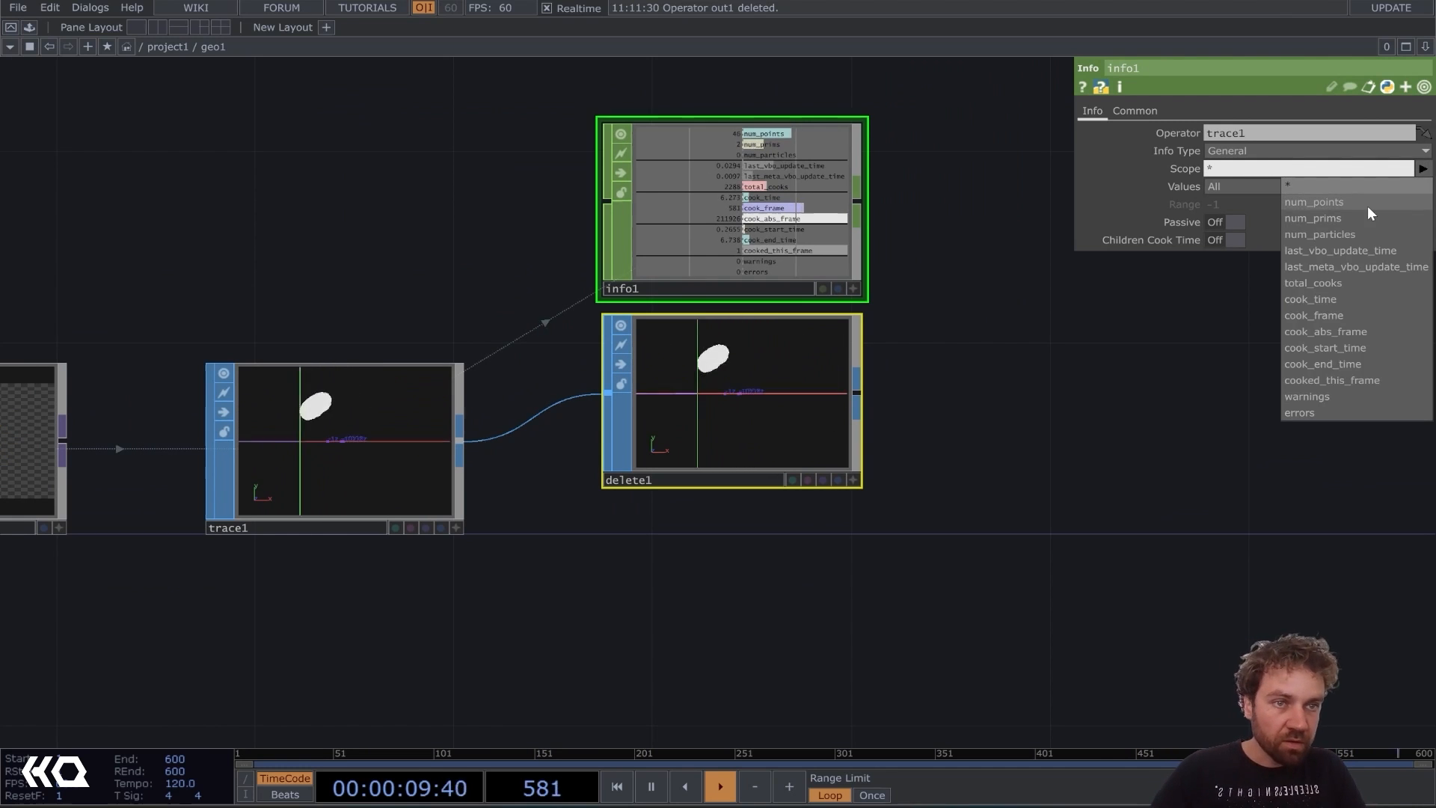
click(1314, 201)
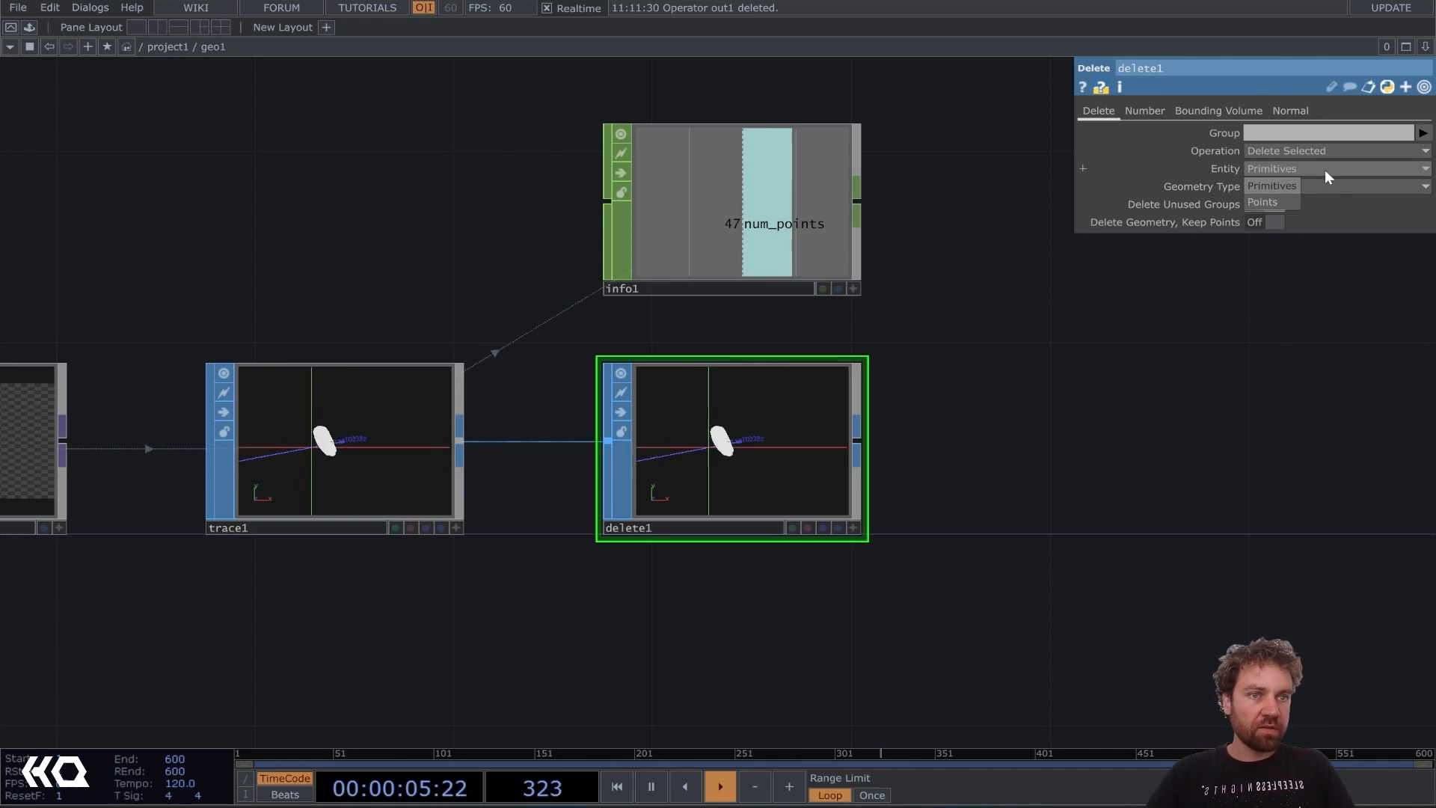
Set delete1 to delete points by range using op('info1')['num_points']-1.
click(1263, 202)
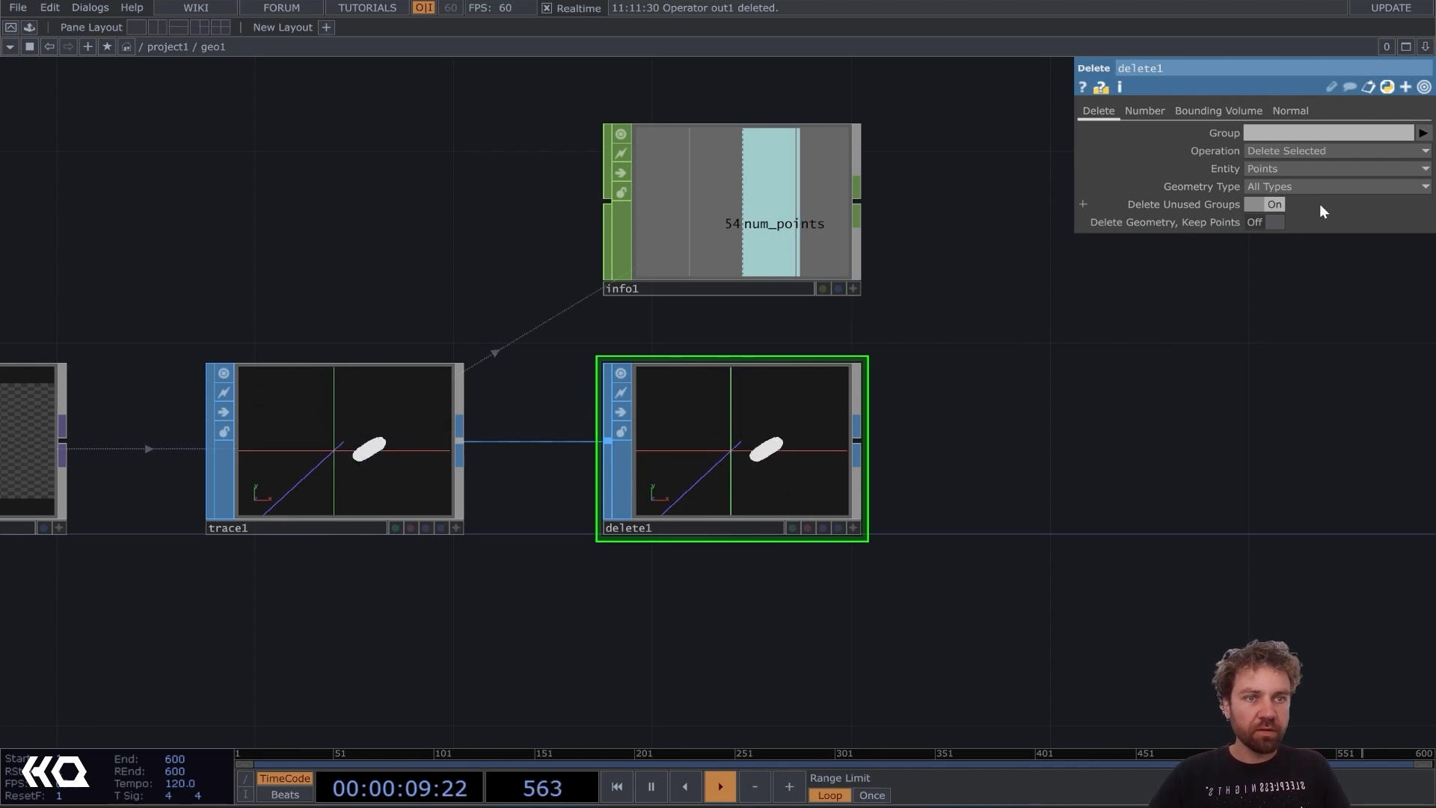
click(1145, 111)
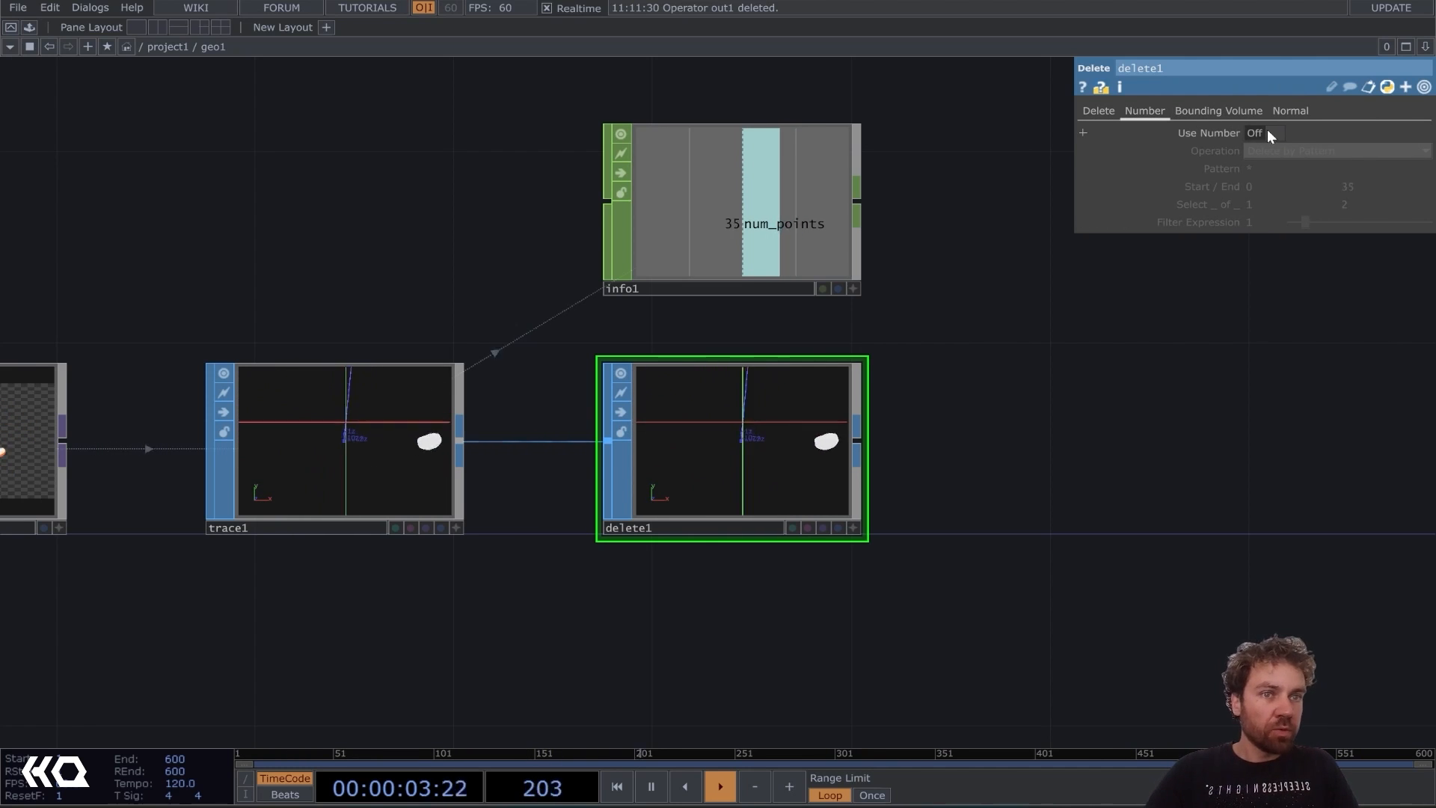
click(1262, 133)
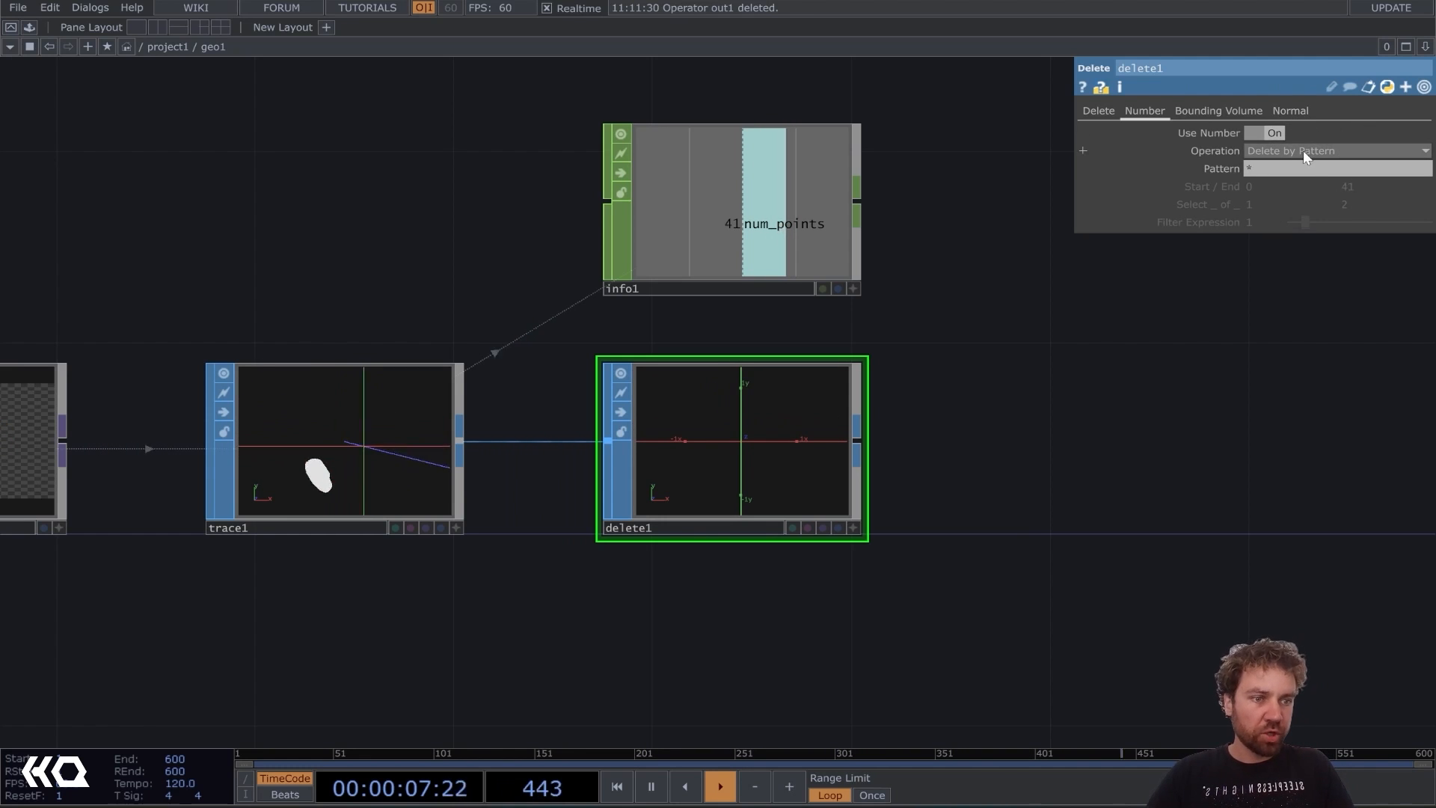
click(1336, 150)
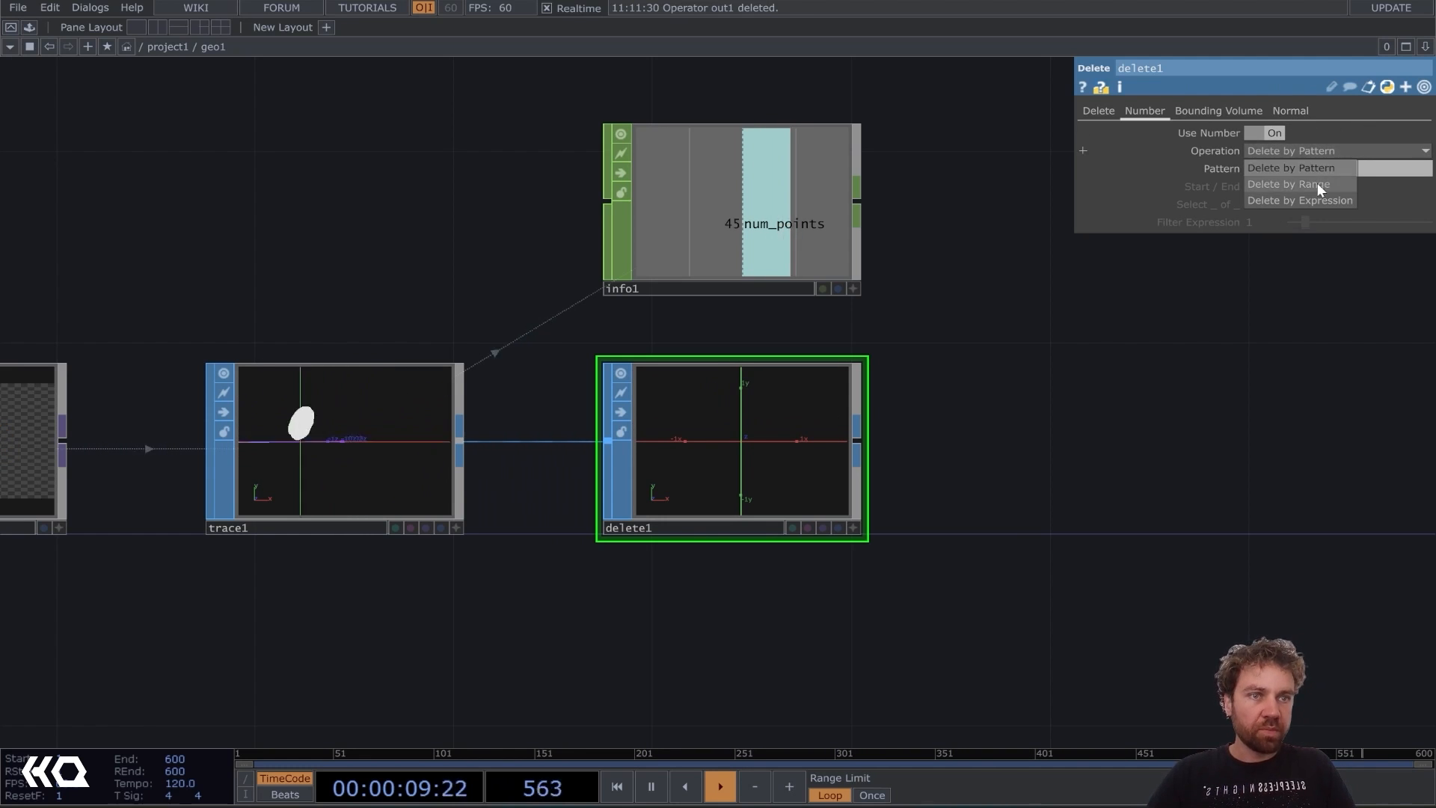
click(1289, 184)
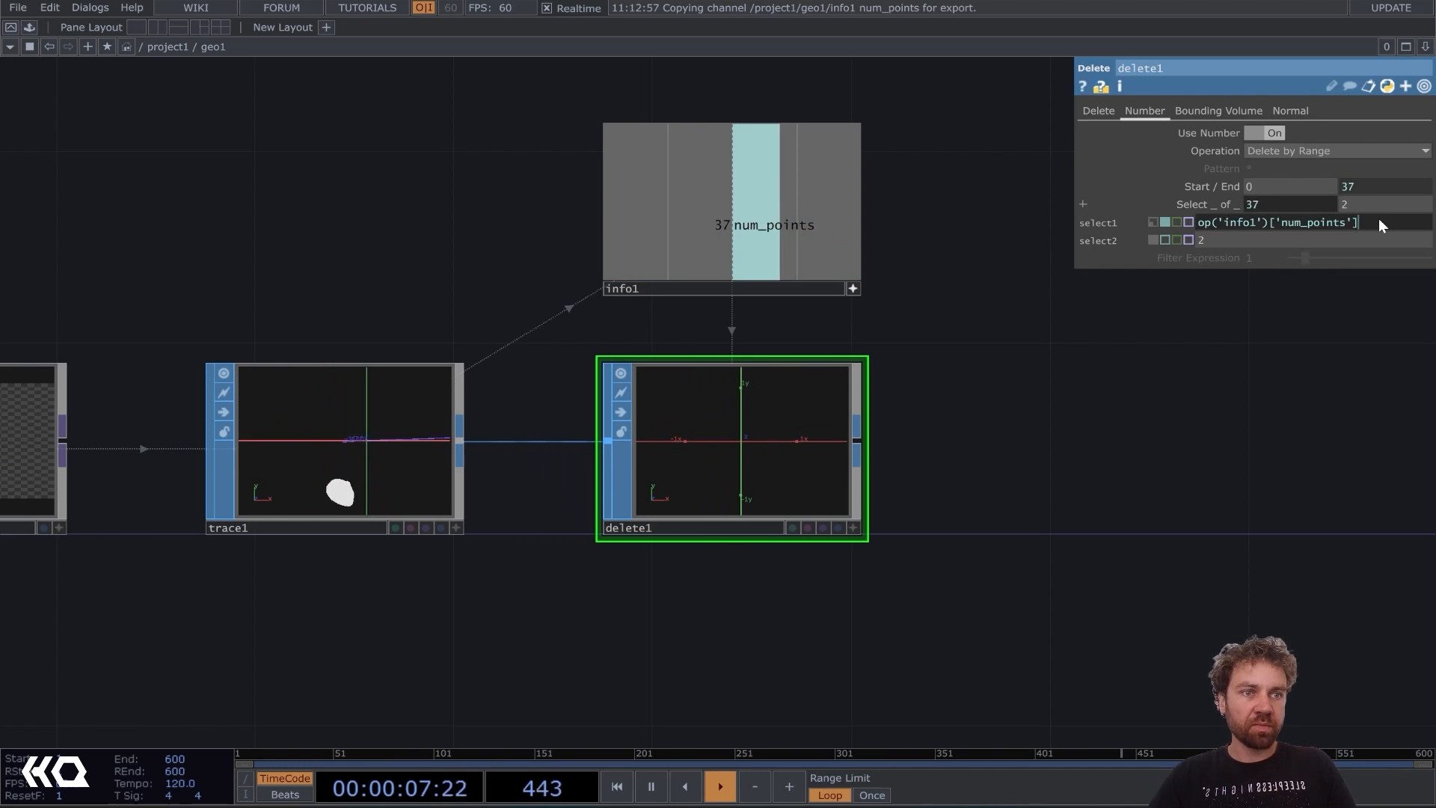
text(-1)
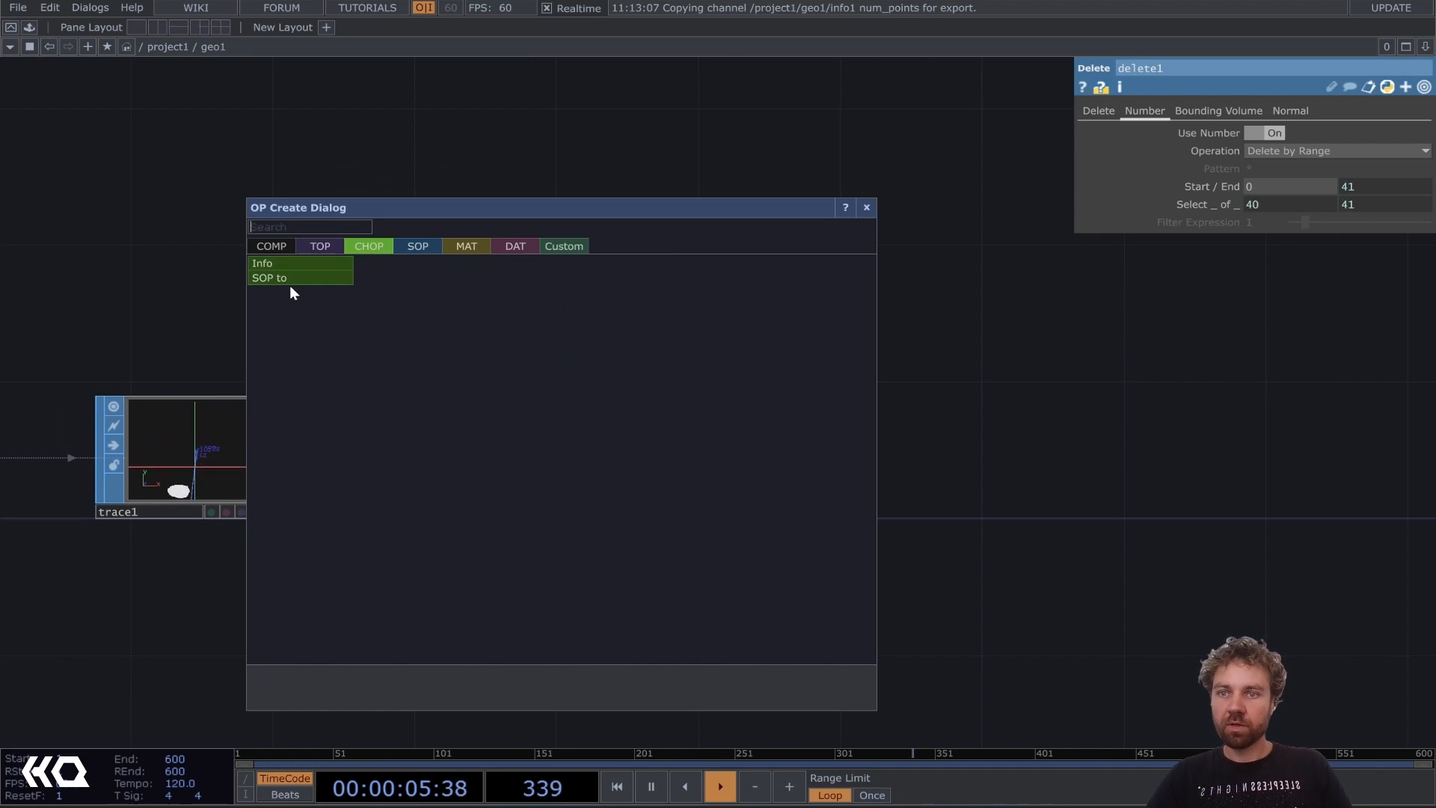
Convert delete1's points to channels with a SOP to CHOP, then add a Left Half Gaussian Filter CHOP.
click(269, 277)
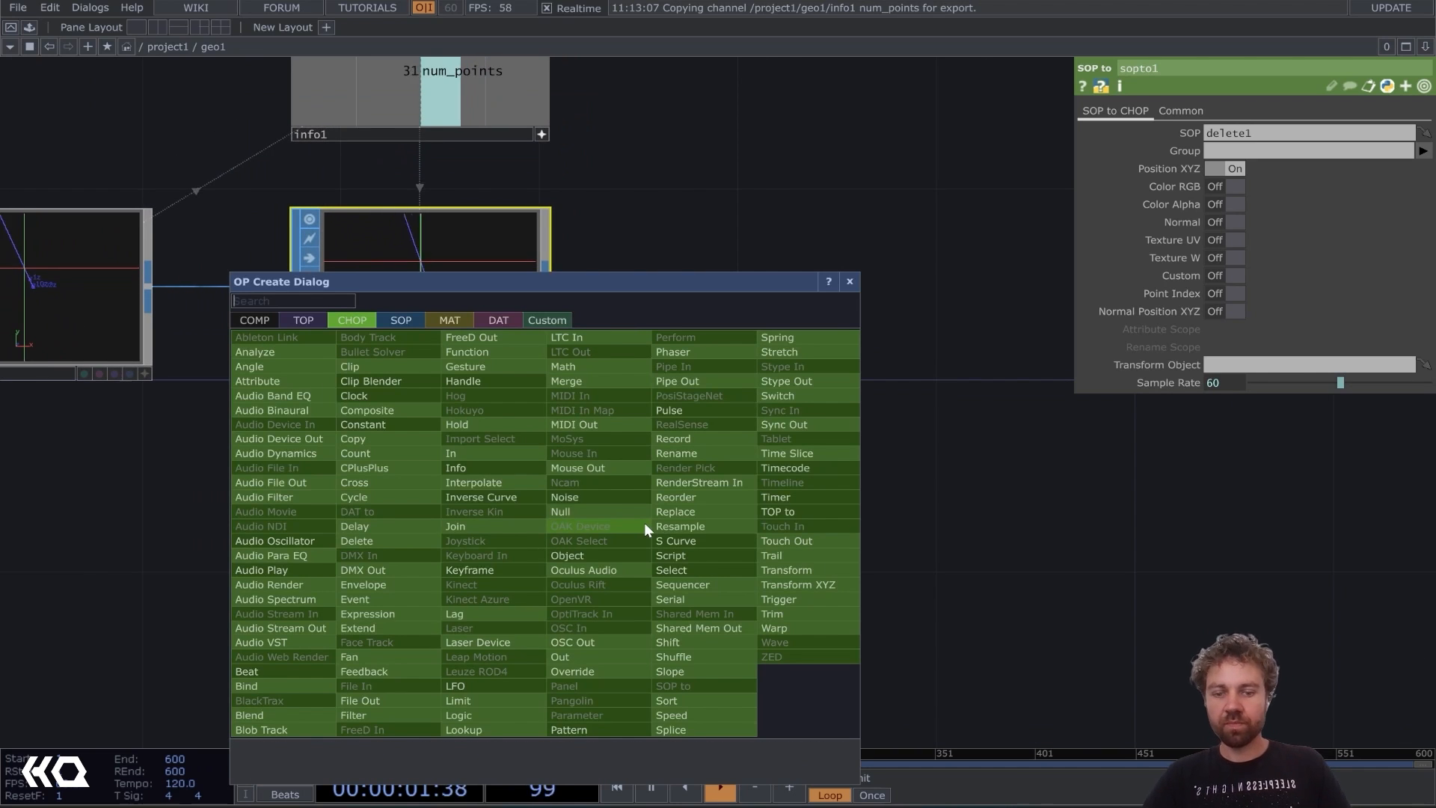
text(filter)
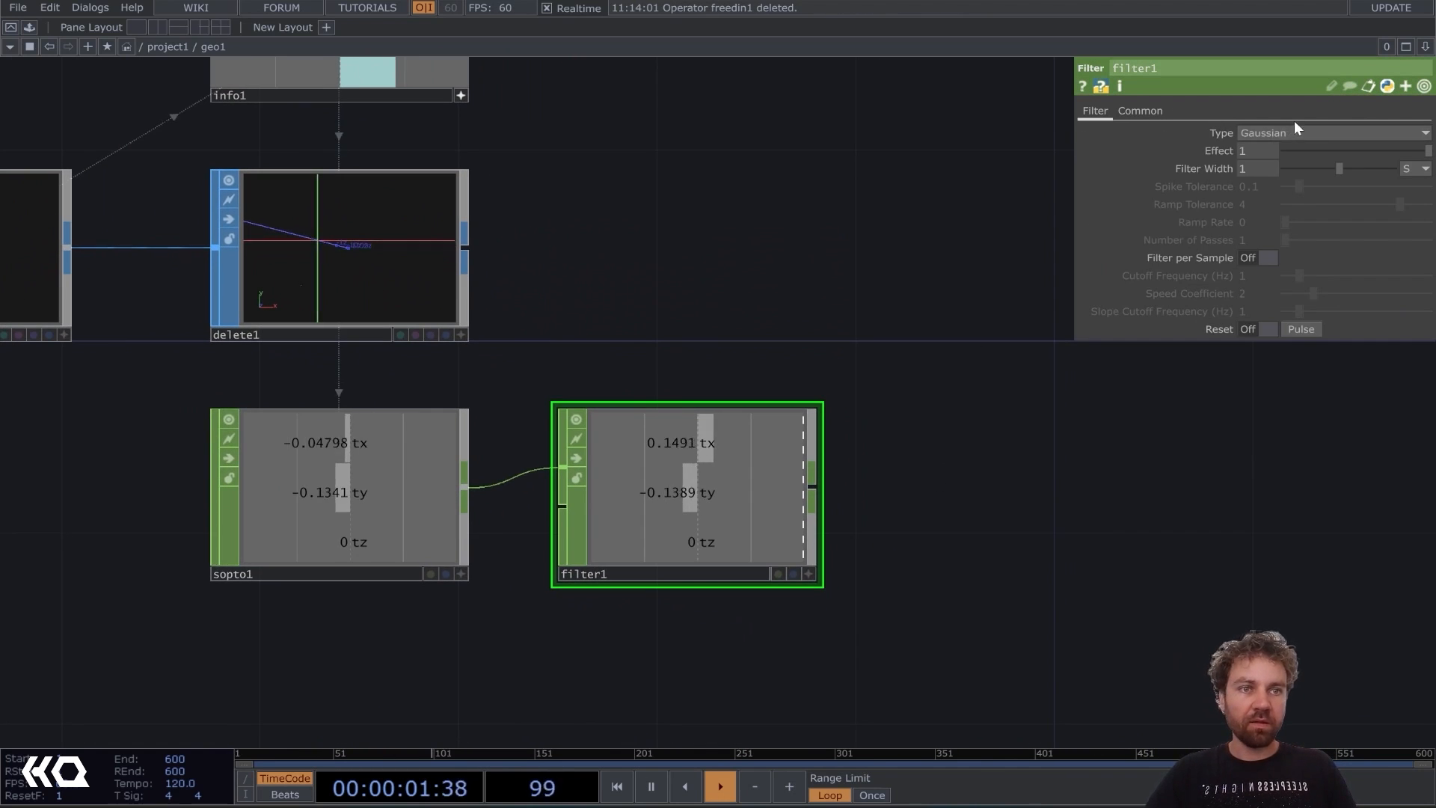
click(1335, 133)
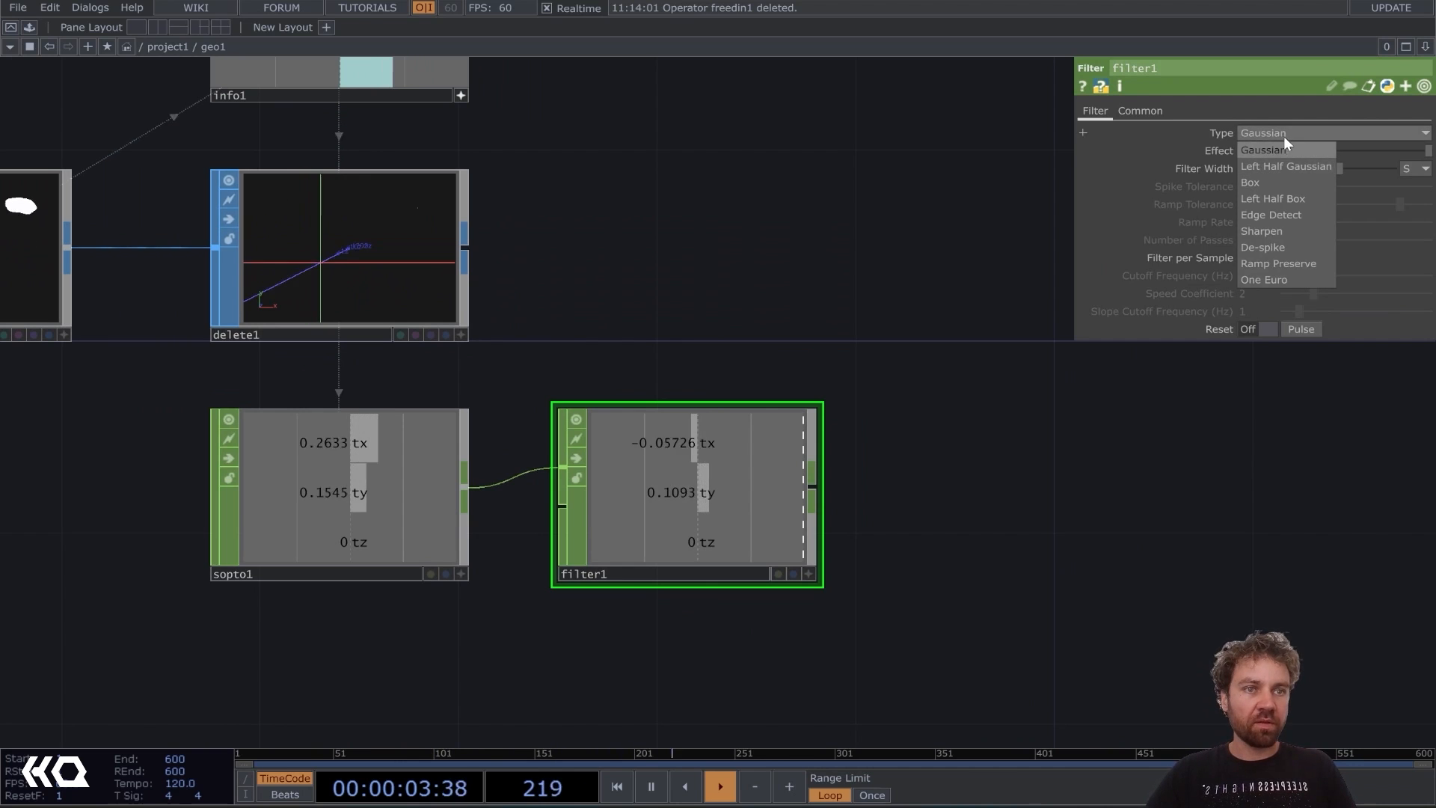
click(1285, 166)
text(tra)
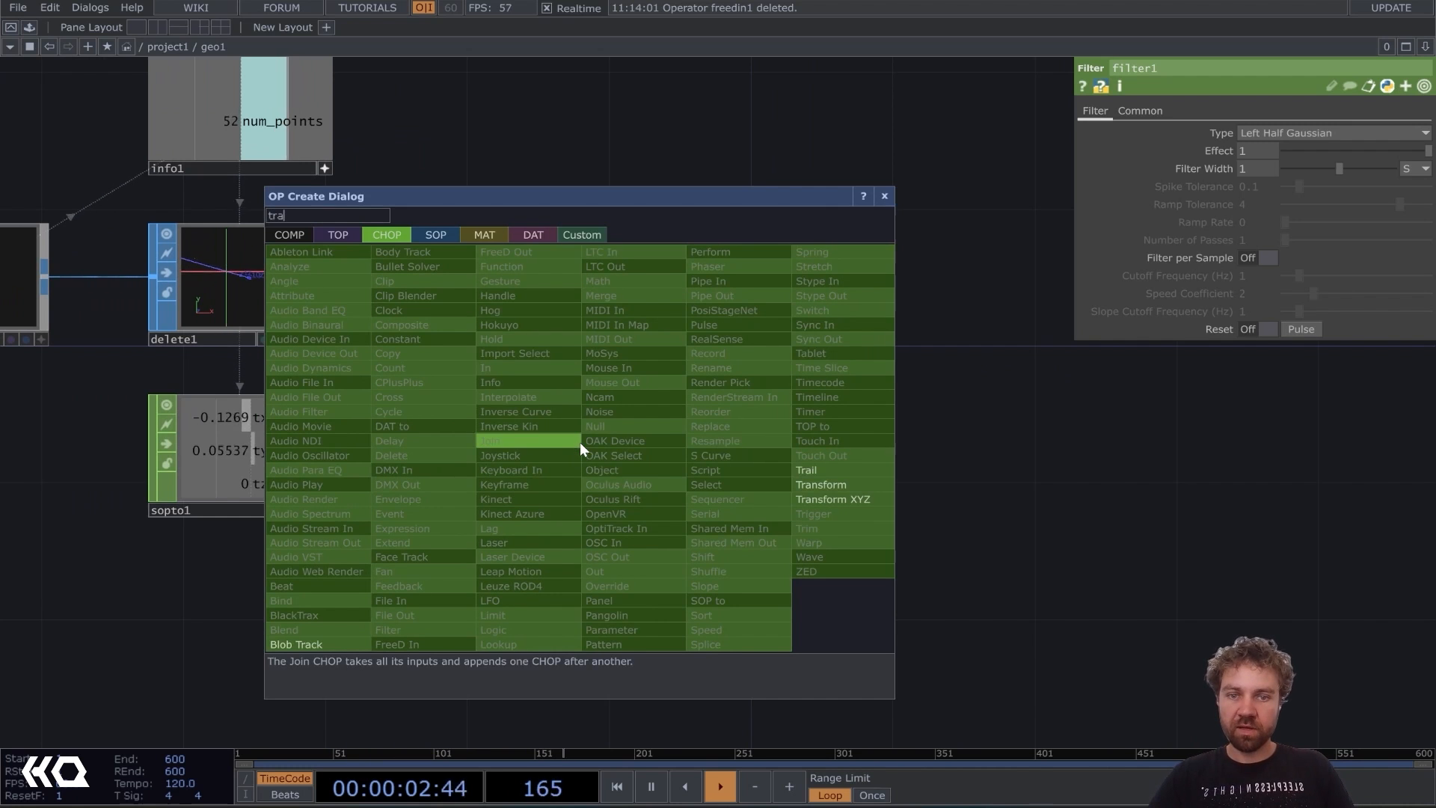
Add a Trail CHOP after filter1 with its window shortened to about 2 seconds.
click(807, 470)
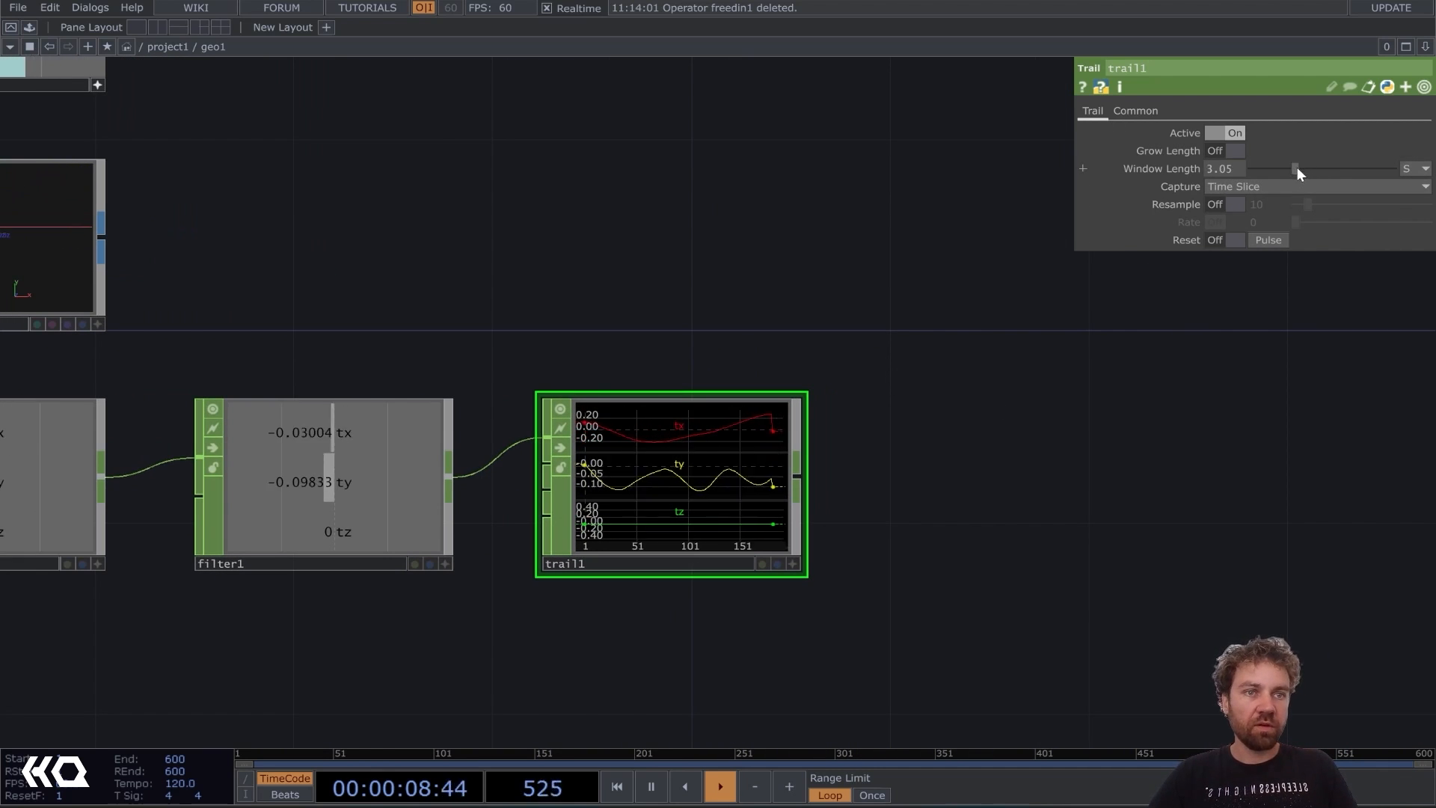
drag(1296, 169, 1275, 169)
text(n)
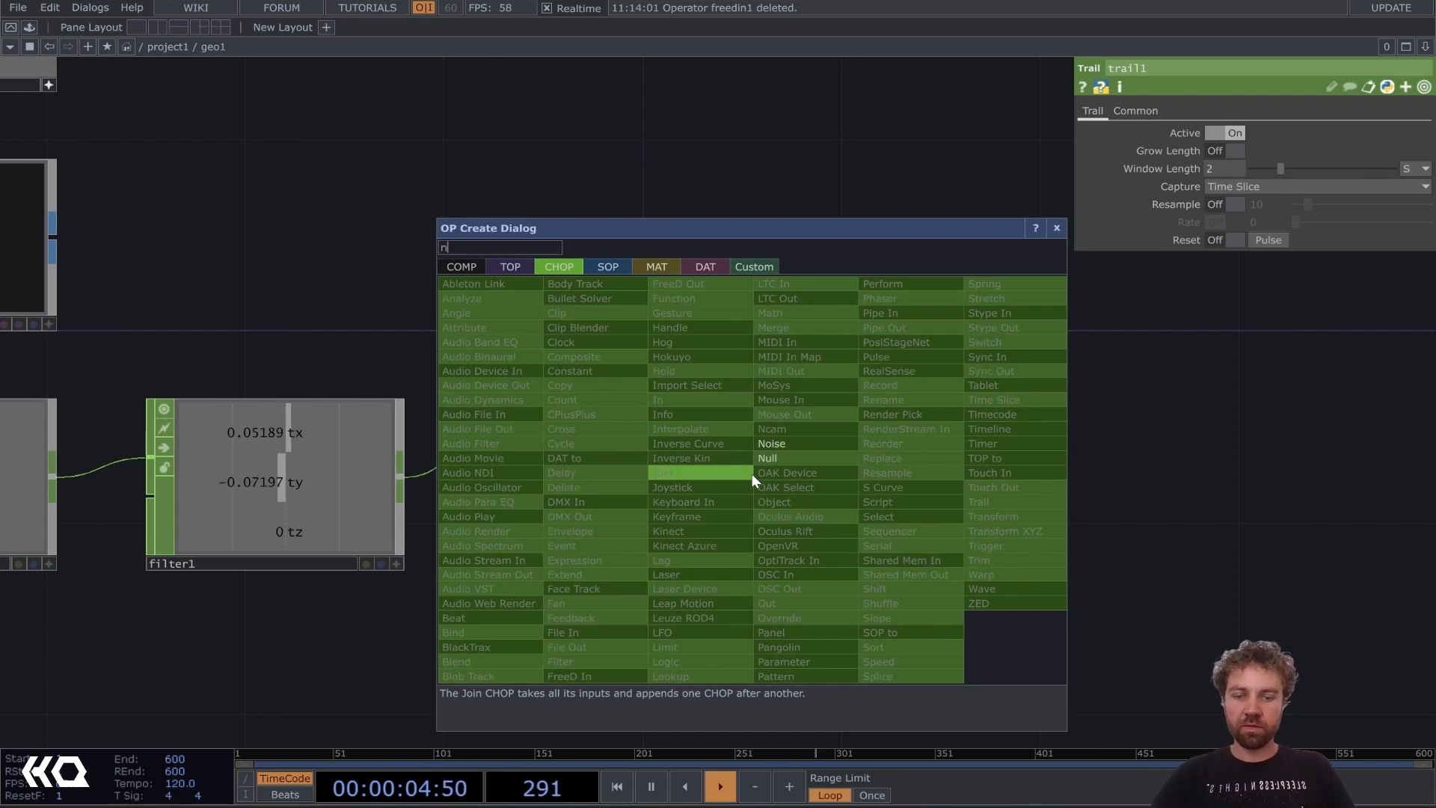
Chain a Null CHOP, CHOP to SOP curve, Null SOP and an Out operator.
text(ull1)
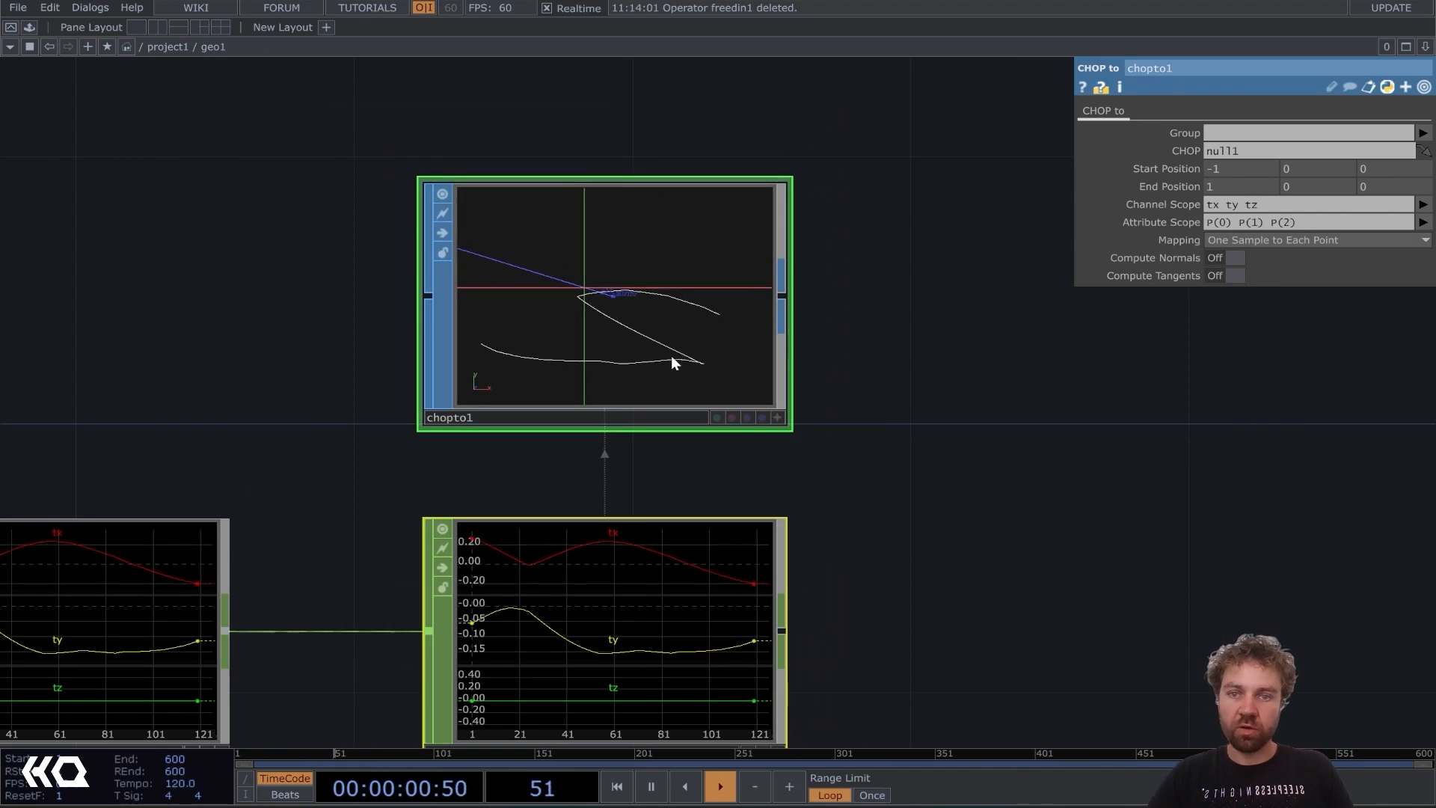
click(721, 785)
text(null)
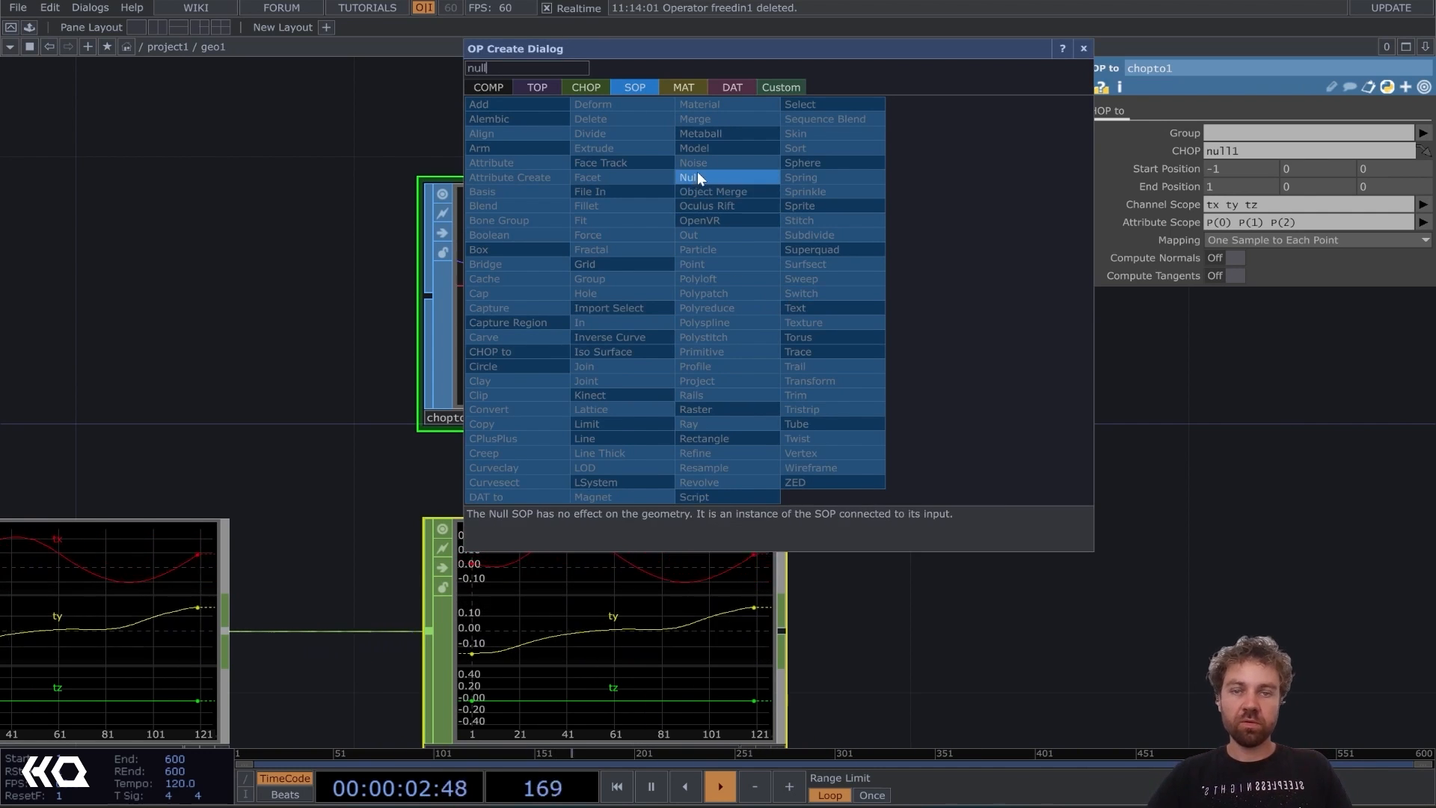
click(694, 178)
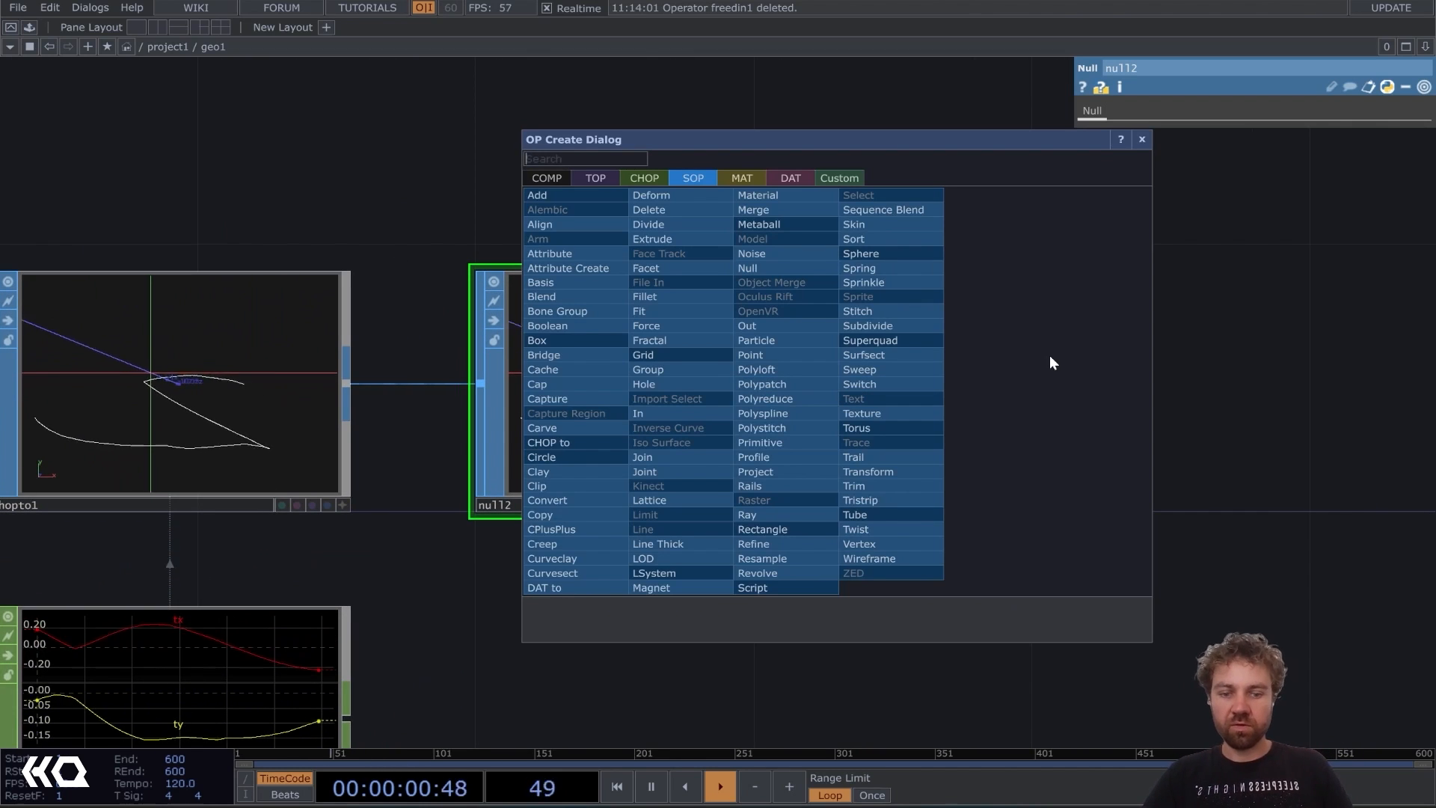
text(out)
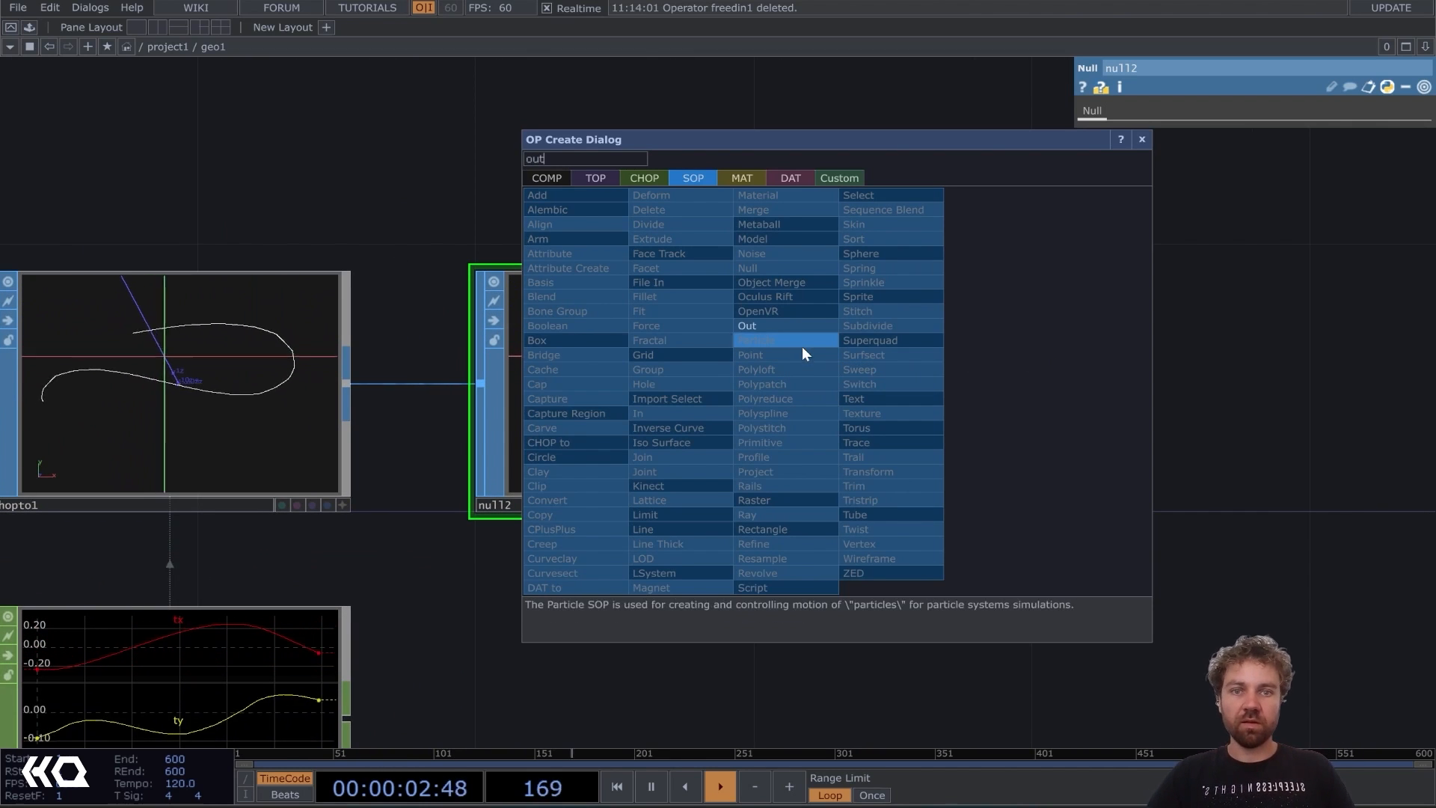
click(747, 326)
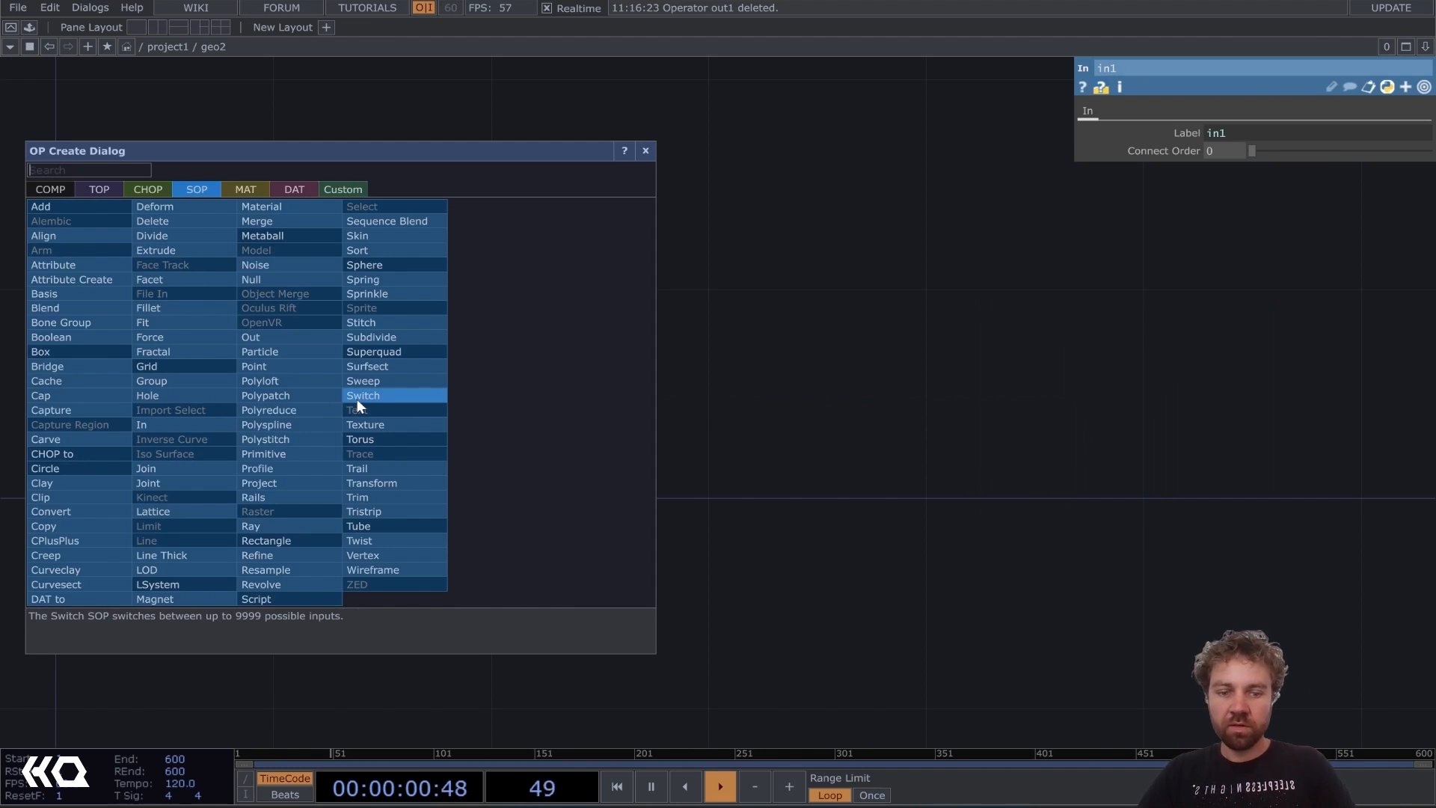
Add a Particle SOP, particle1, after in1 to scatter particles along the curve.
text(part)
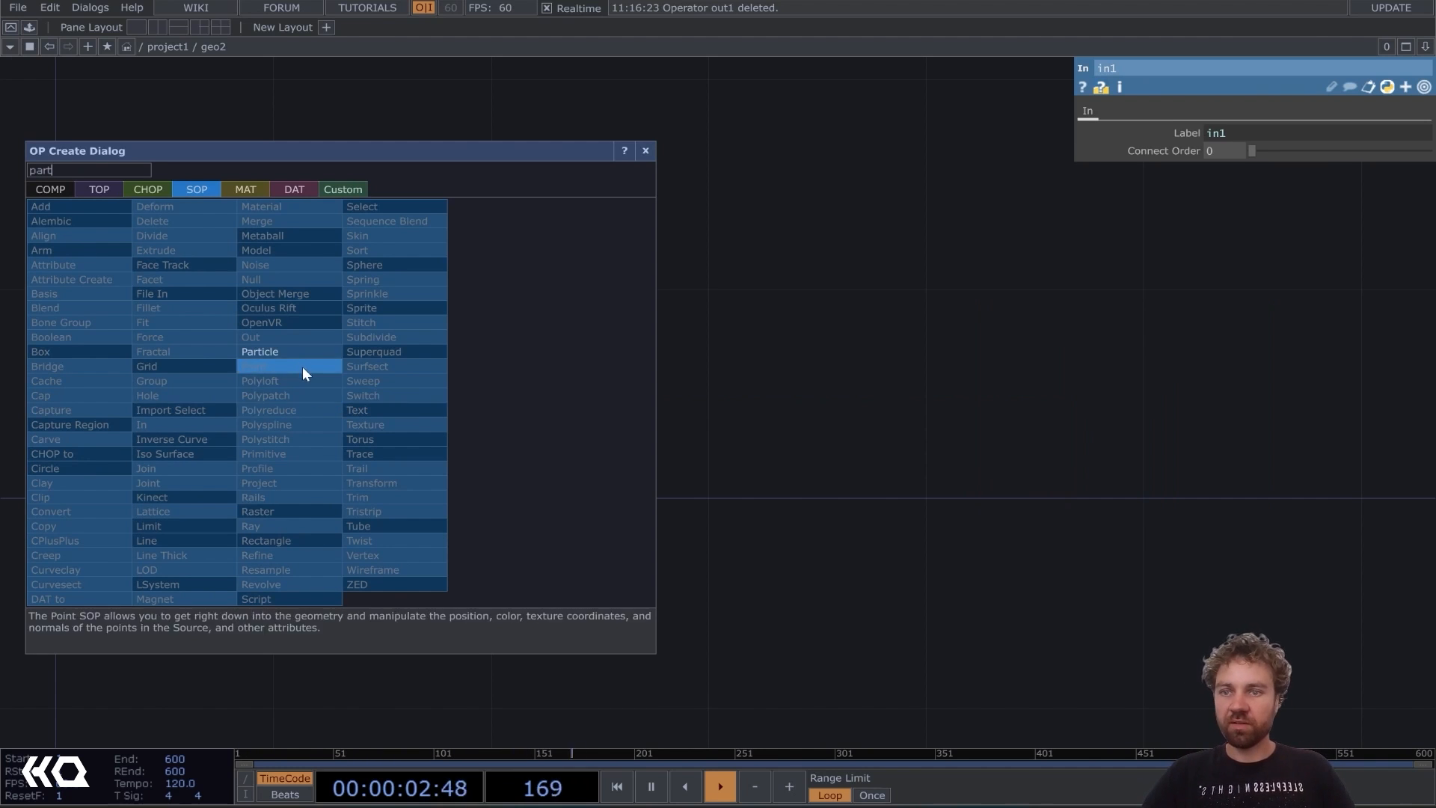
click(259, 352)
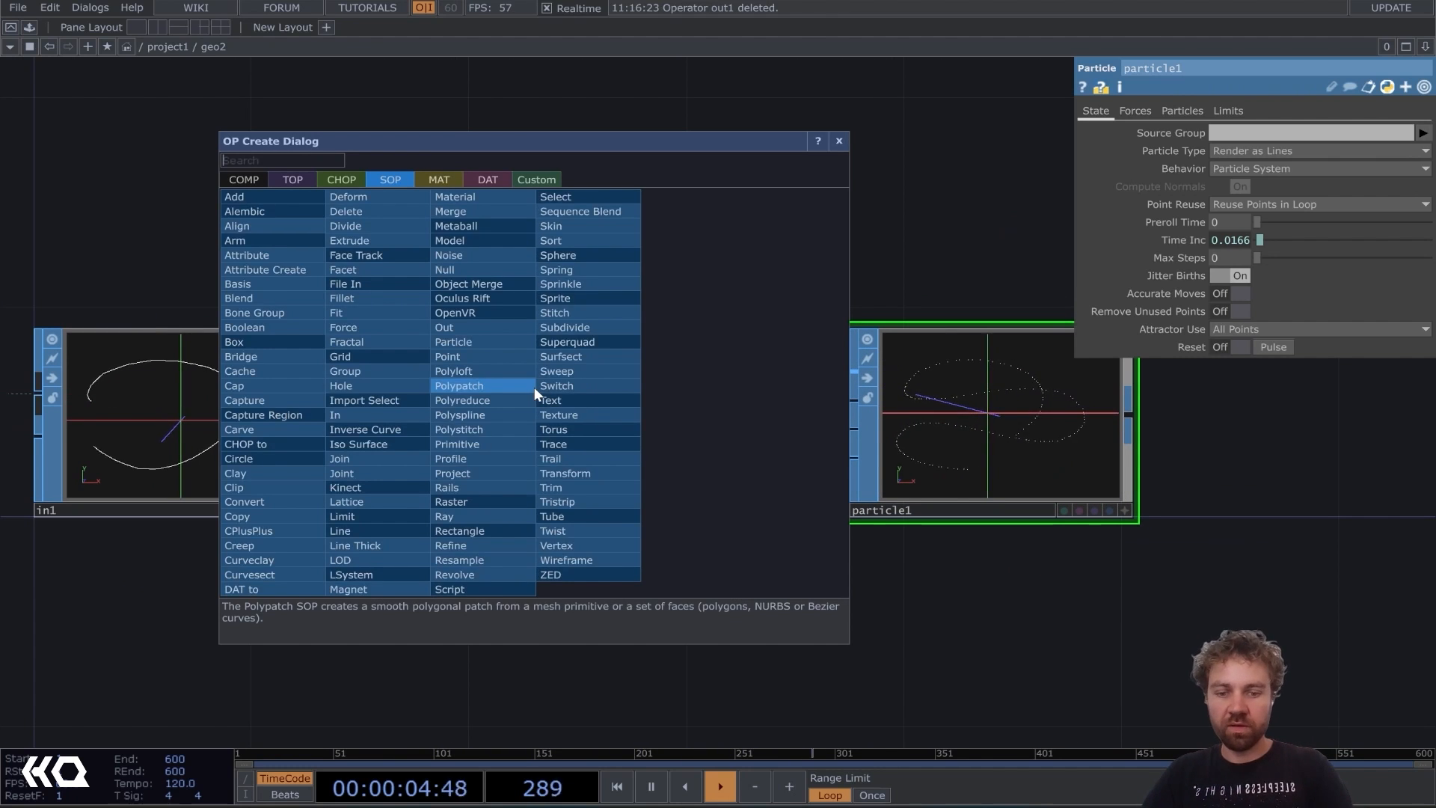
text(sort)
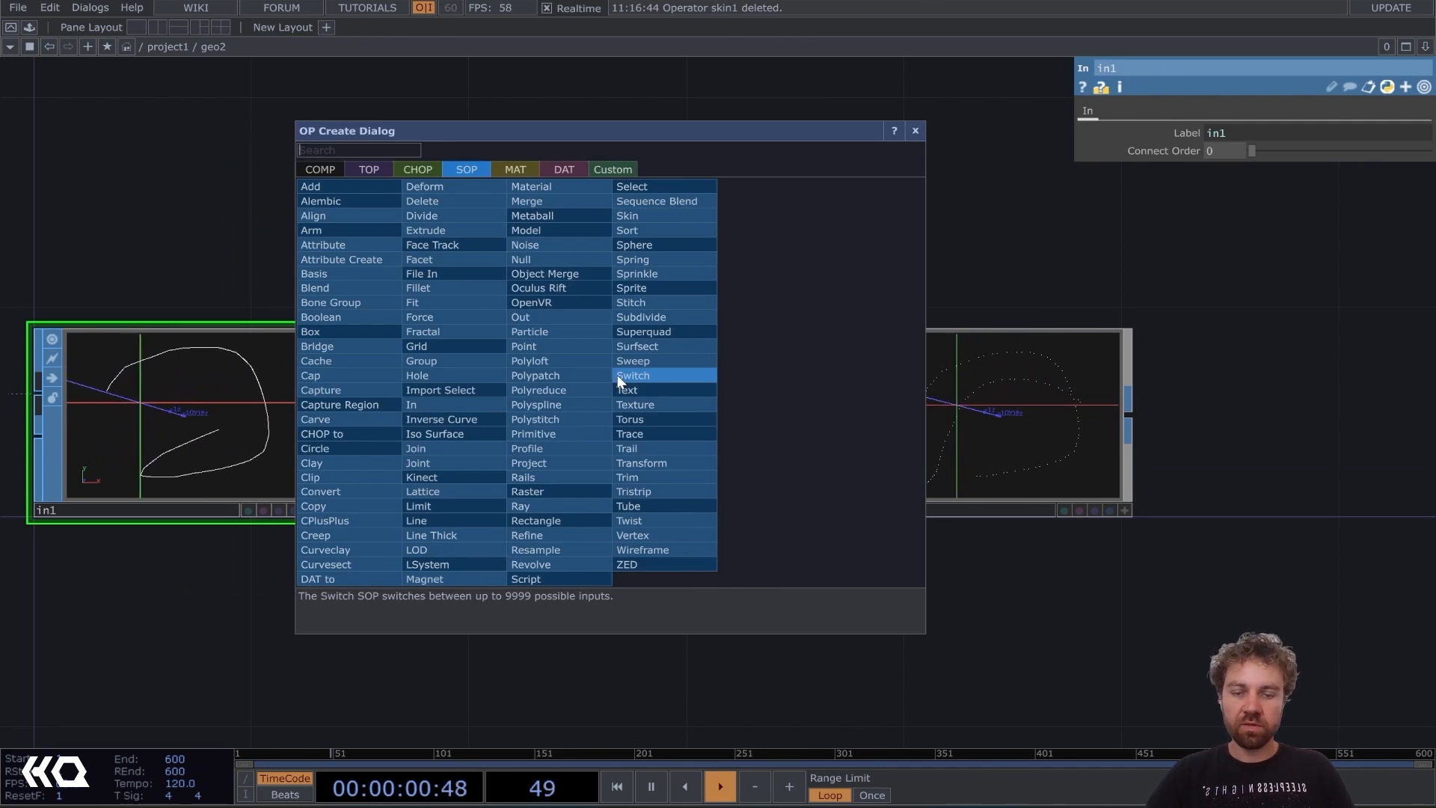
Insert Sort SOP sort1 between in1 and particle1 and choose a Point Sort order.
text(sort)
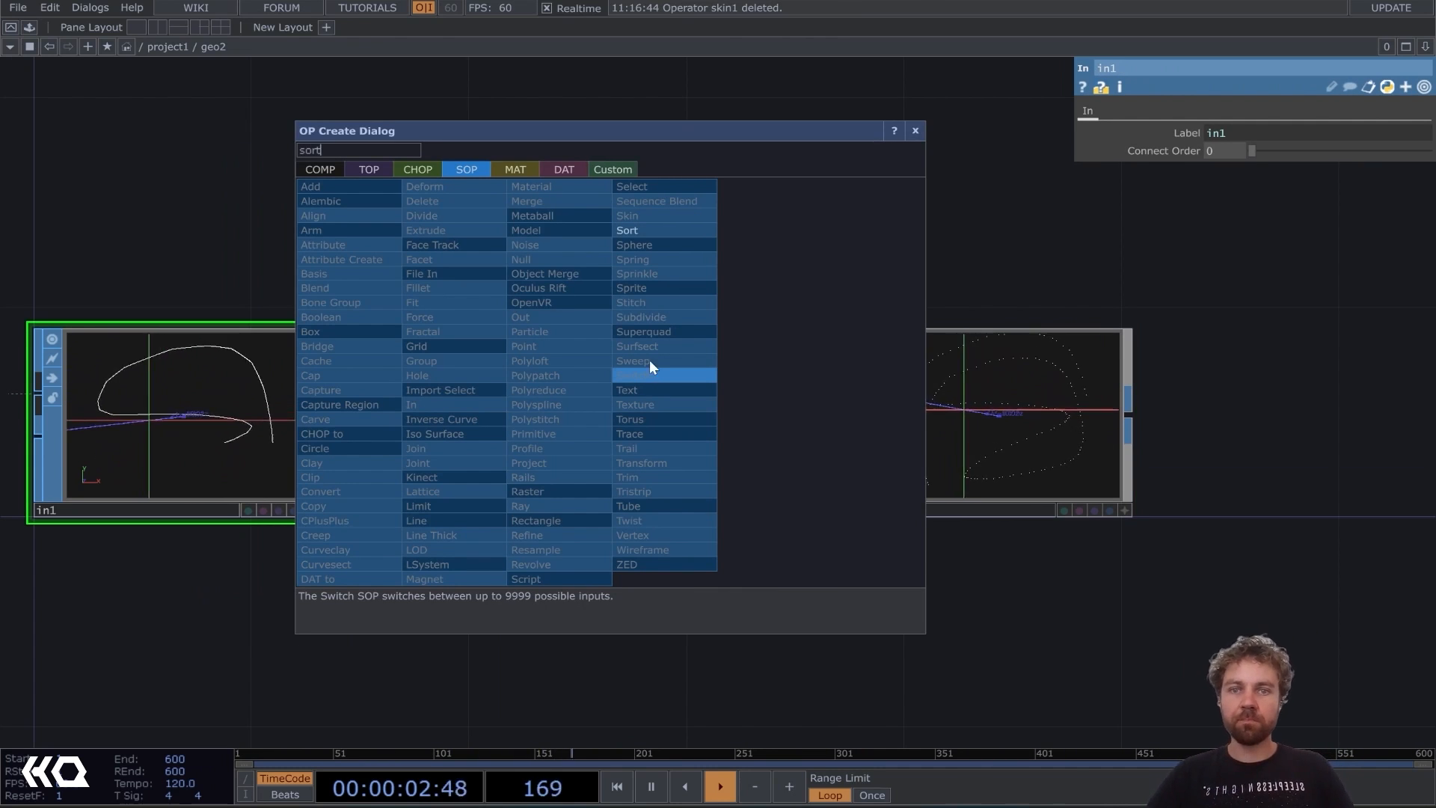
click(627, 230)
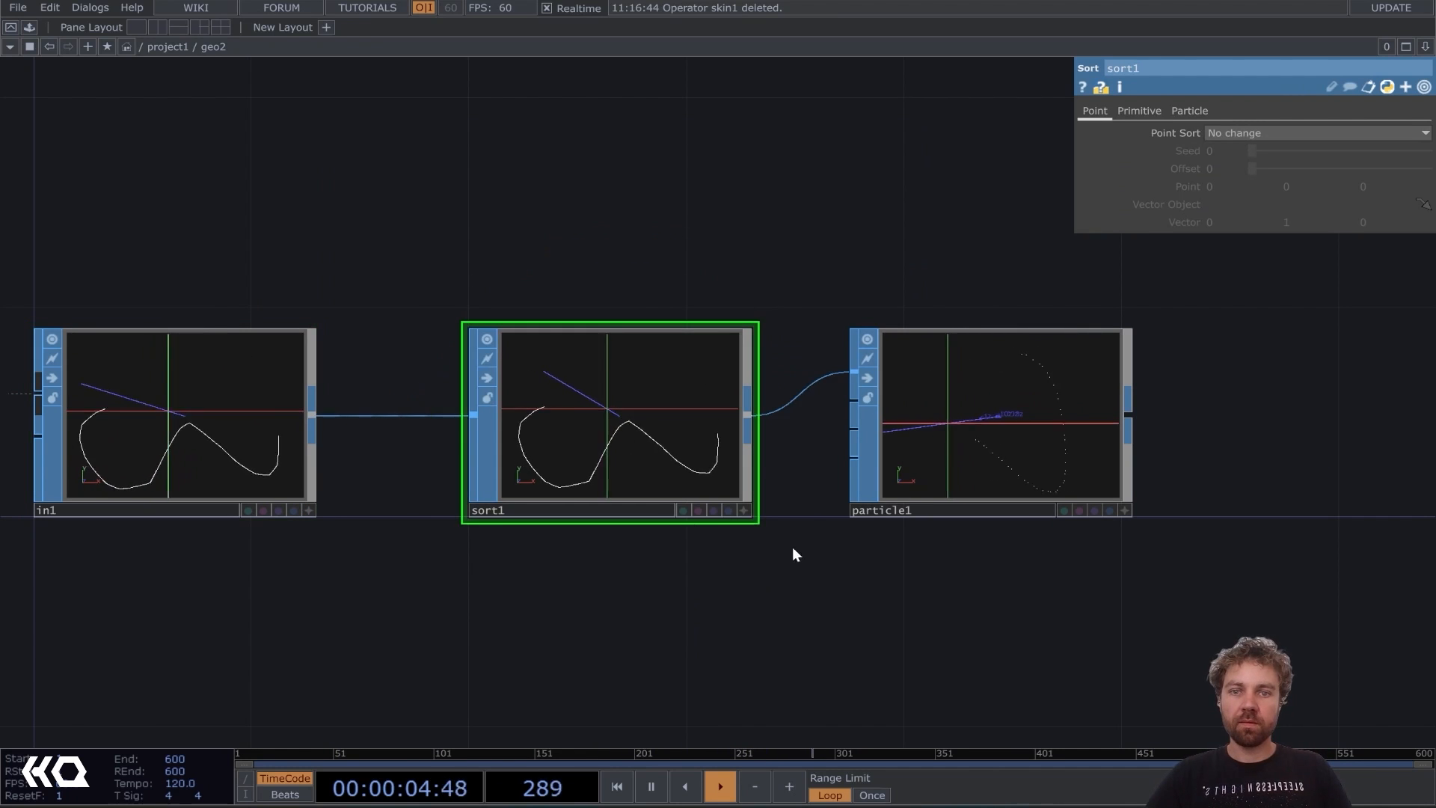
click(1316, 132)
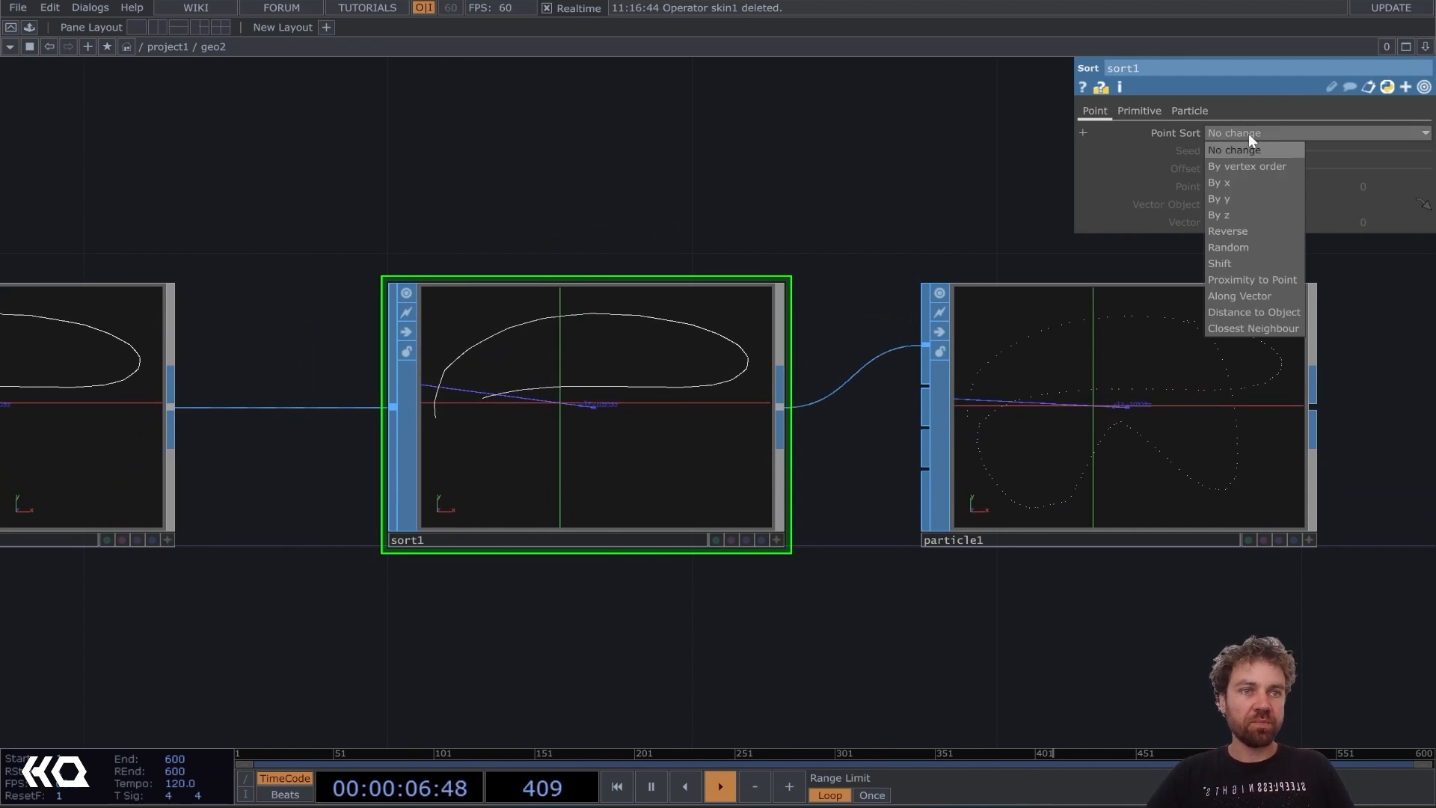
click(1228, 247)
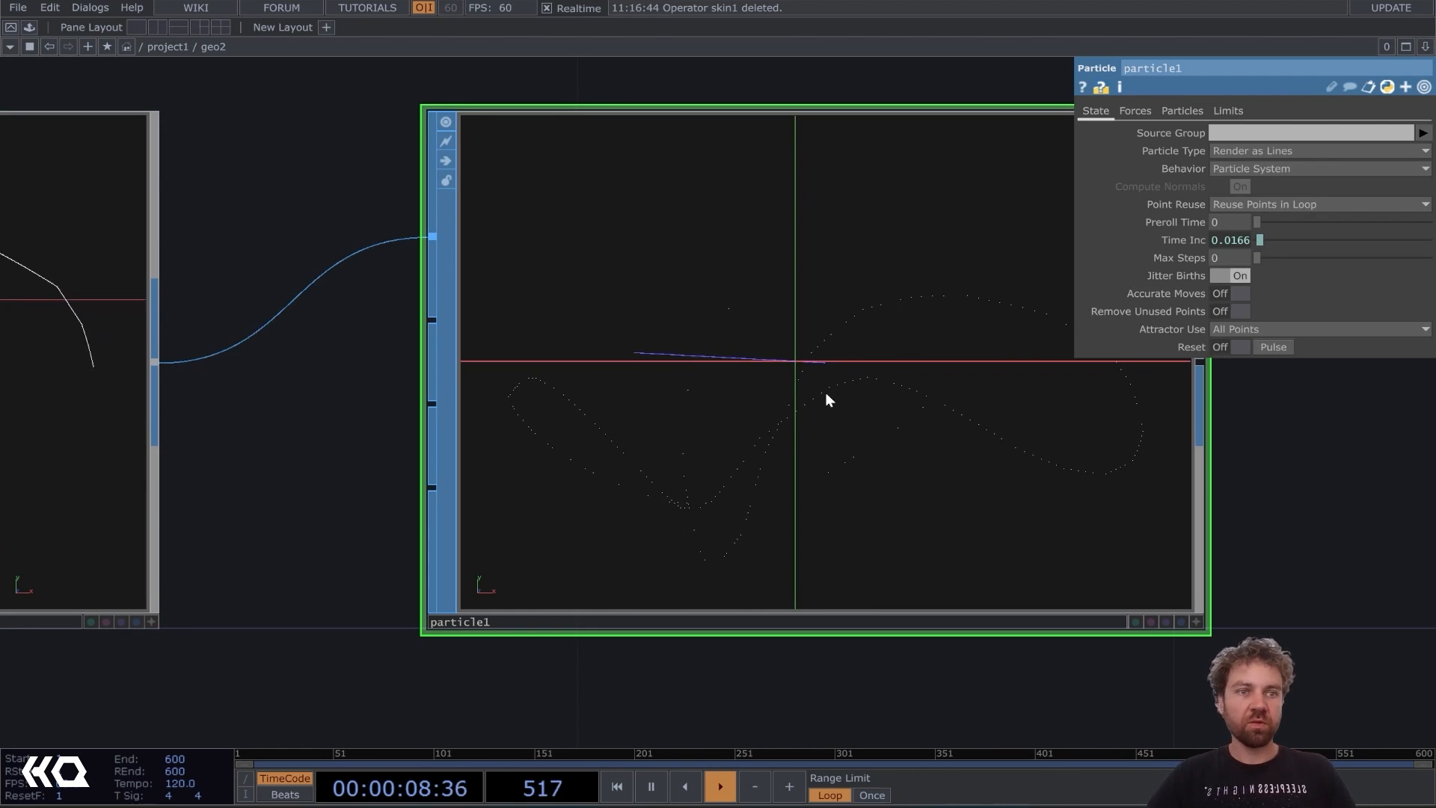
Adjust particle1's life settings, with wind 0.3 and turbulence 0.1.
click(1182, 111)
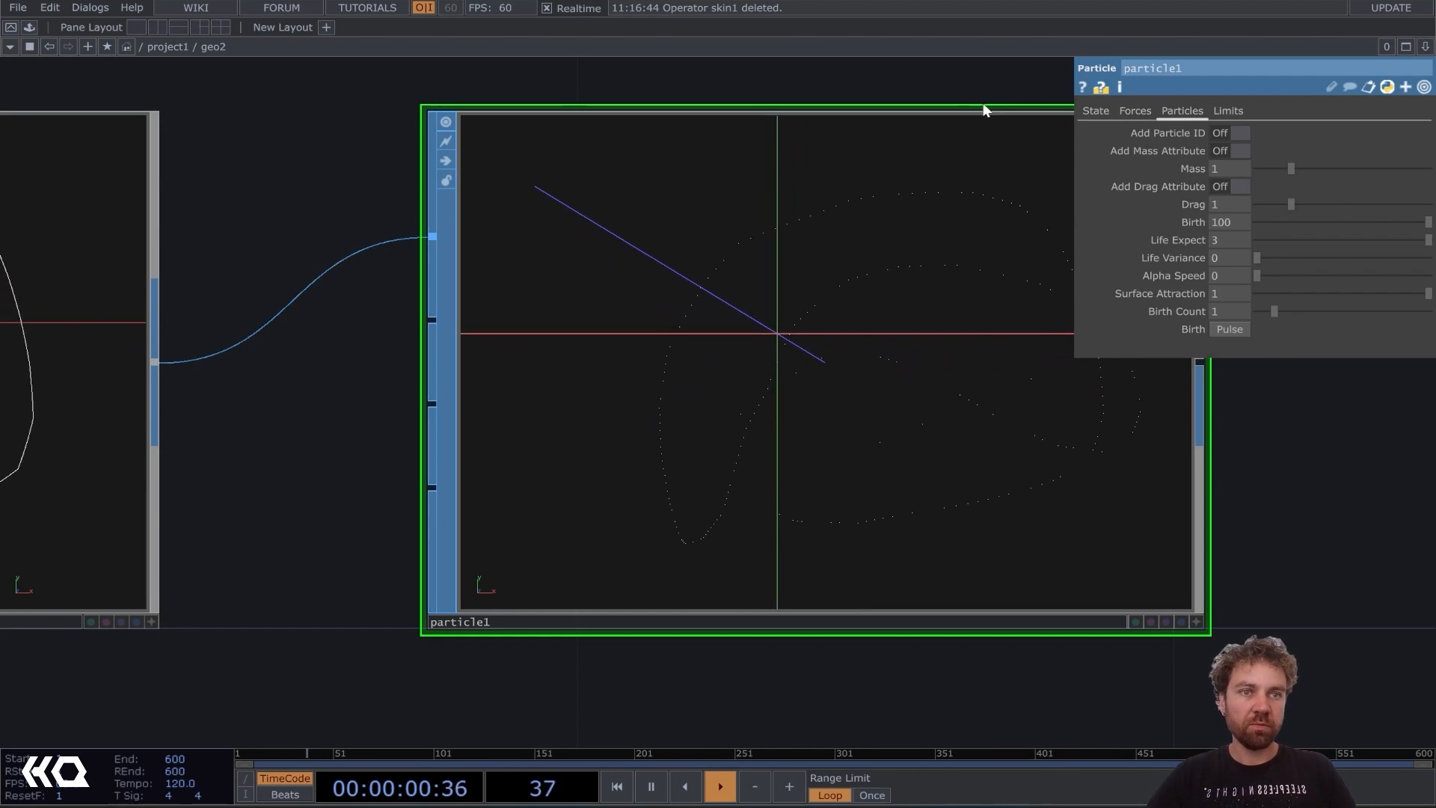
click(1135, 110)
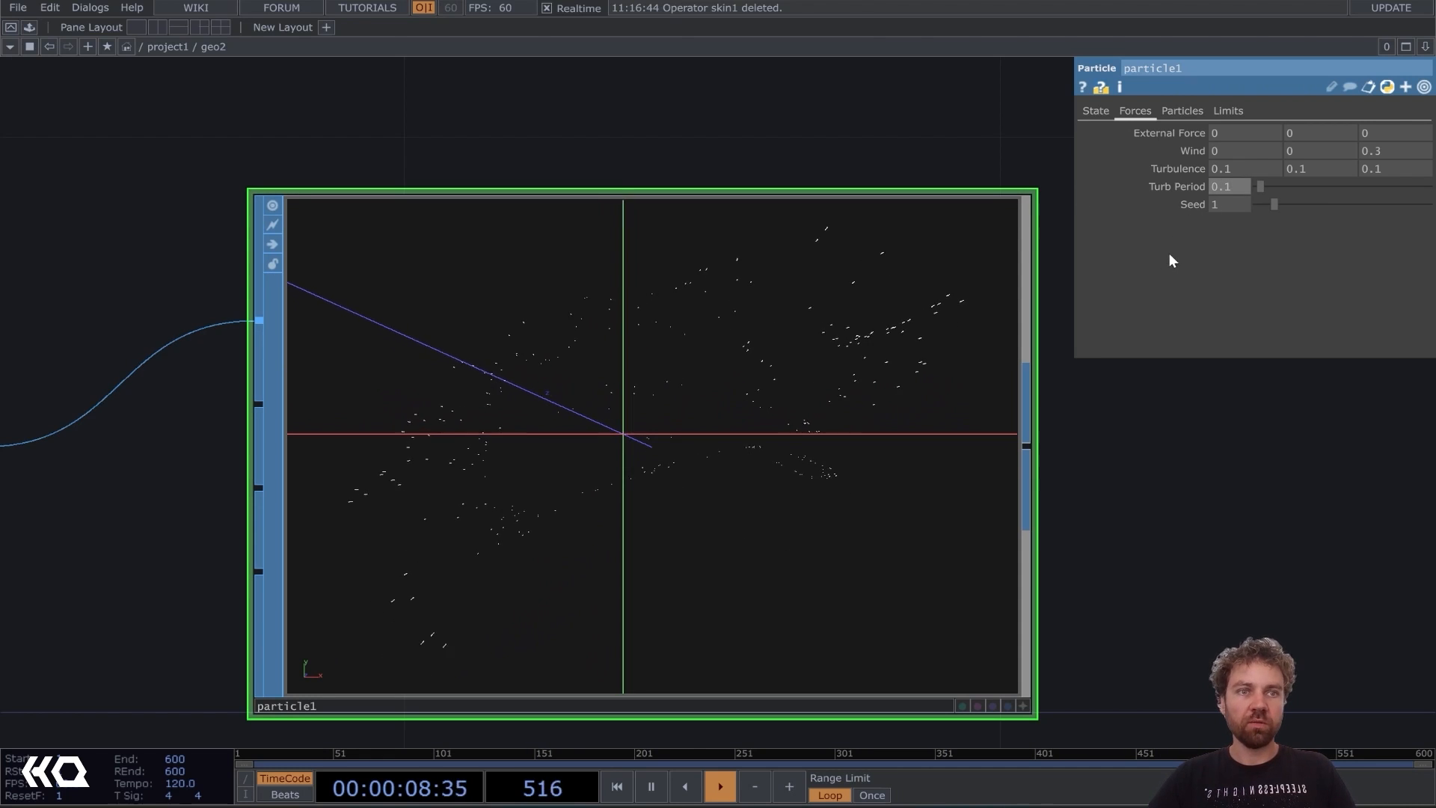
click(1095, 111)
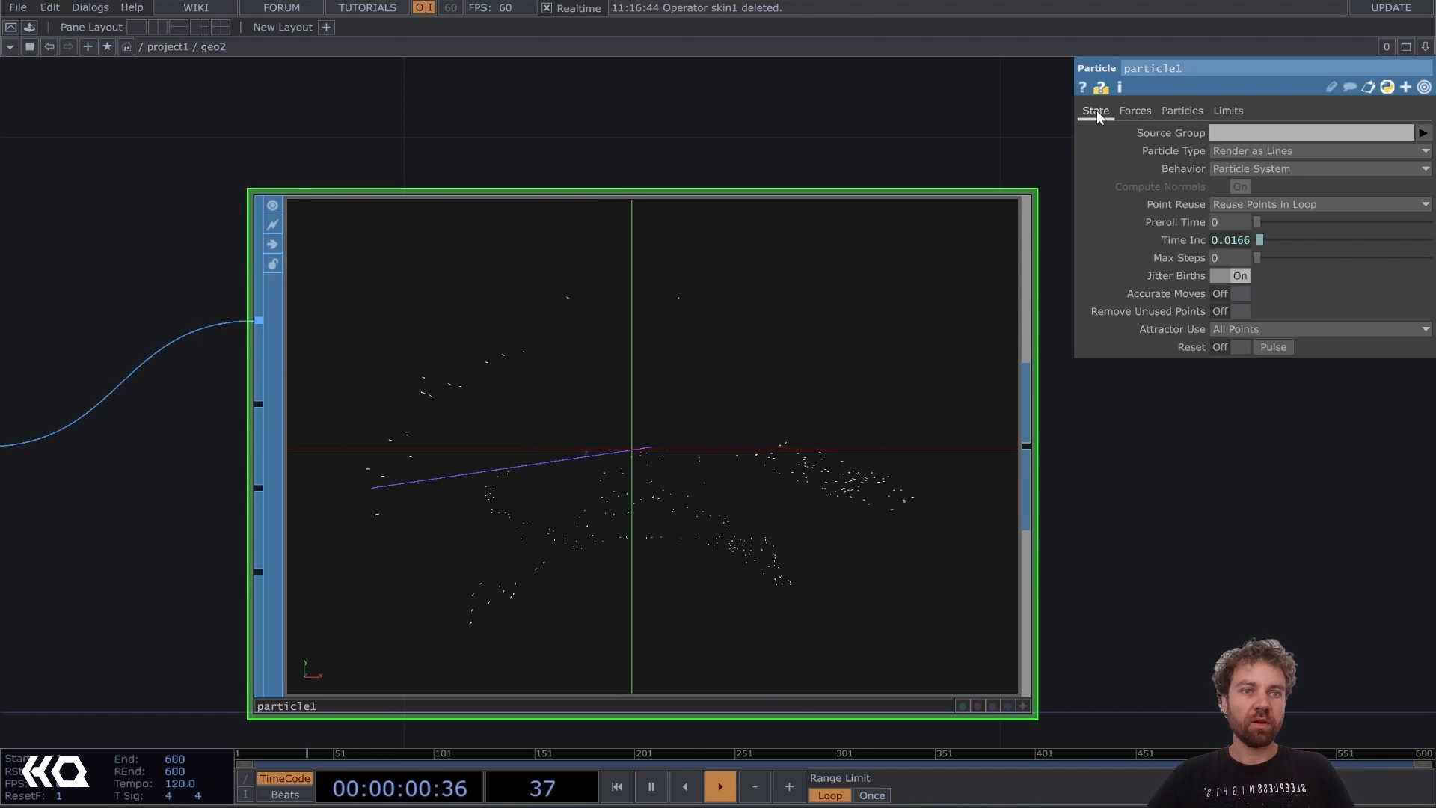
click(1182, 111)
text(lig)
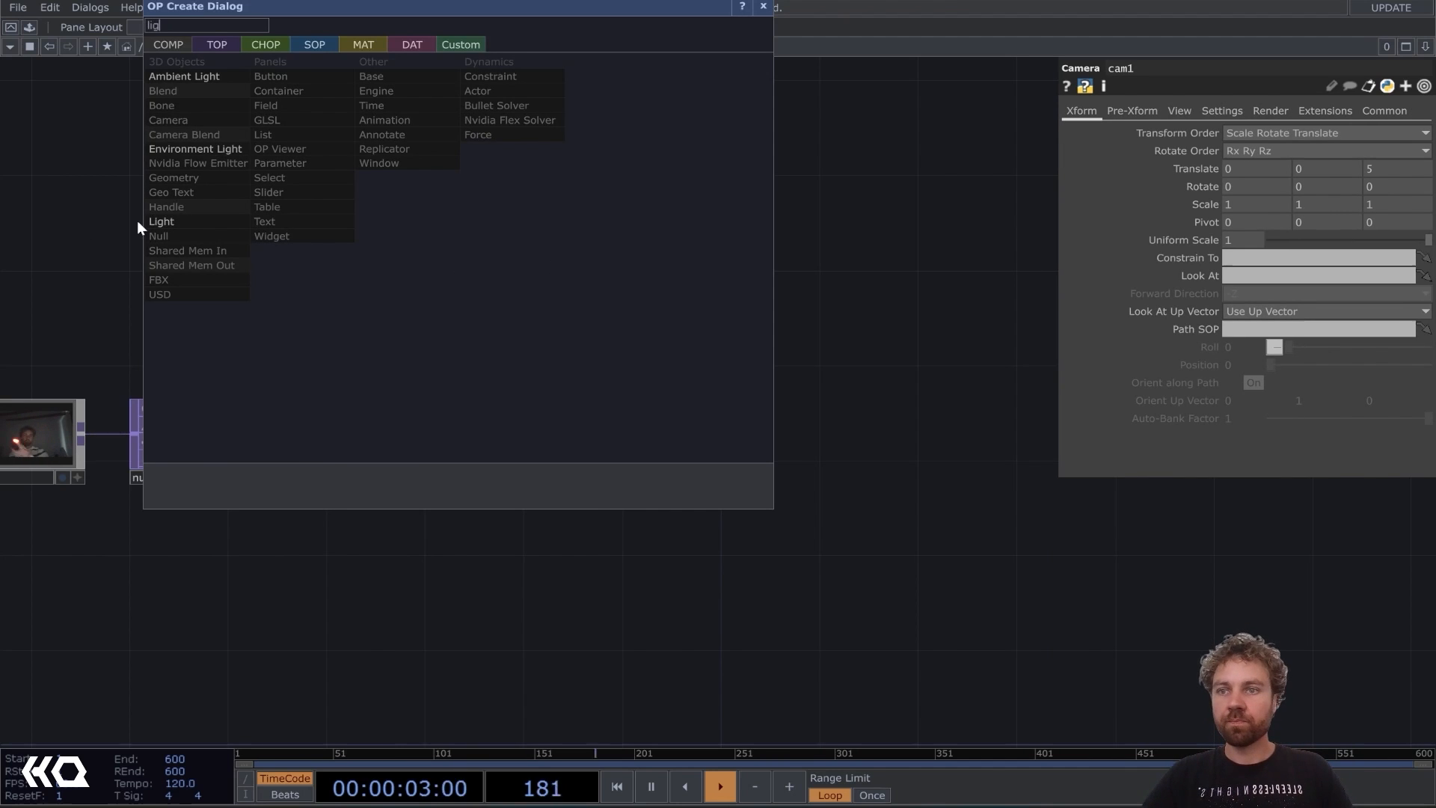
Add light1 at project level and start adding a Render TOP.
click(161, 221)
text(rend)
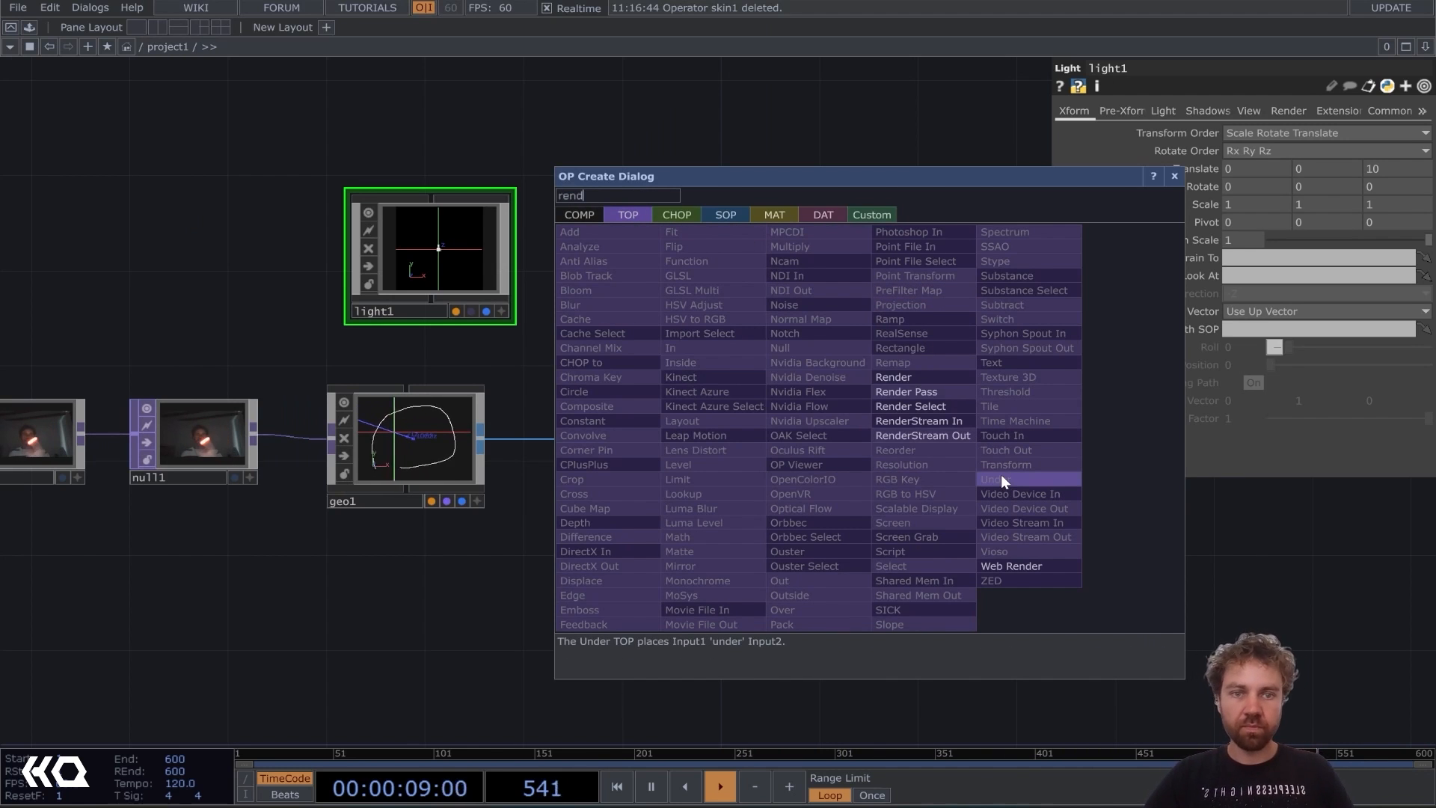
click(893, 377)
text(g)
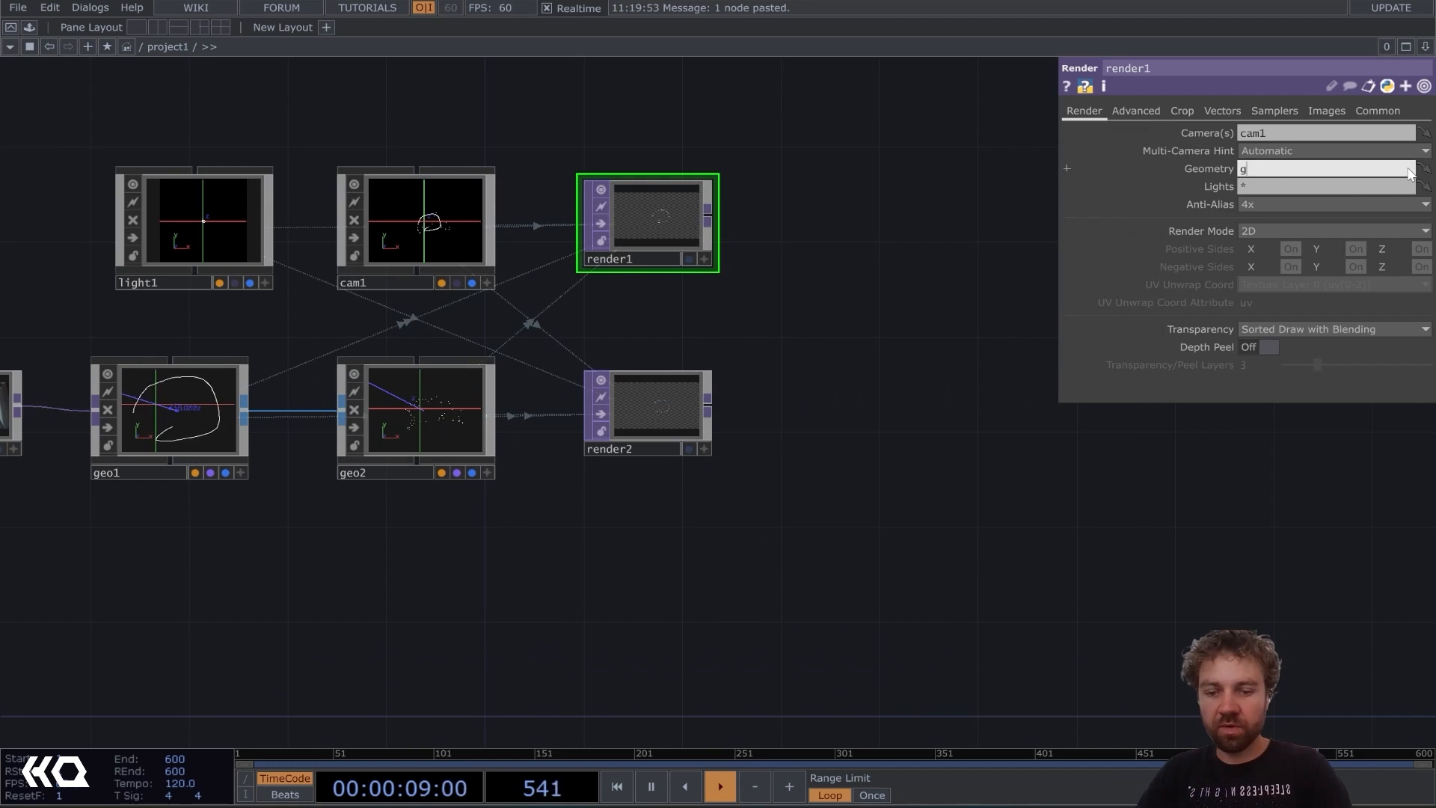
Set render1's Geometry to geo1.
text(eo1)
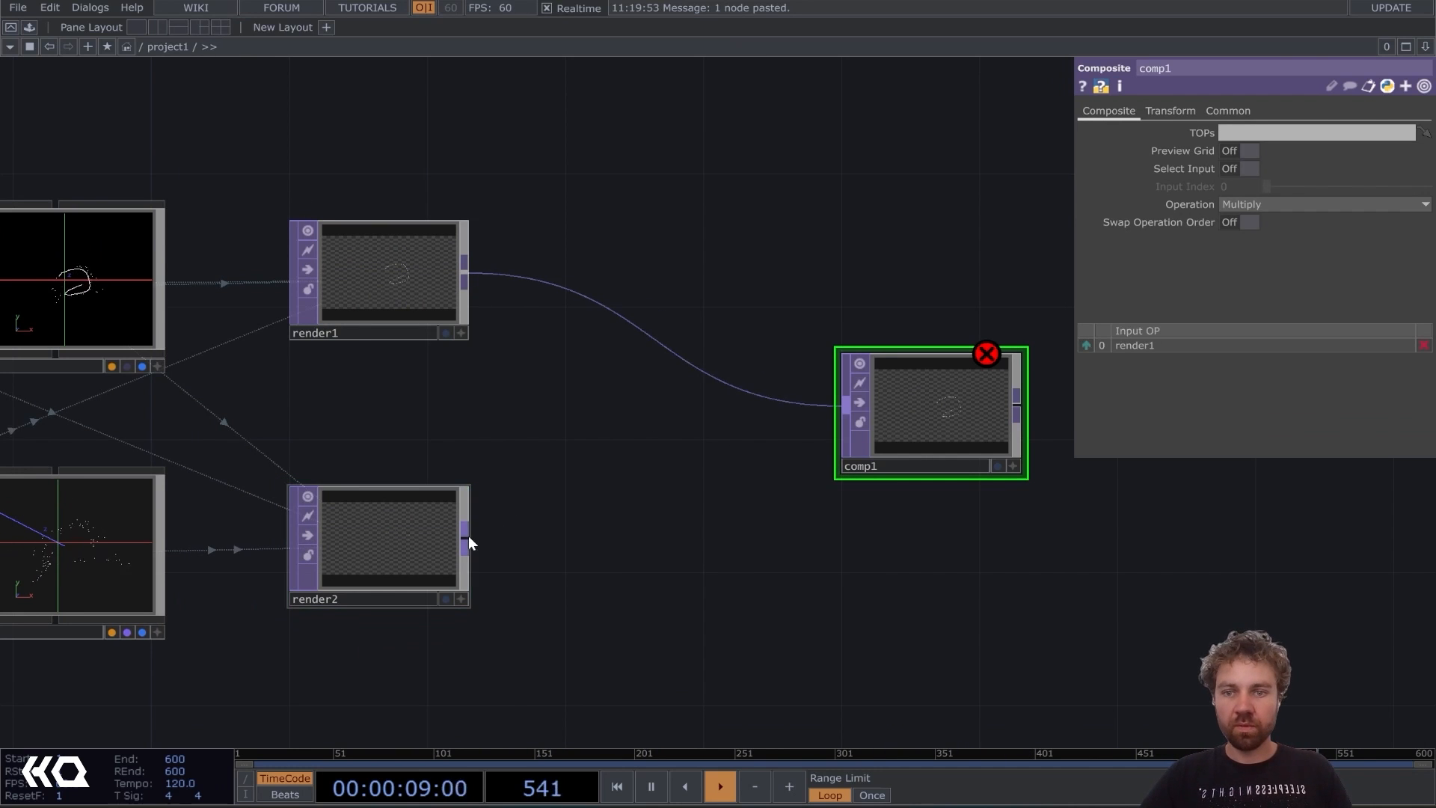
Wire render2 into comp1 and set its Operation to Over.
click(1323, 204)
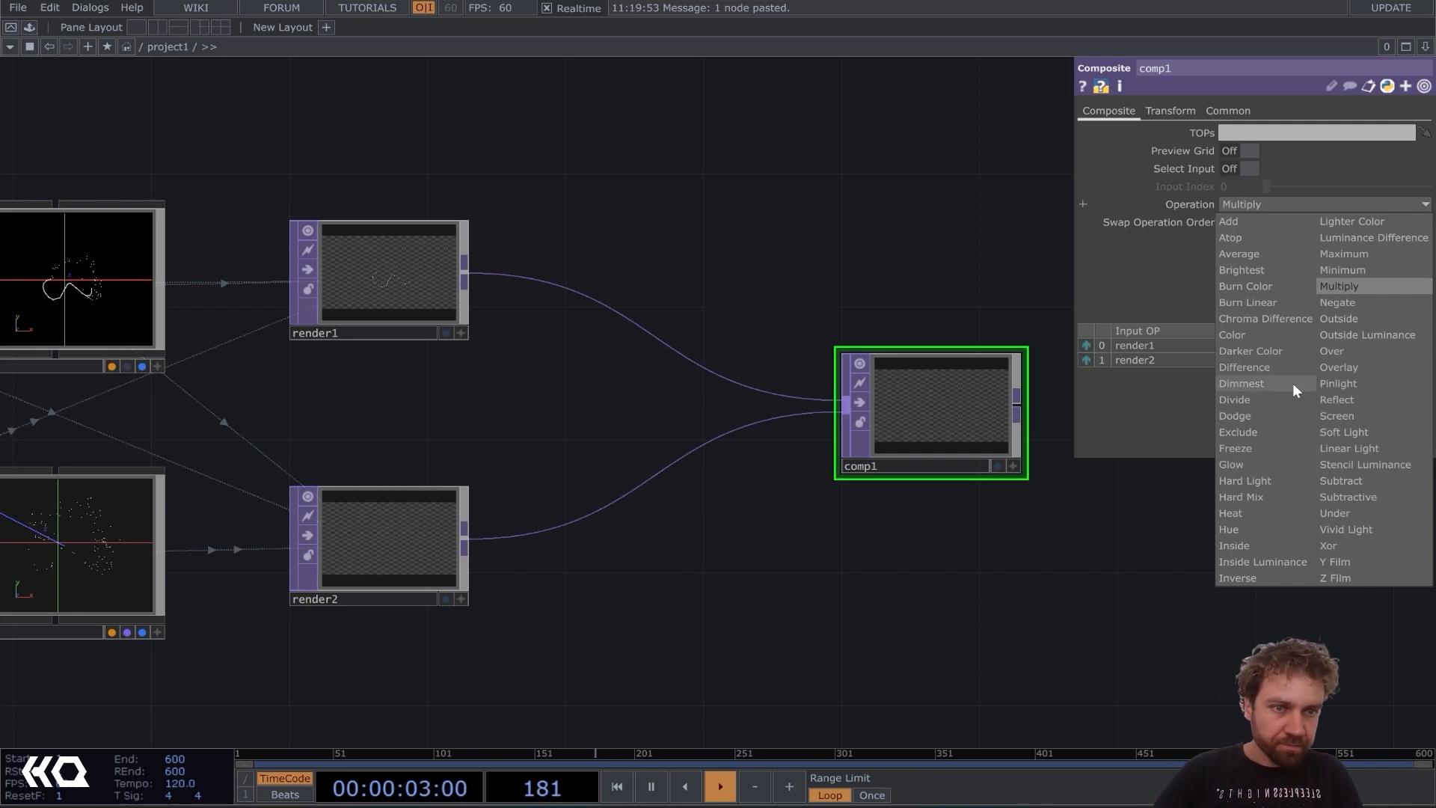
click(1331, 351)
text(rgb)
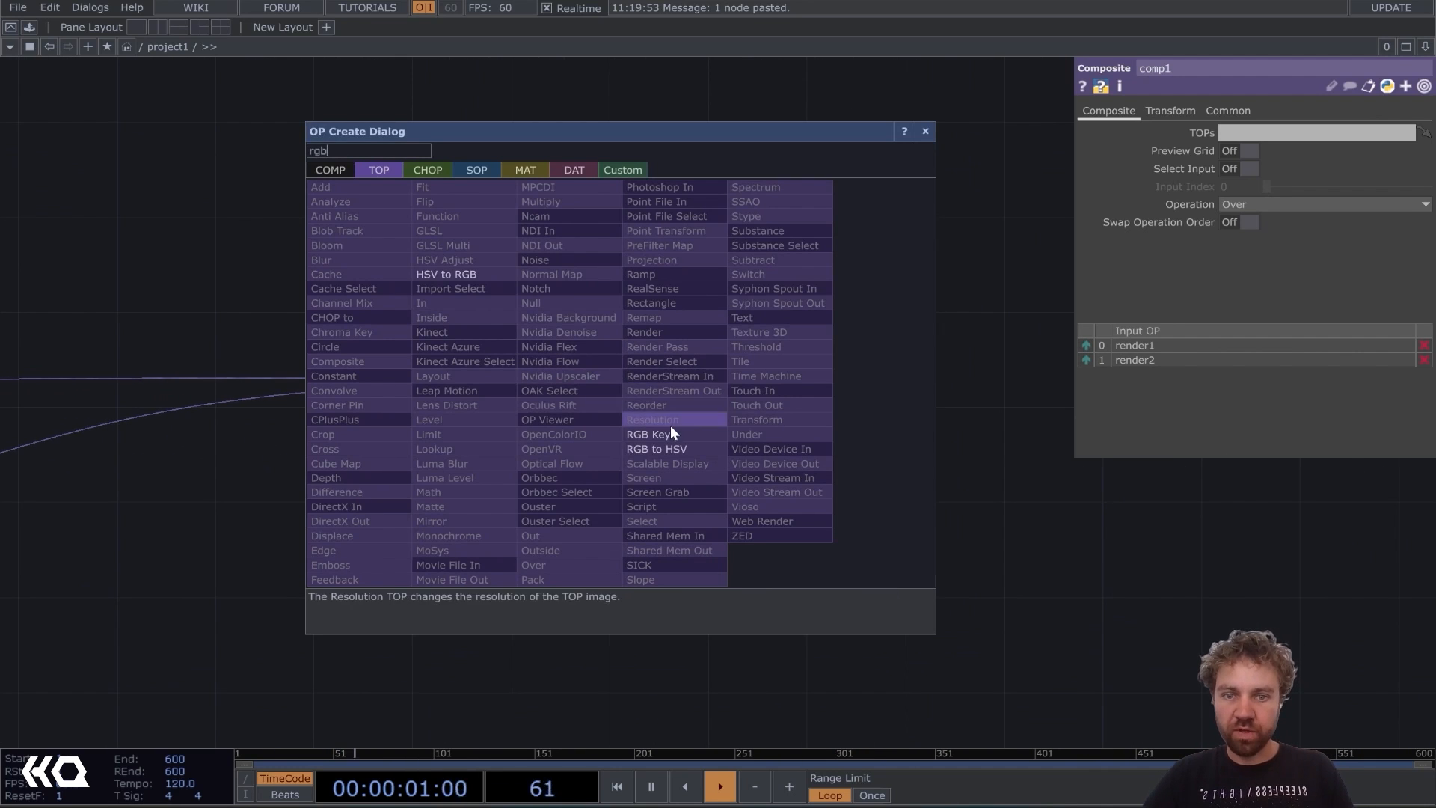
click(645, 434)
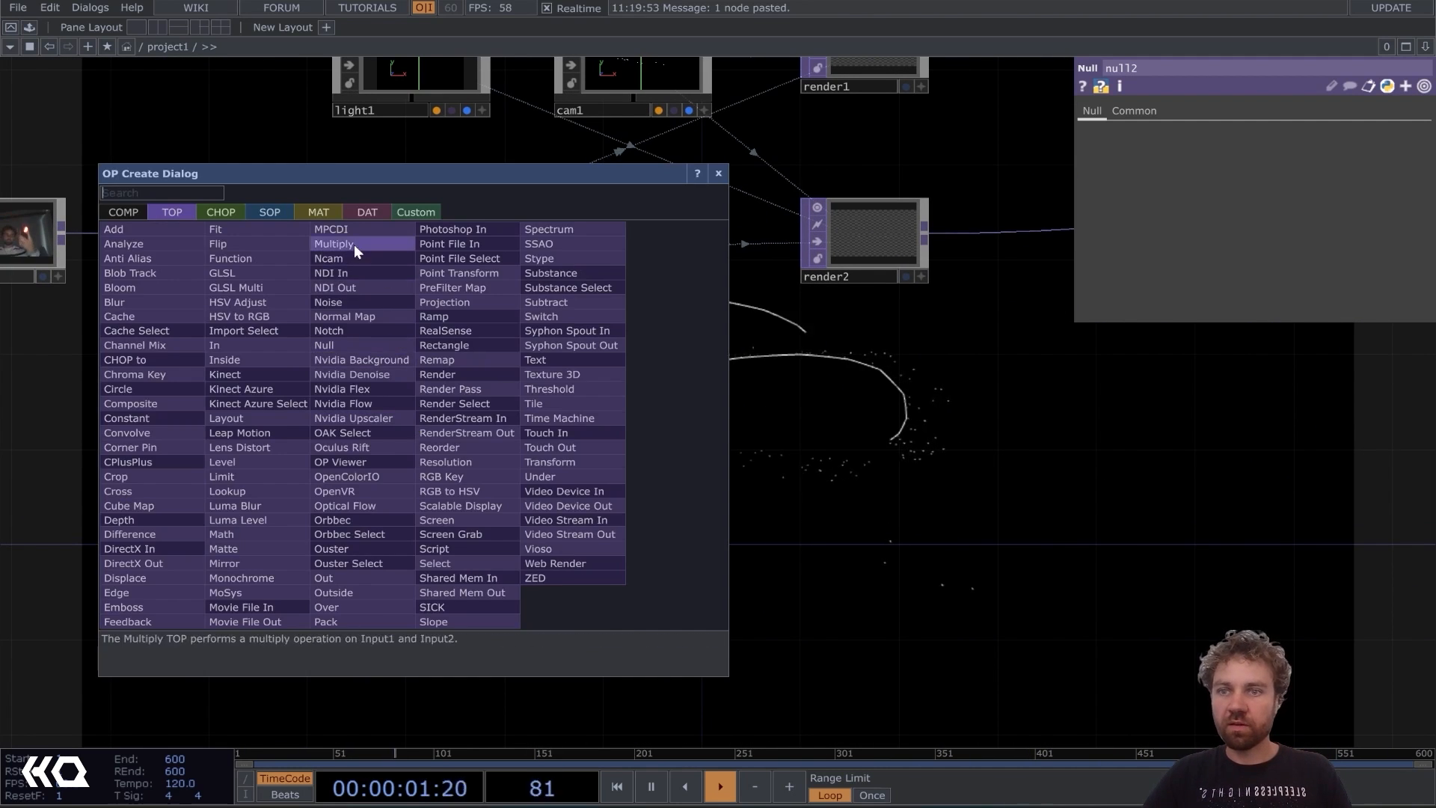
Add a Phong material, phong1, from the MAT operators.
text(ph)
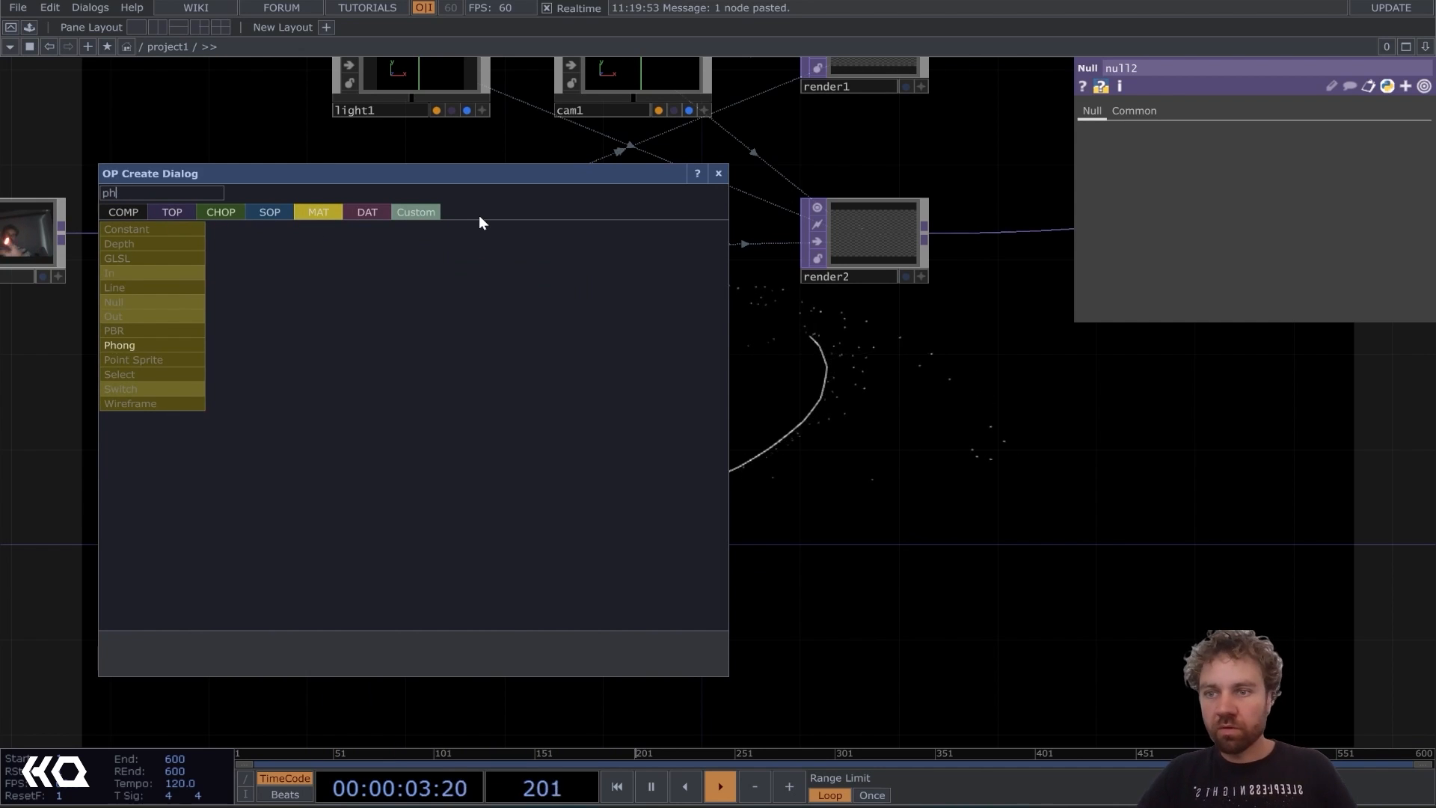
click(119, 345)
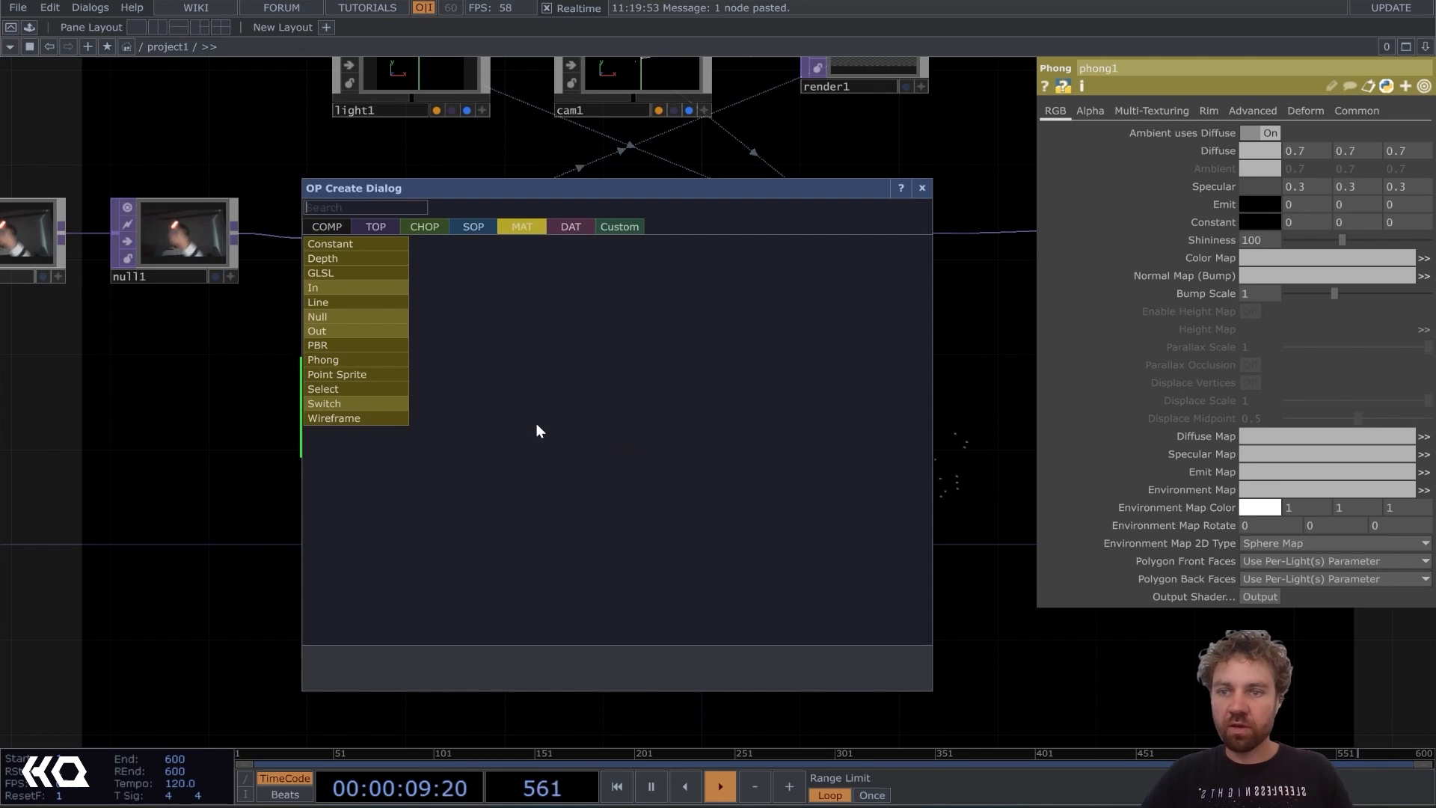
mouse_move(374, 382)
text(ram)
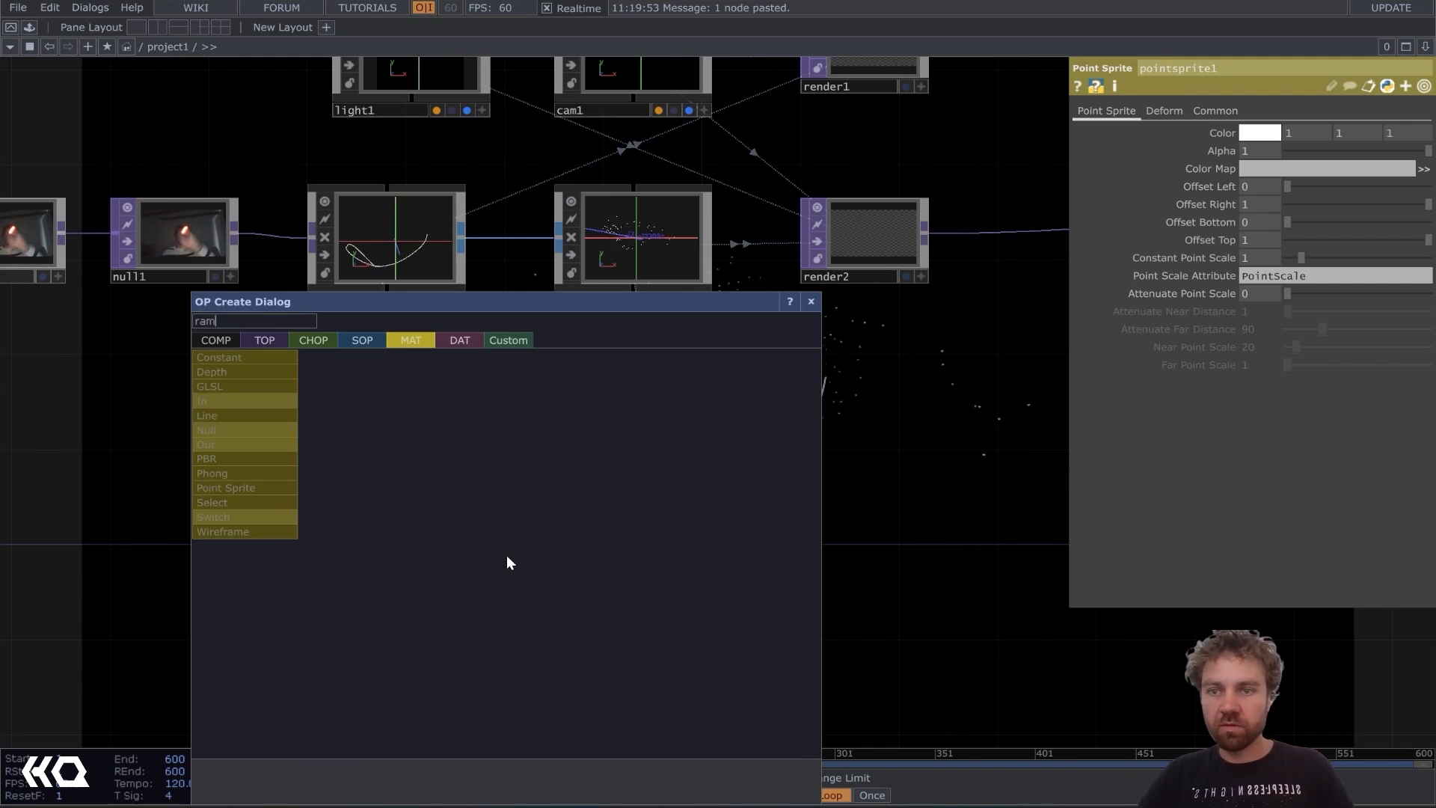
Add Ramp TOP ramp1, set its Type to Circular, and adjust the gradient keys.
click(264, 340)
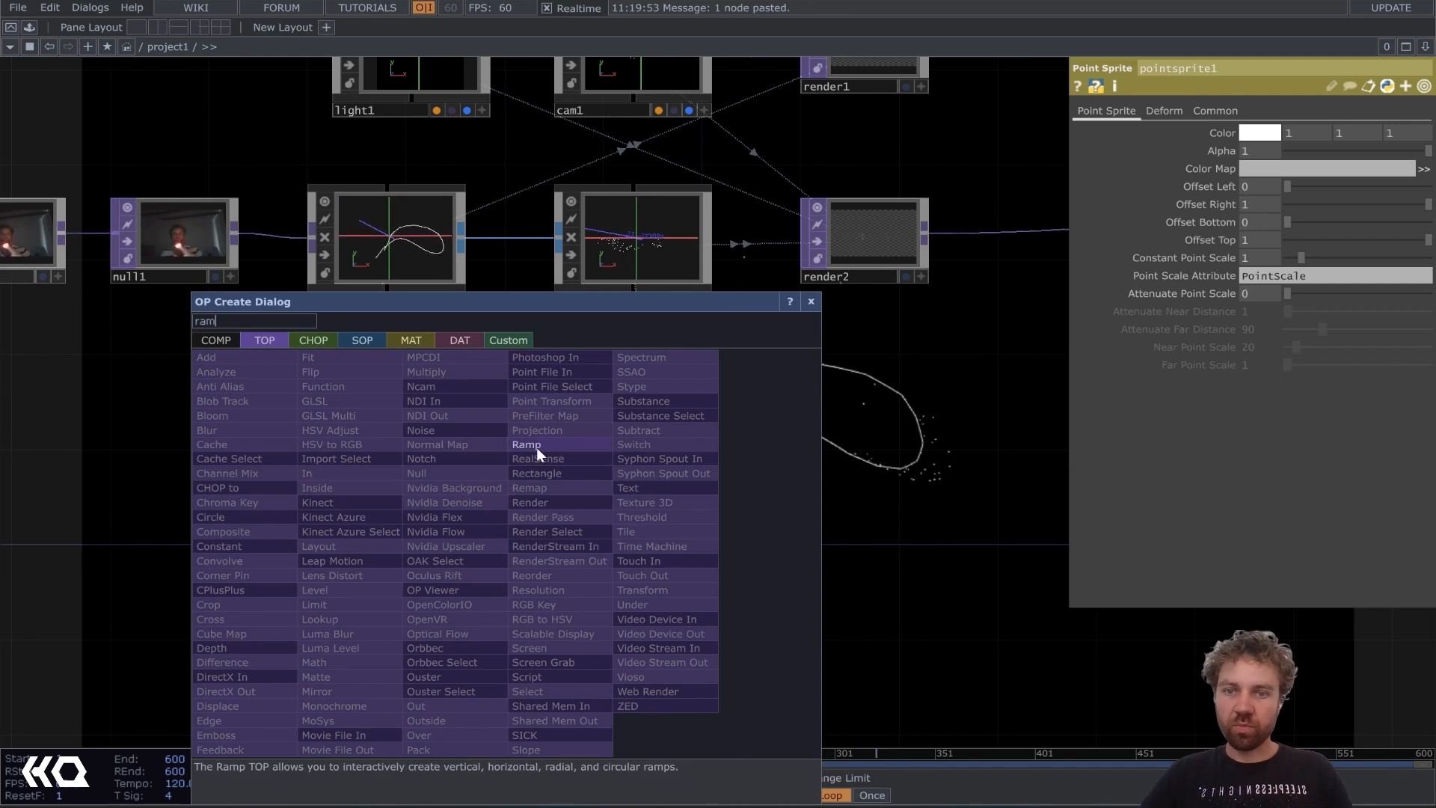
click(526, 445)
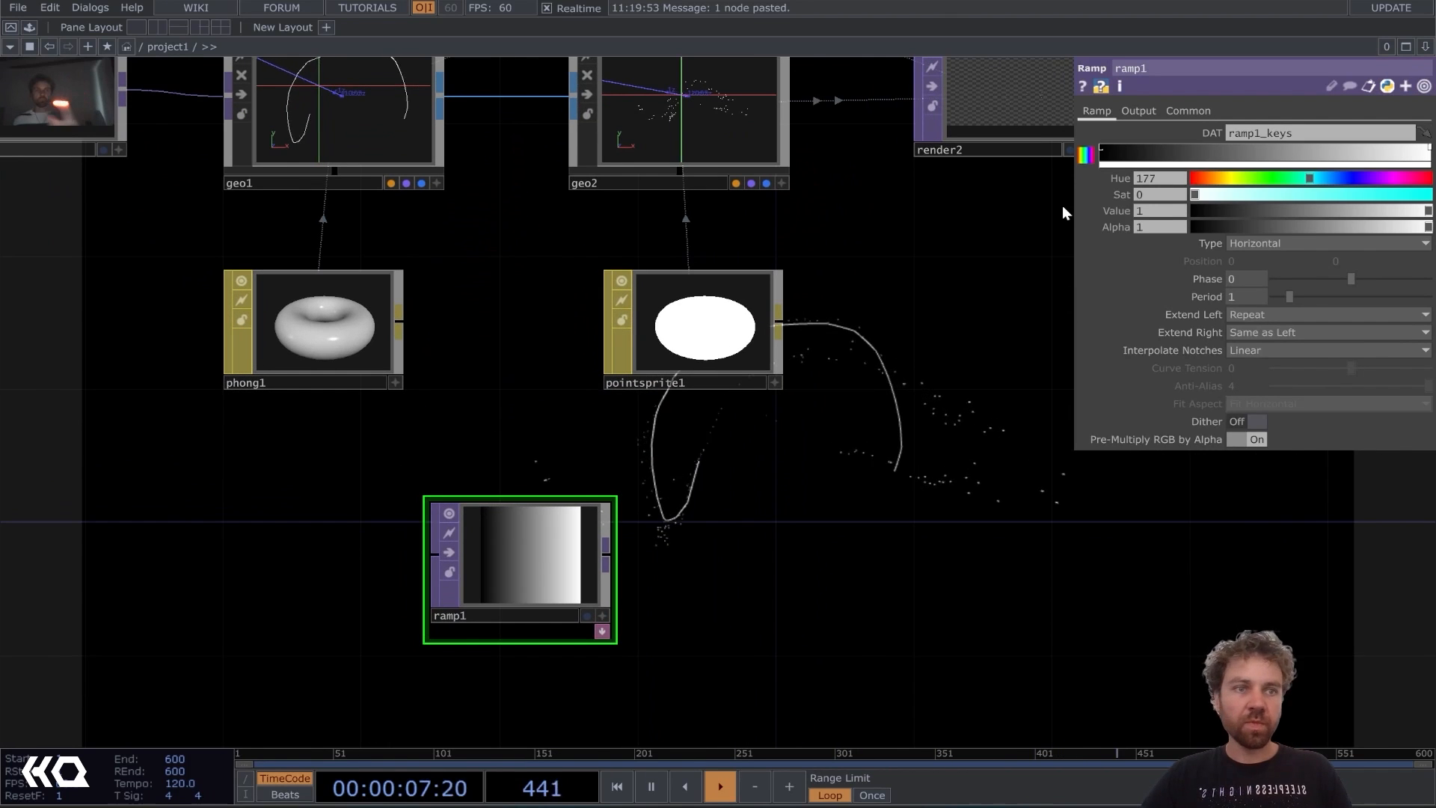
click(1328, 242)
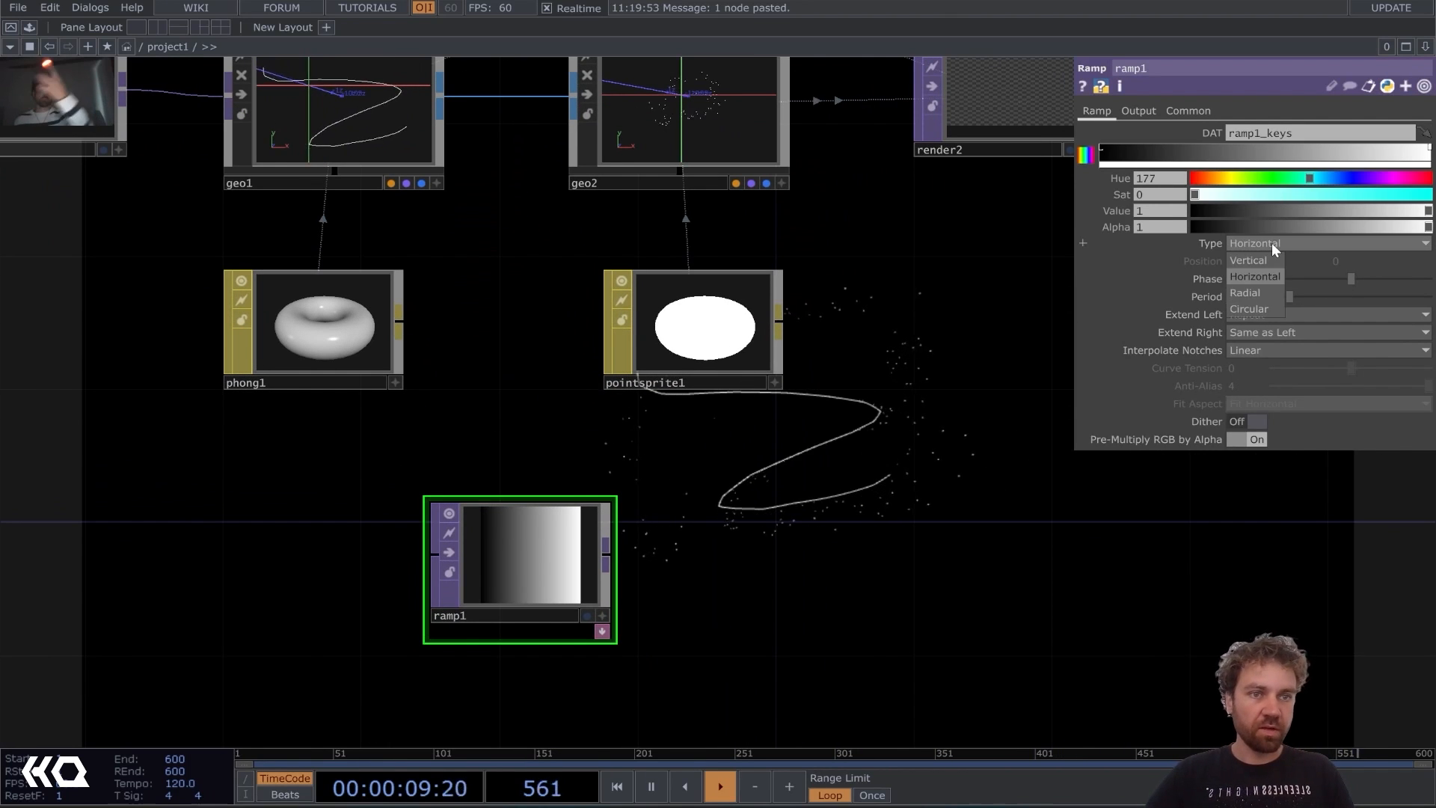
click(1249, 309)
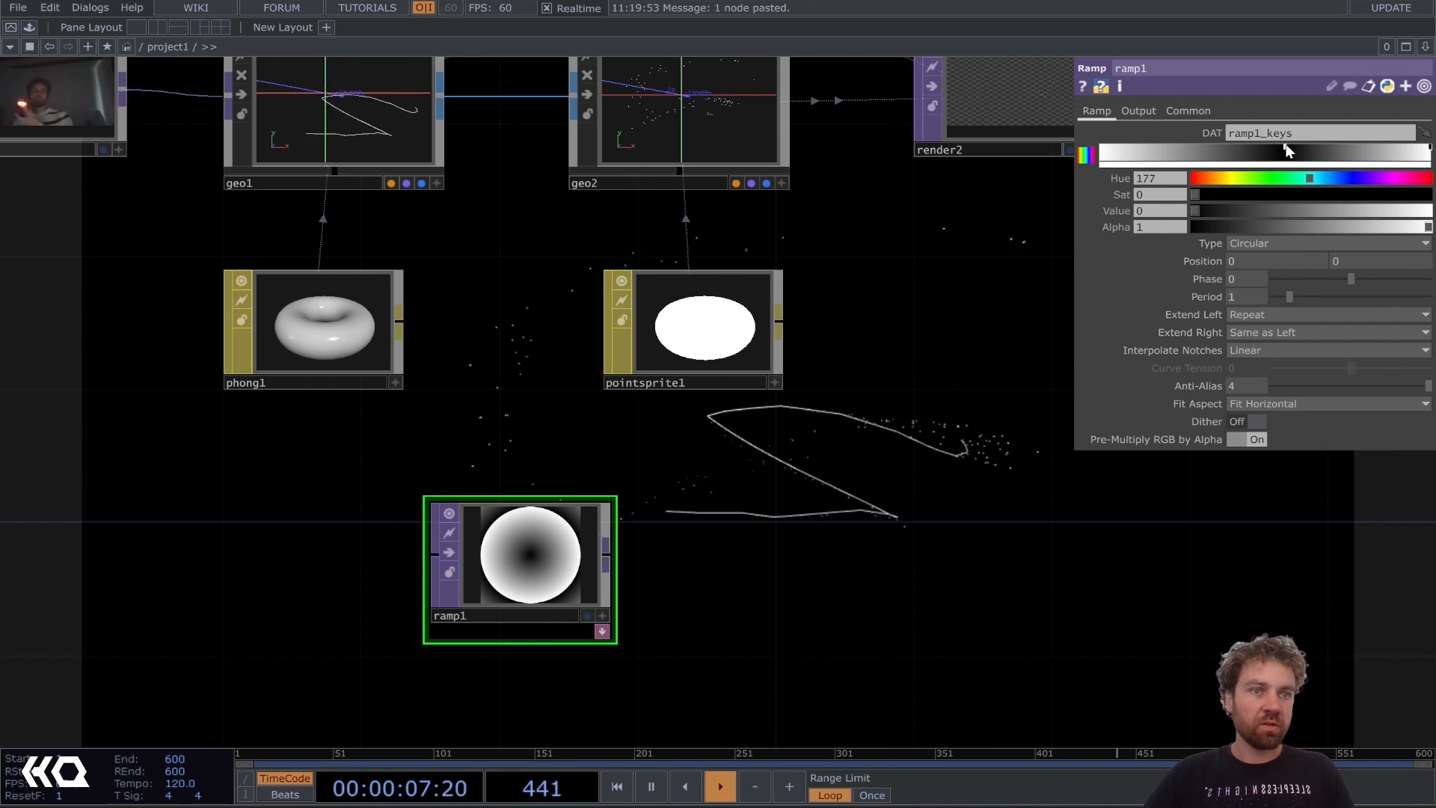
drag(1194, 211, 1420, 211)
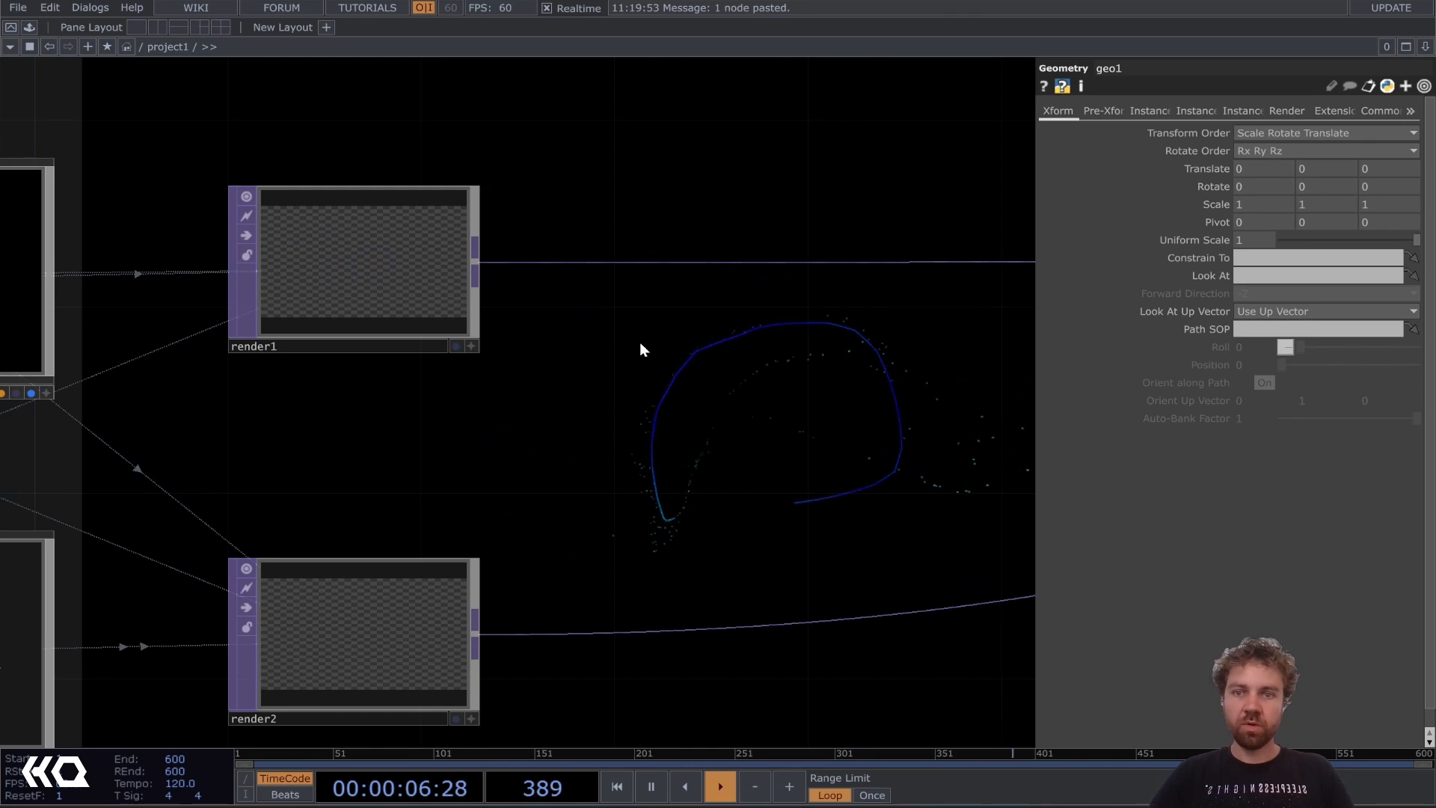
Add Bloom TOP bloom1 after render1 and raise its bloom intensity.
right_click(643, 350)
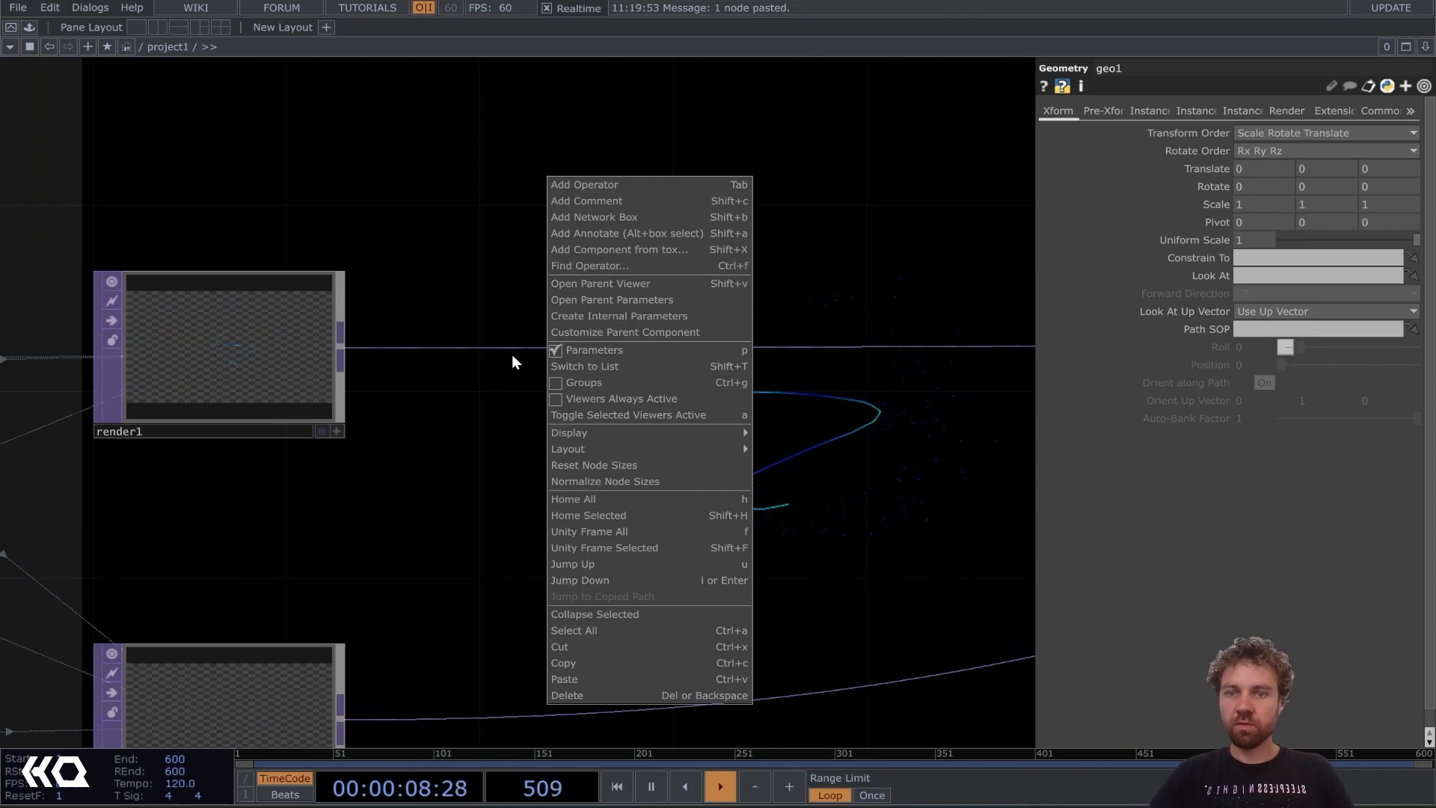
click(583, 184)
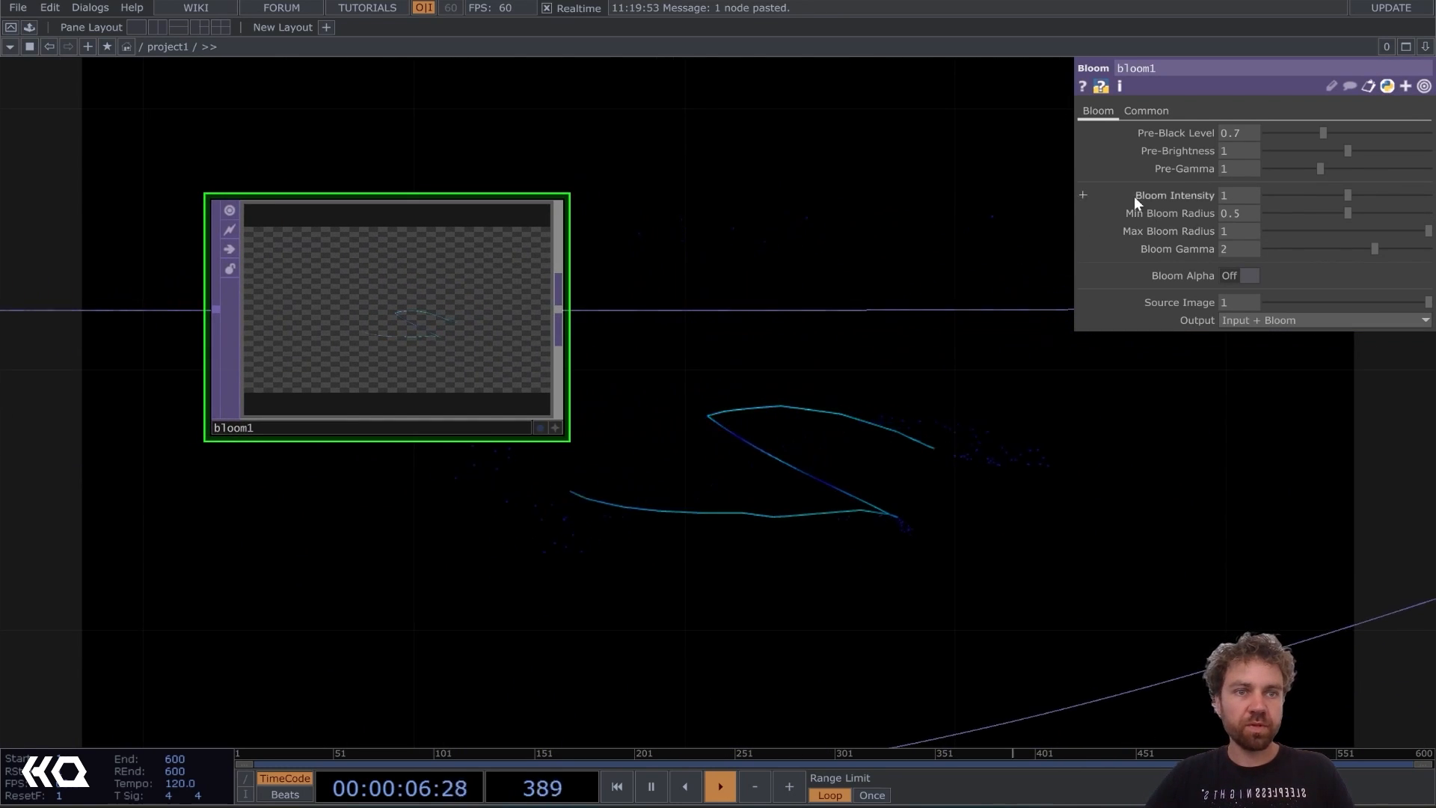
drag(1322, 133, 1267, 133)
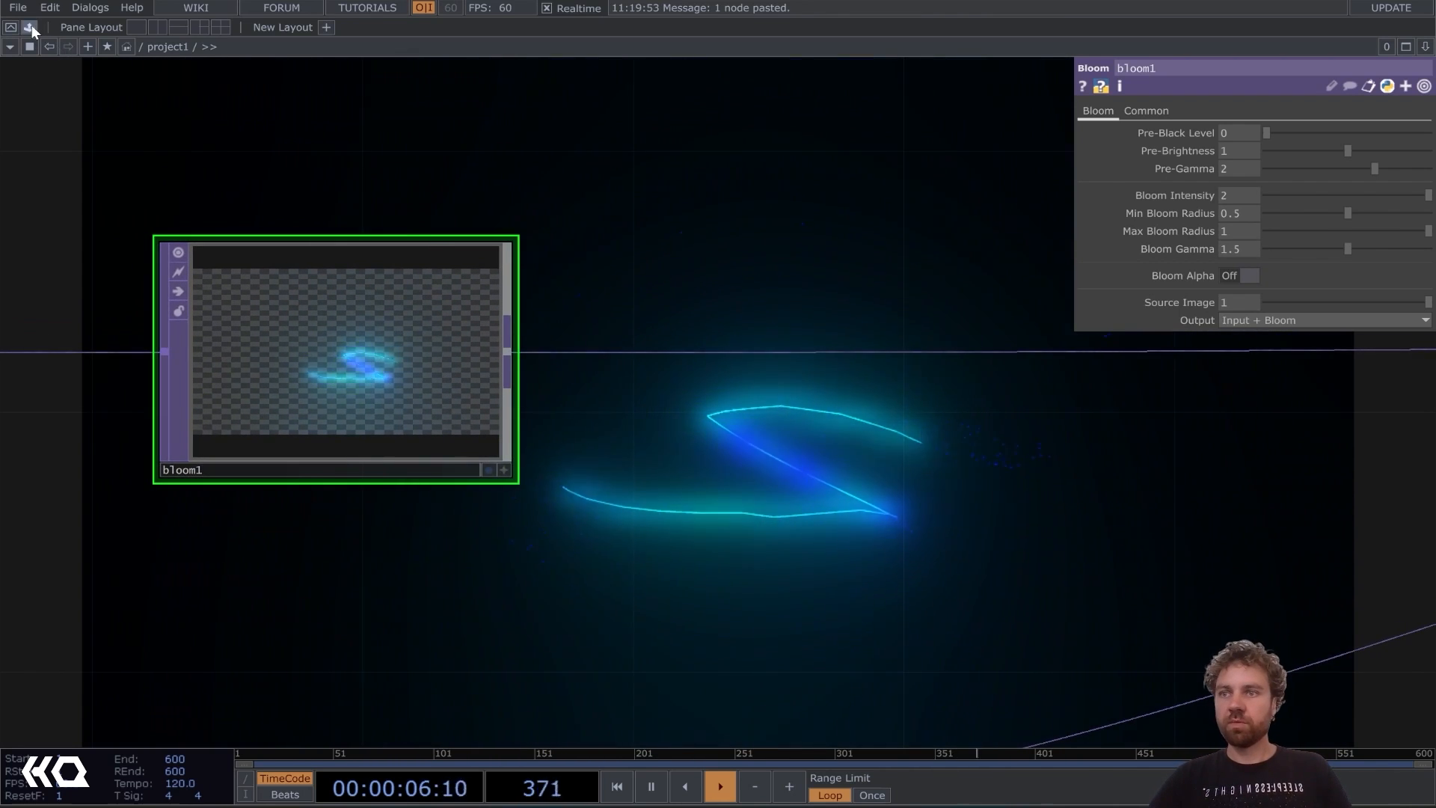
Add Blur TOP blur1 after the radialBlur component.
click(28, 27)
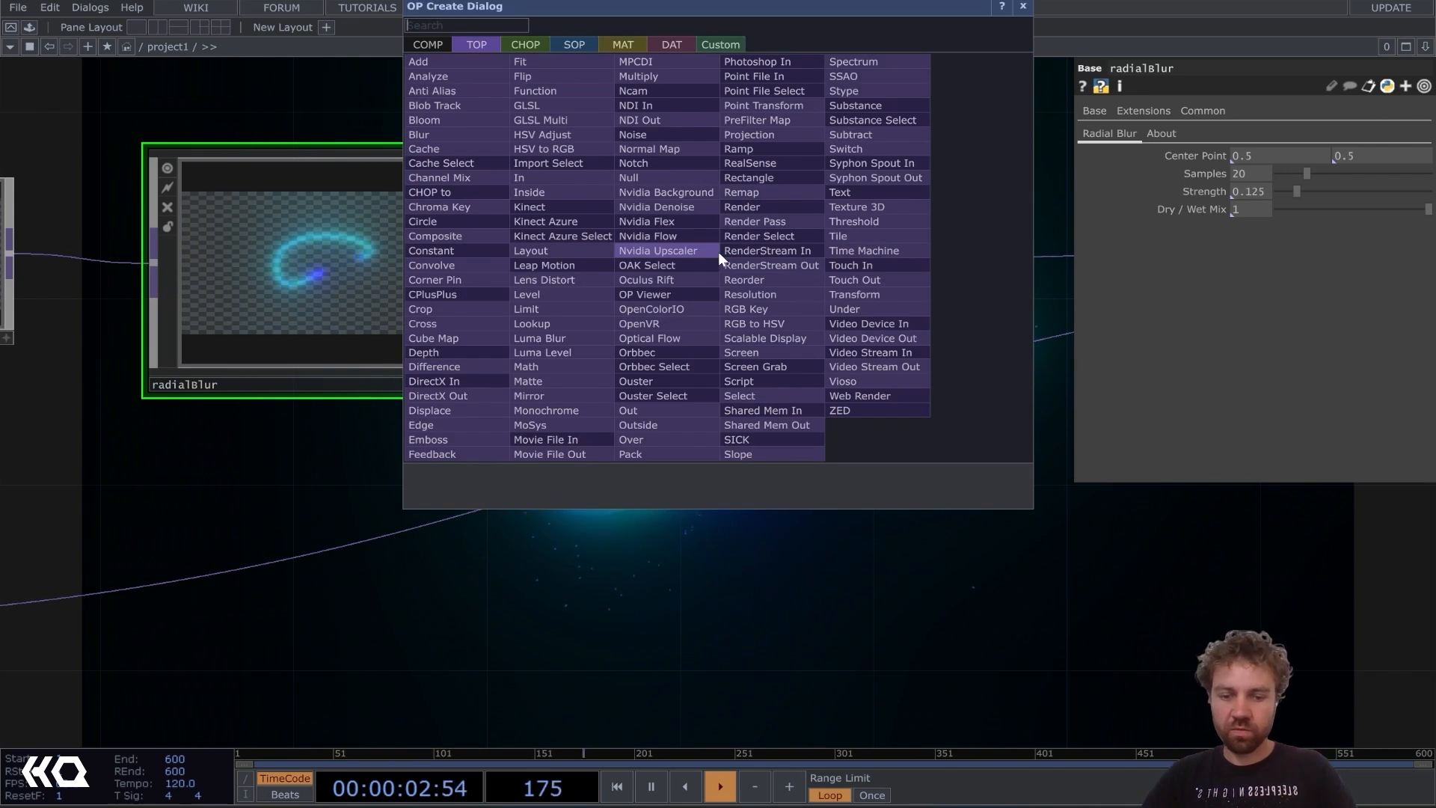
text(blu)
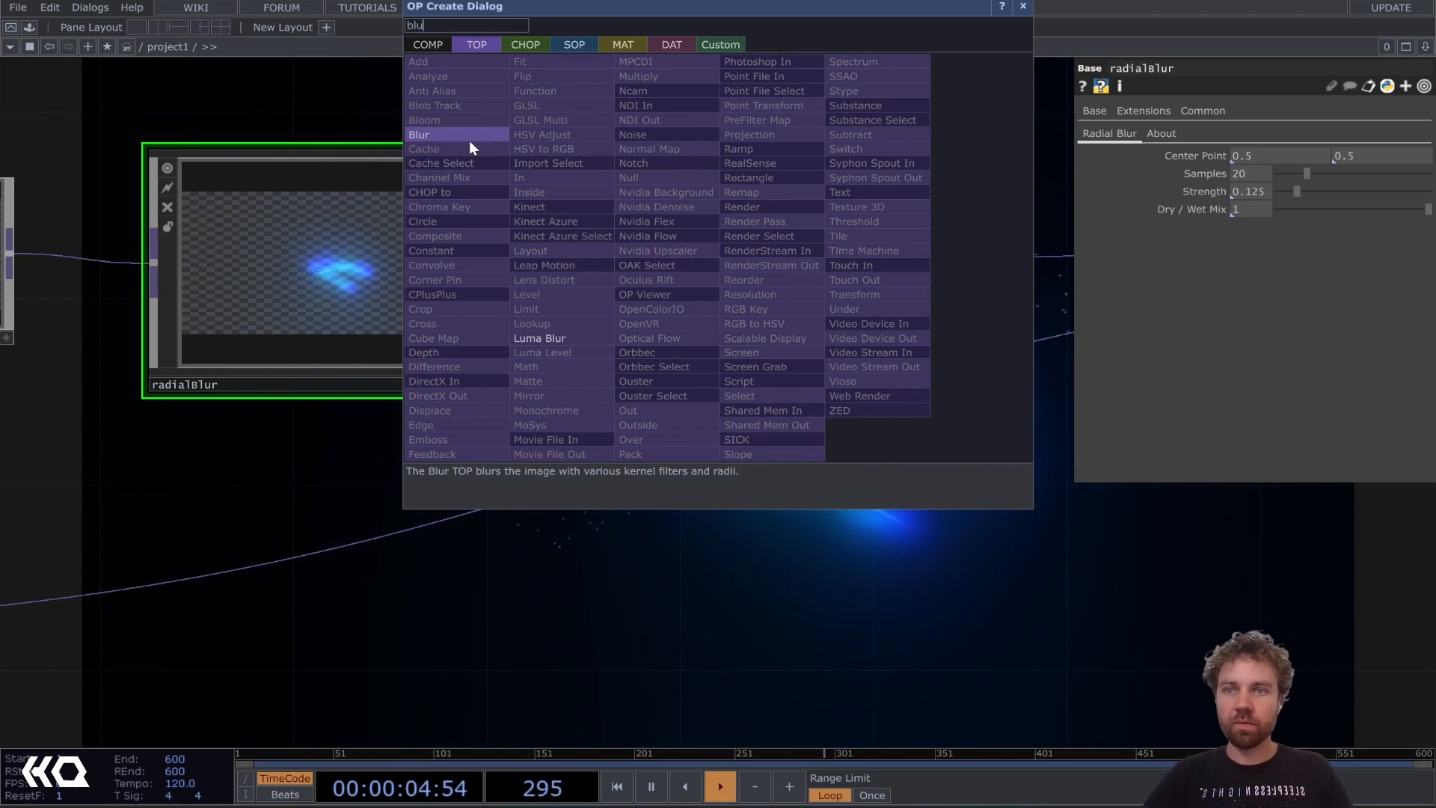
click(418, 135)
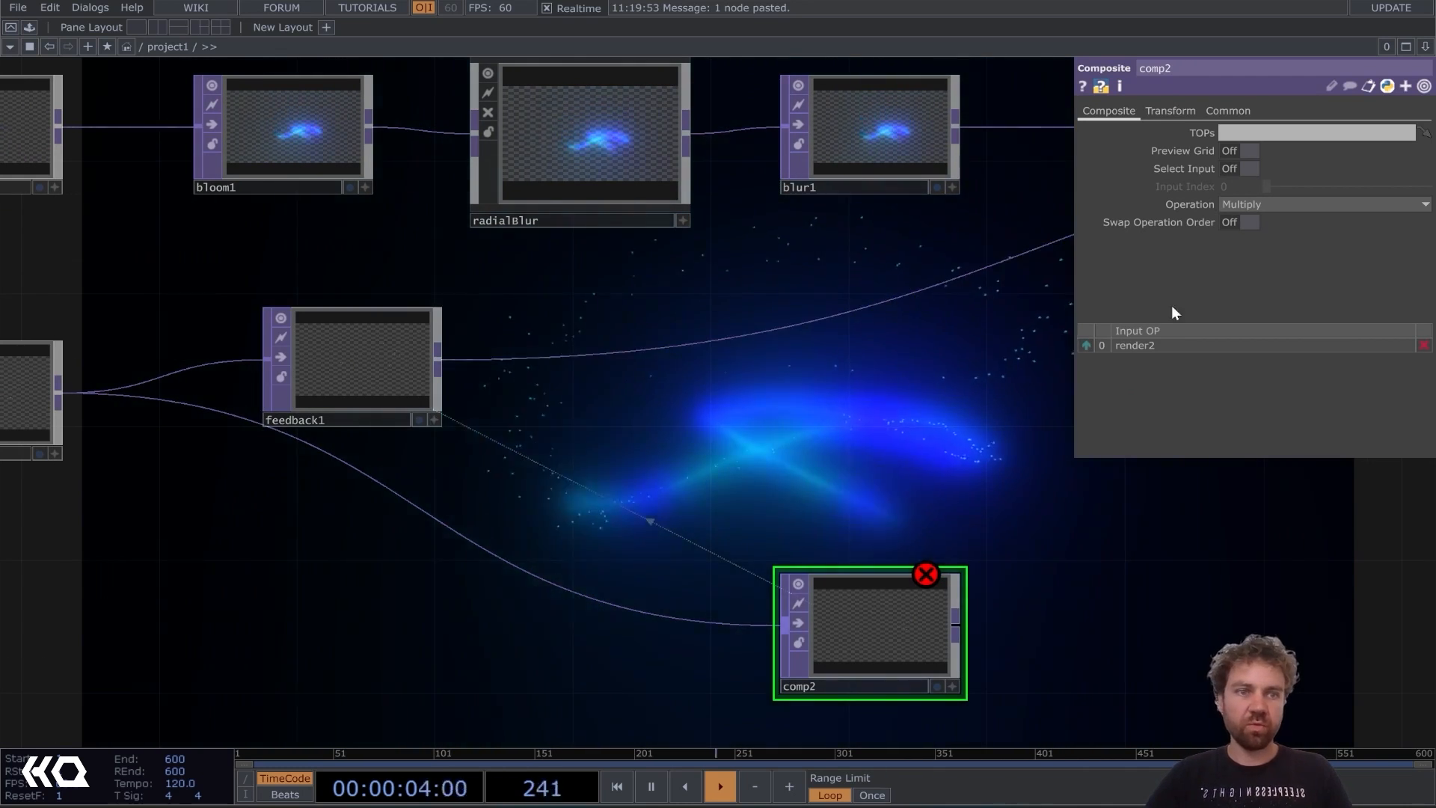
Set comp2's operation to Over and open level1's Post settings for 0.975 opacity.
click(1324, 204)
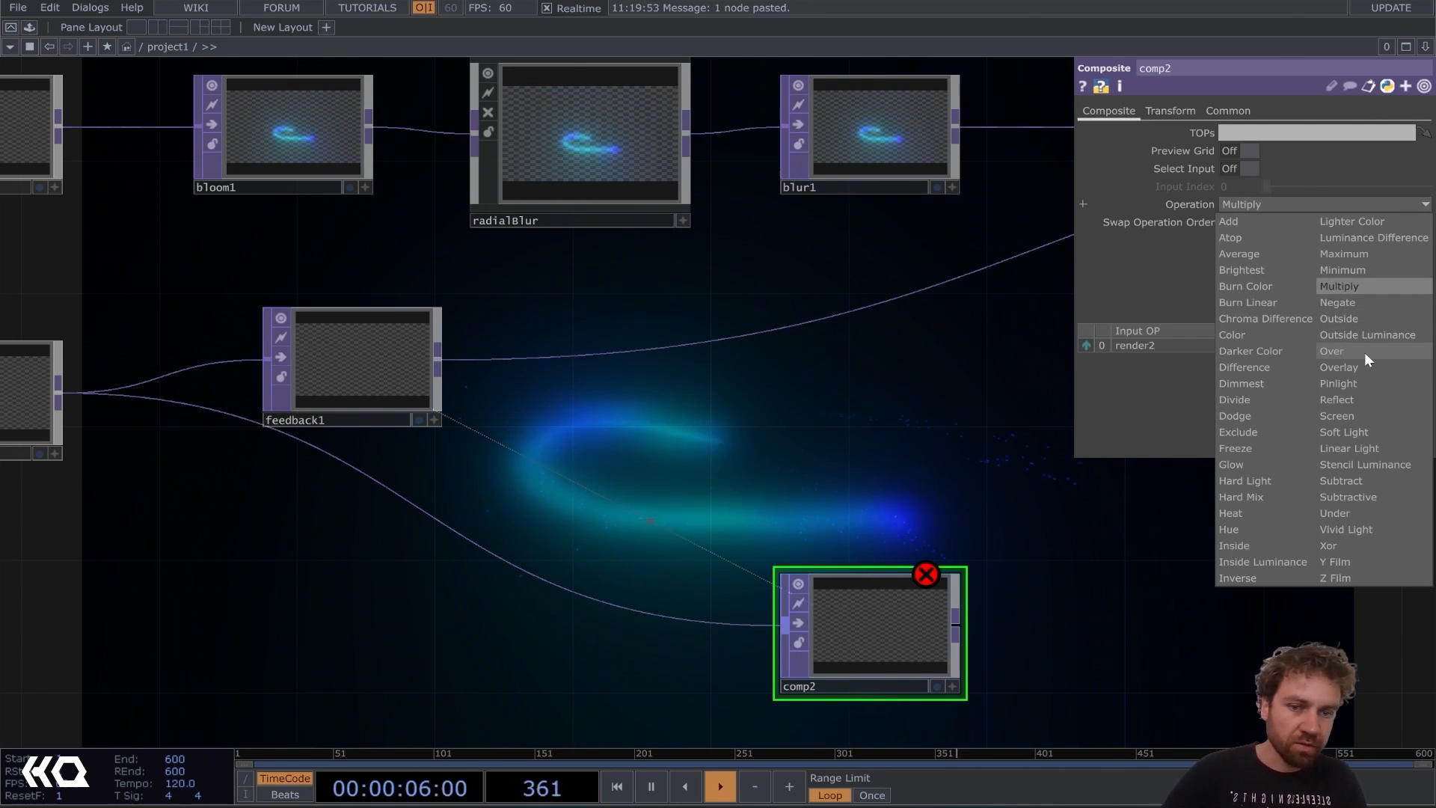
click(1331, 351)
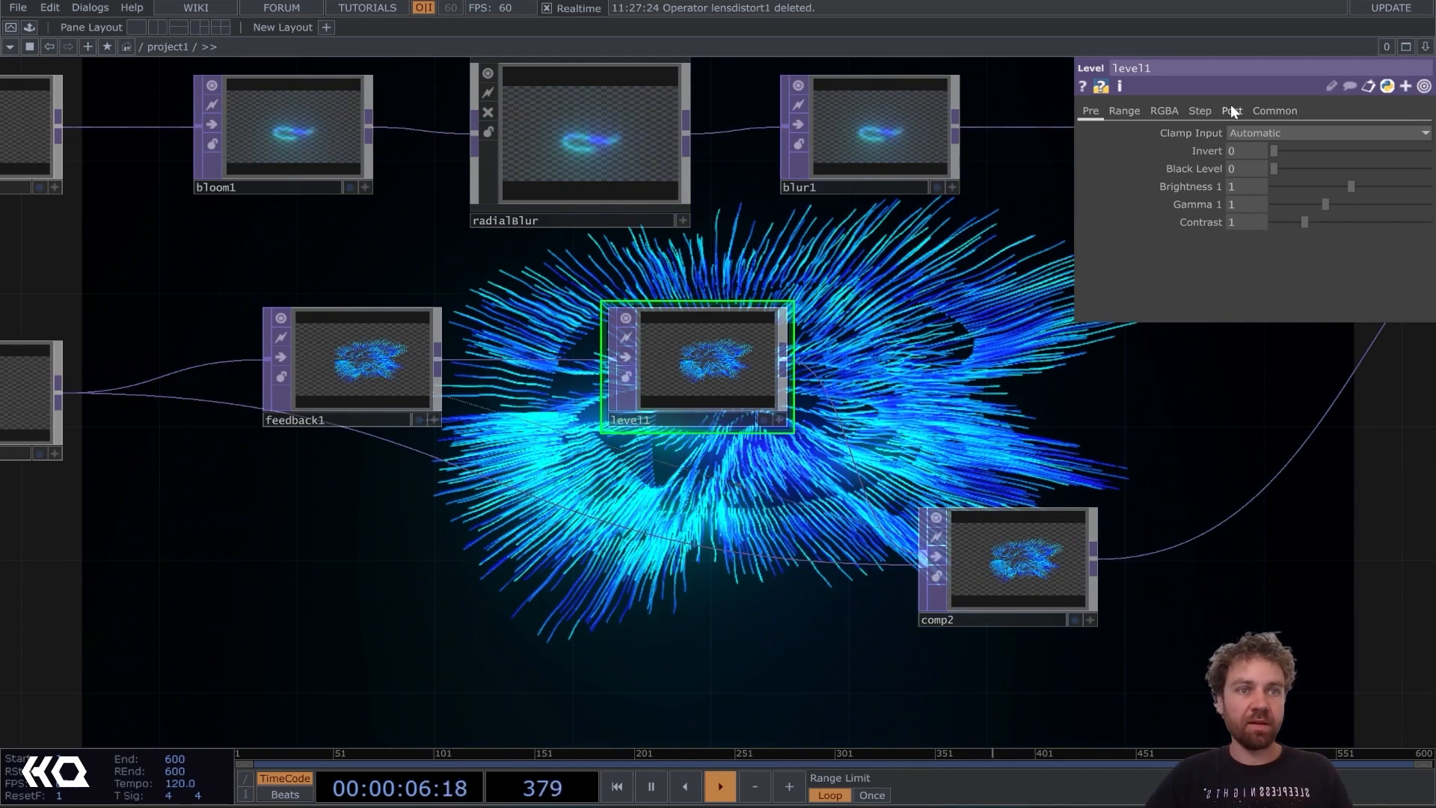
click(1232, 110)
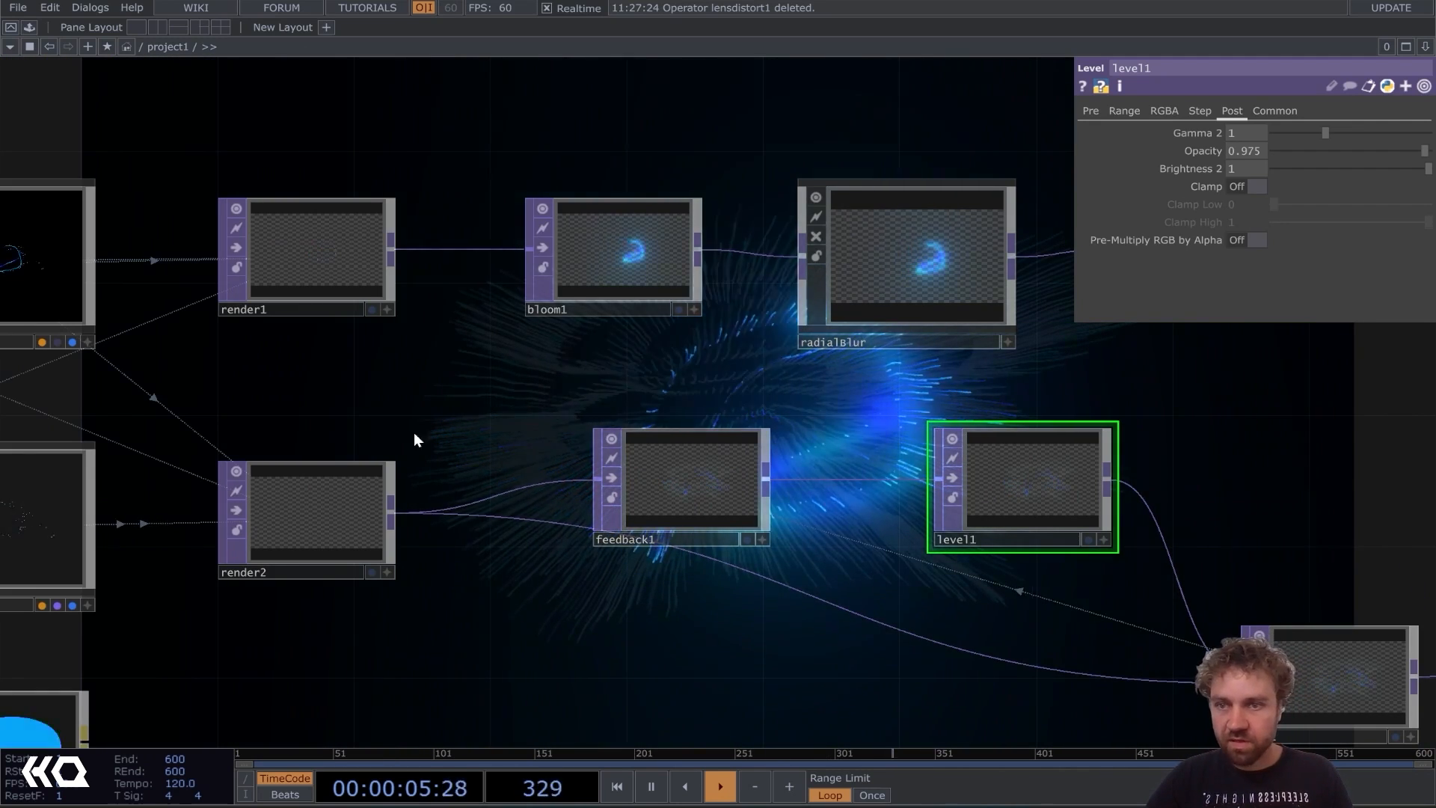
Set Pixel Format to 32-bit float (RGBA) on both render2 and render1.
click(306, 517)
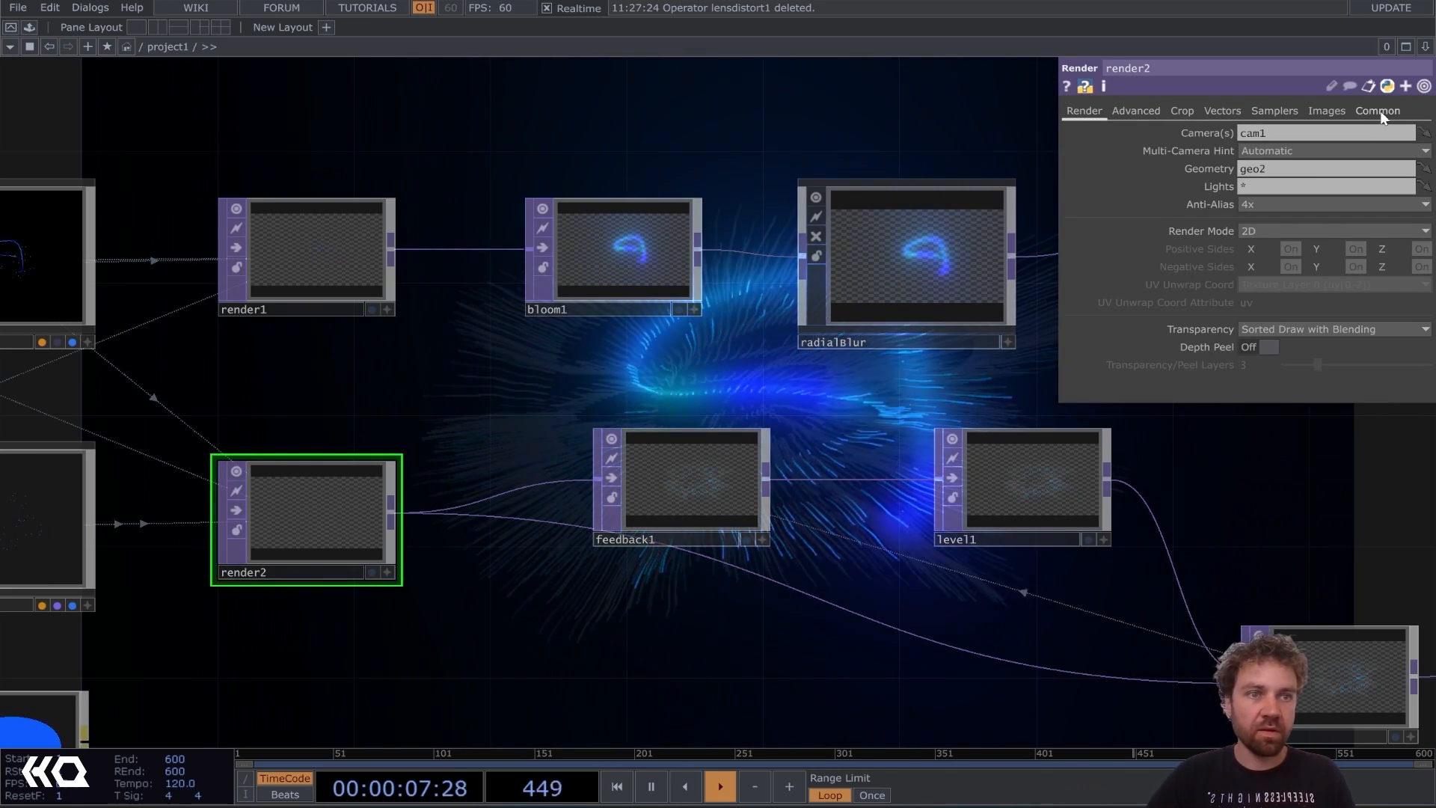
click(1377, 111)
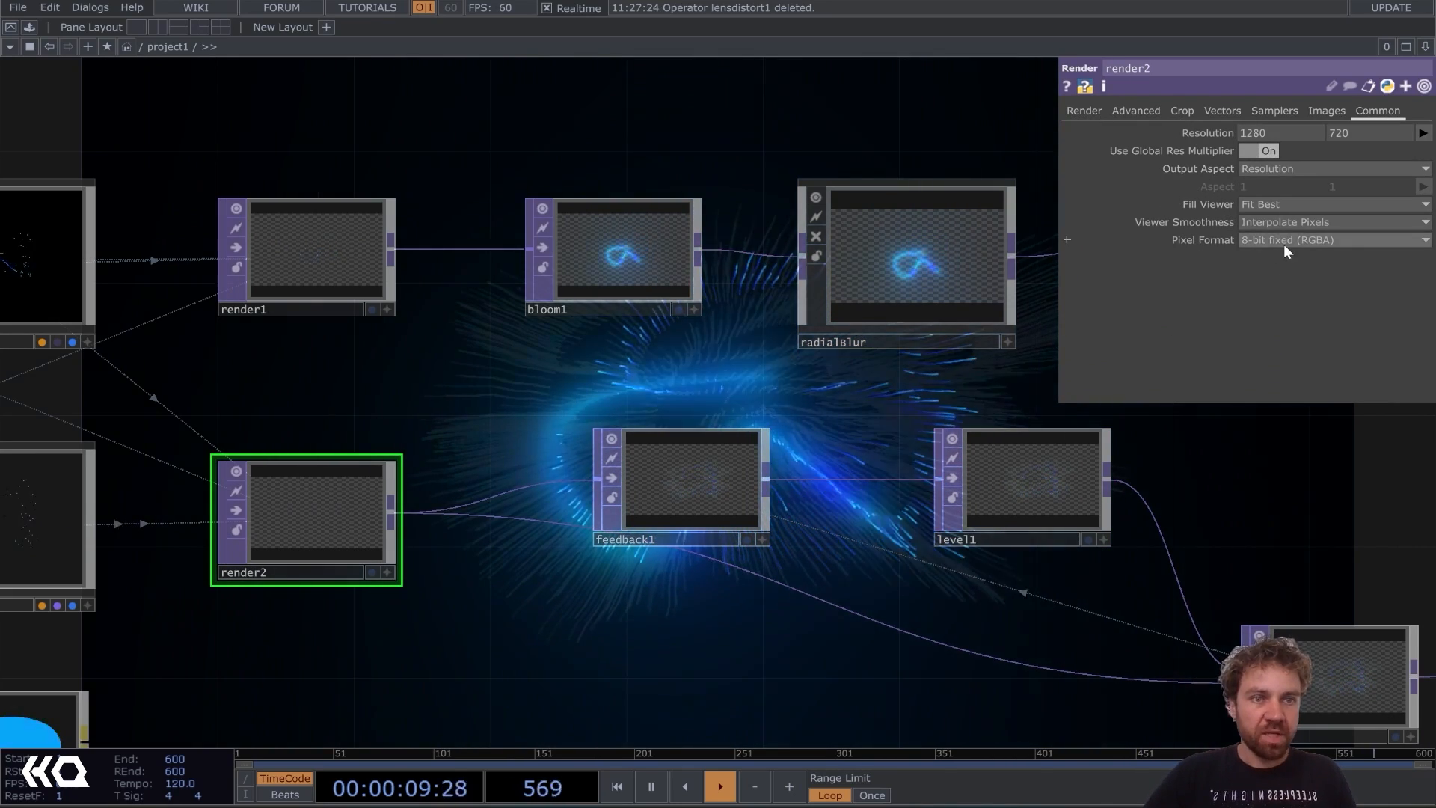
click(1332, 239)
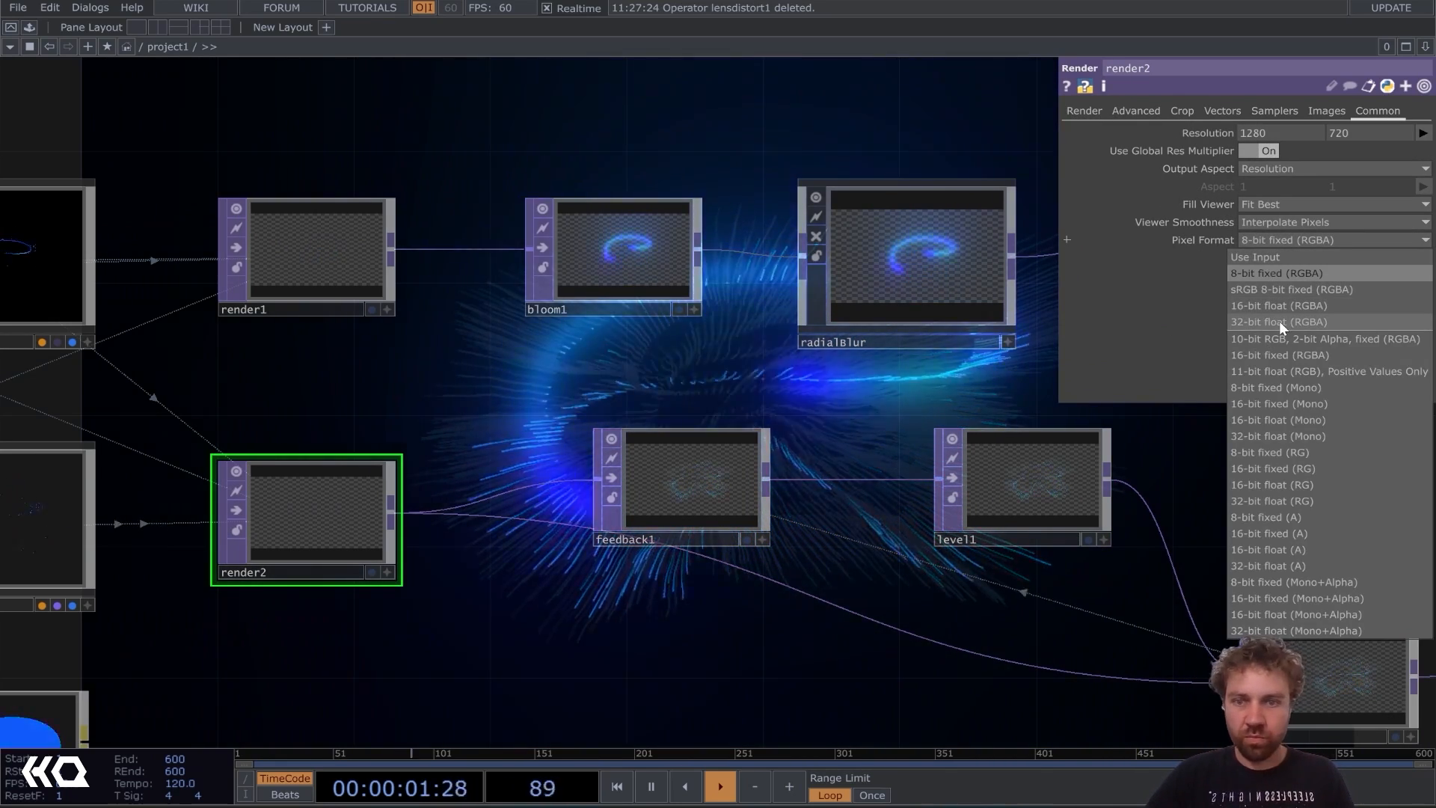
click(1273, 322)
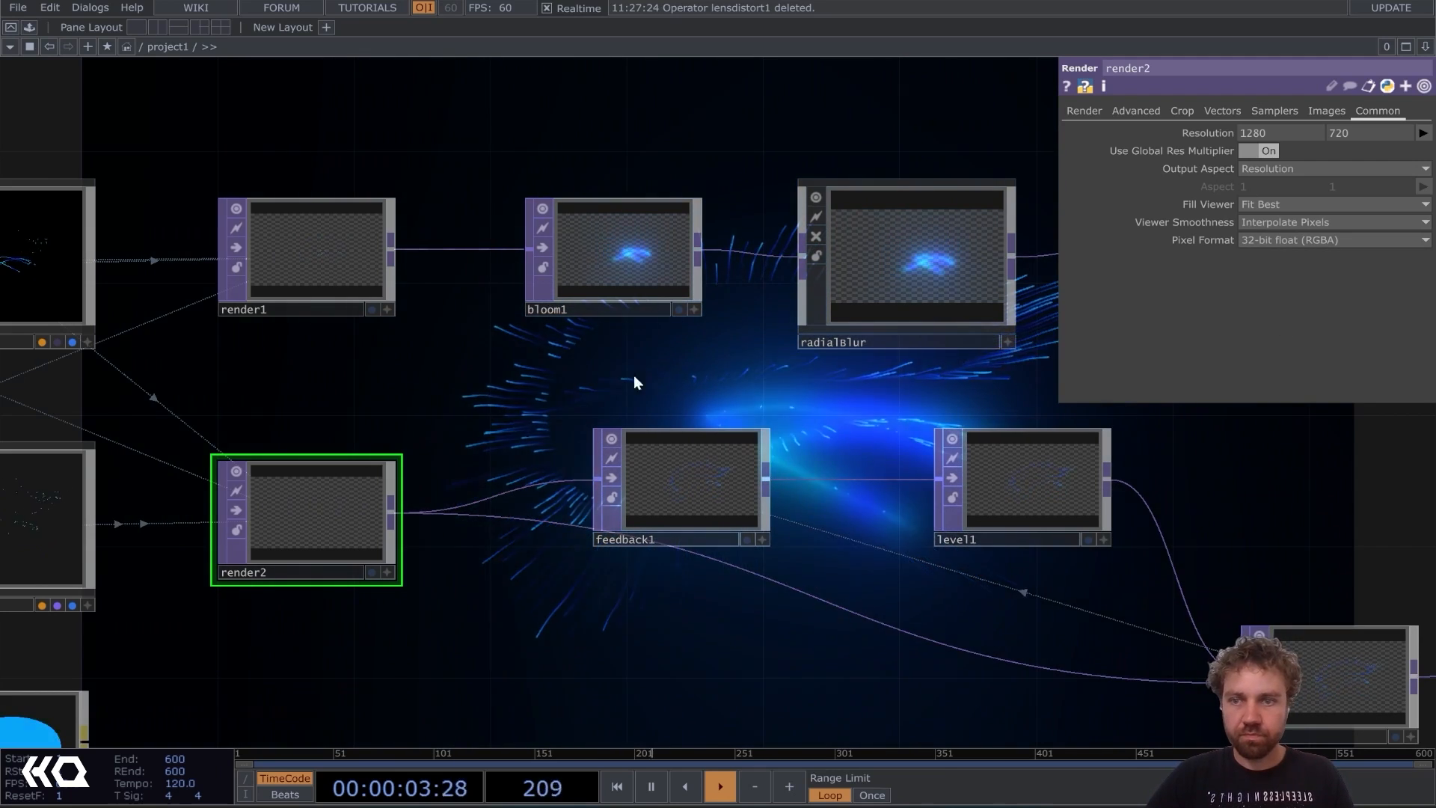
click(304, 251)
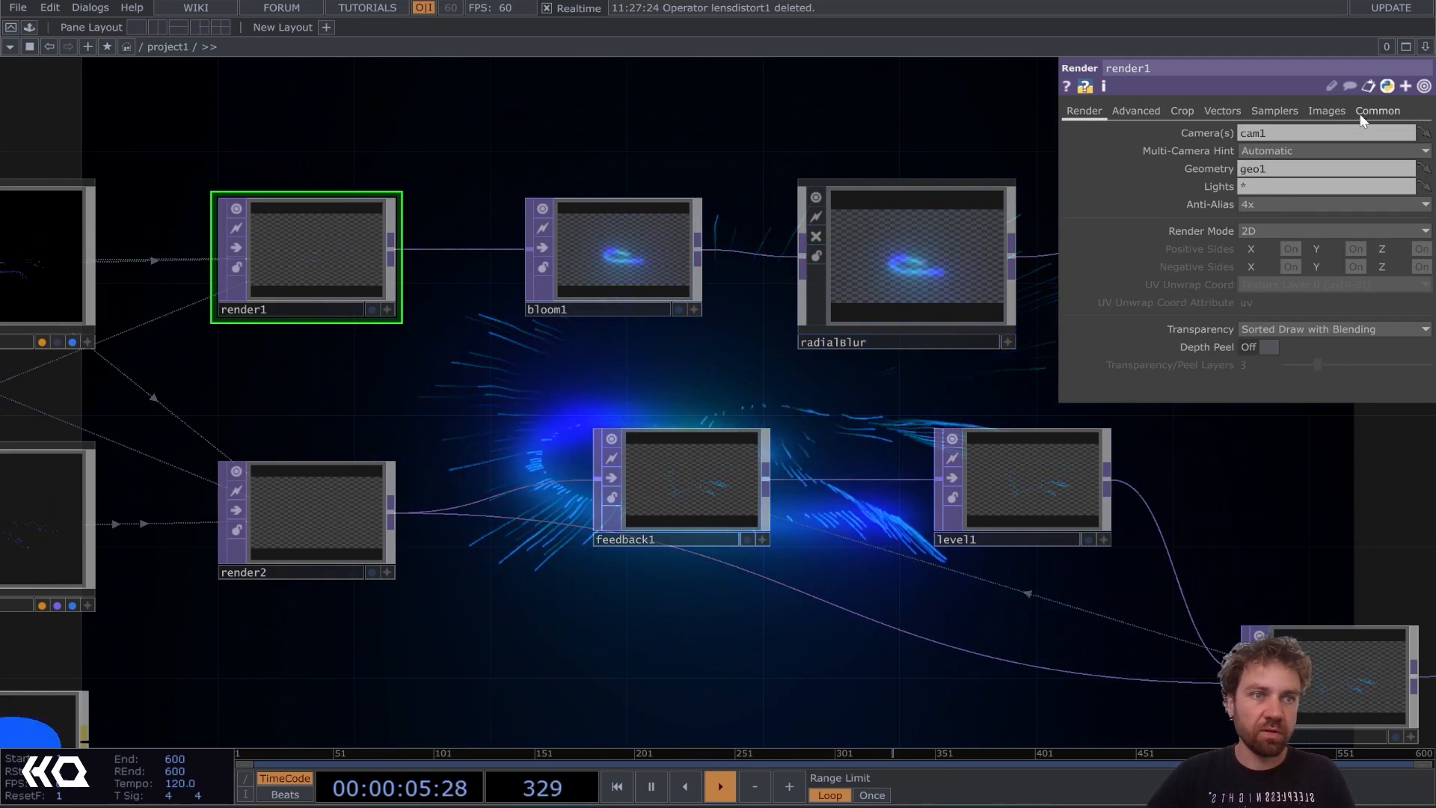
click(1328, 240)
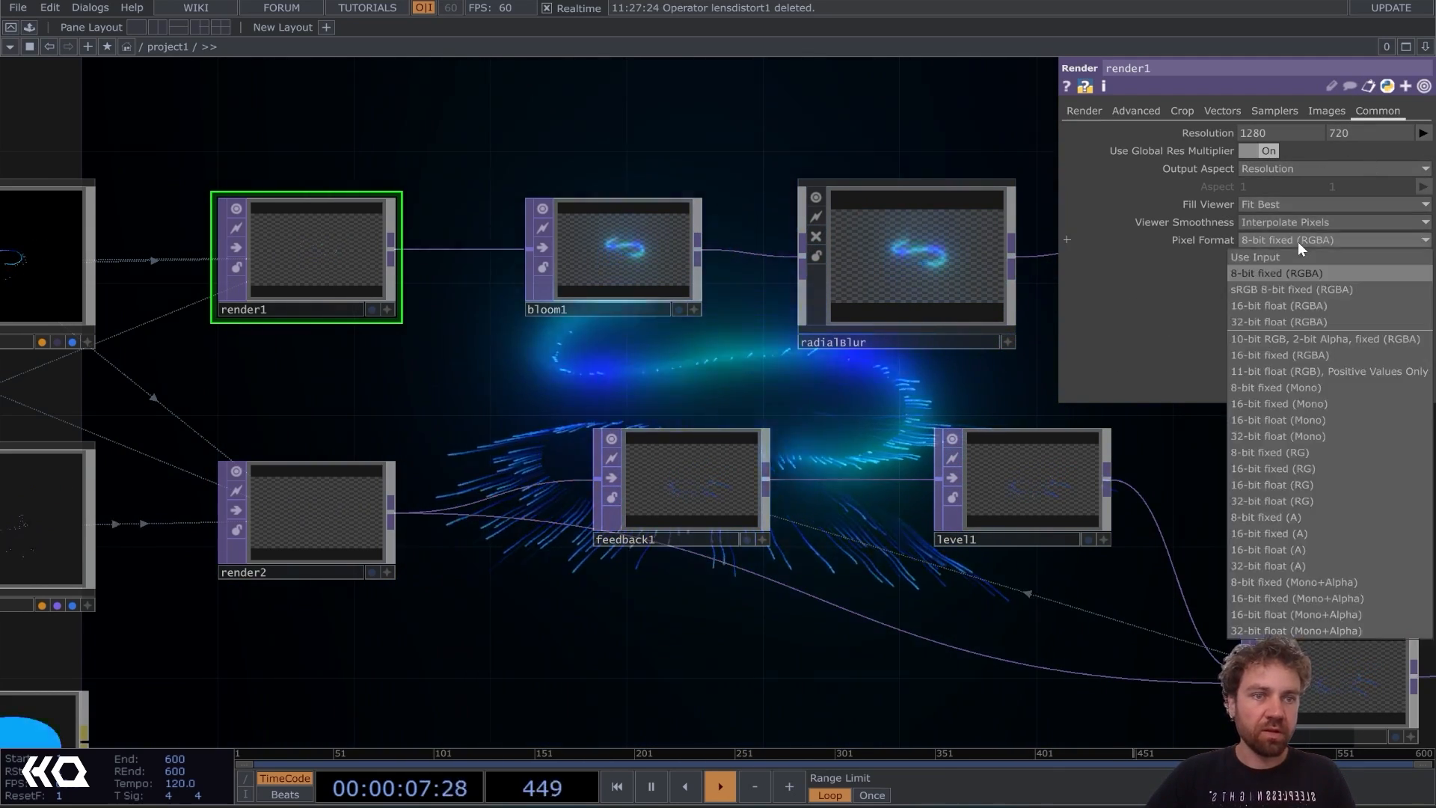
click(1279, 321)
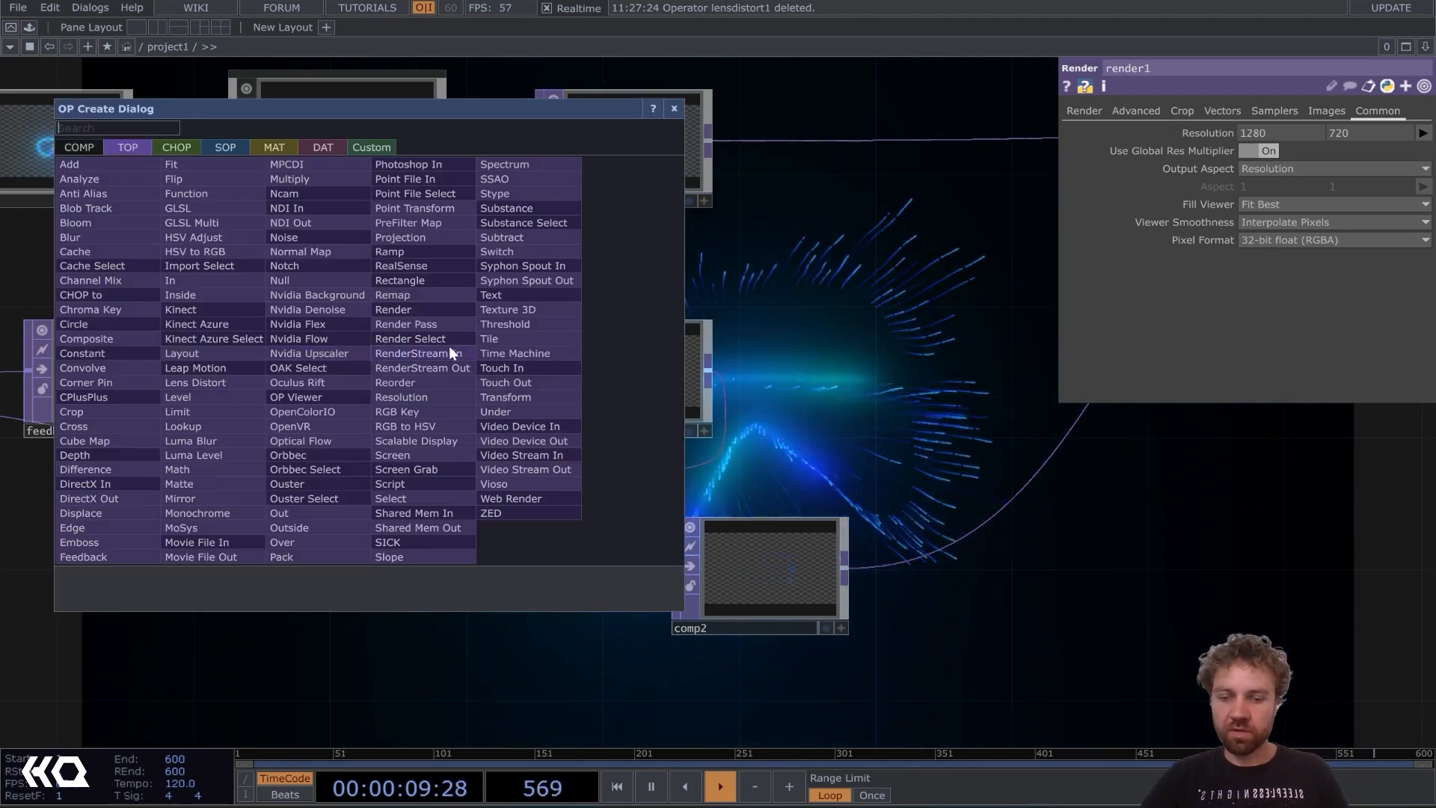
Add a second Blur TOP (blur2) using the 'bl' search.
text(bl)
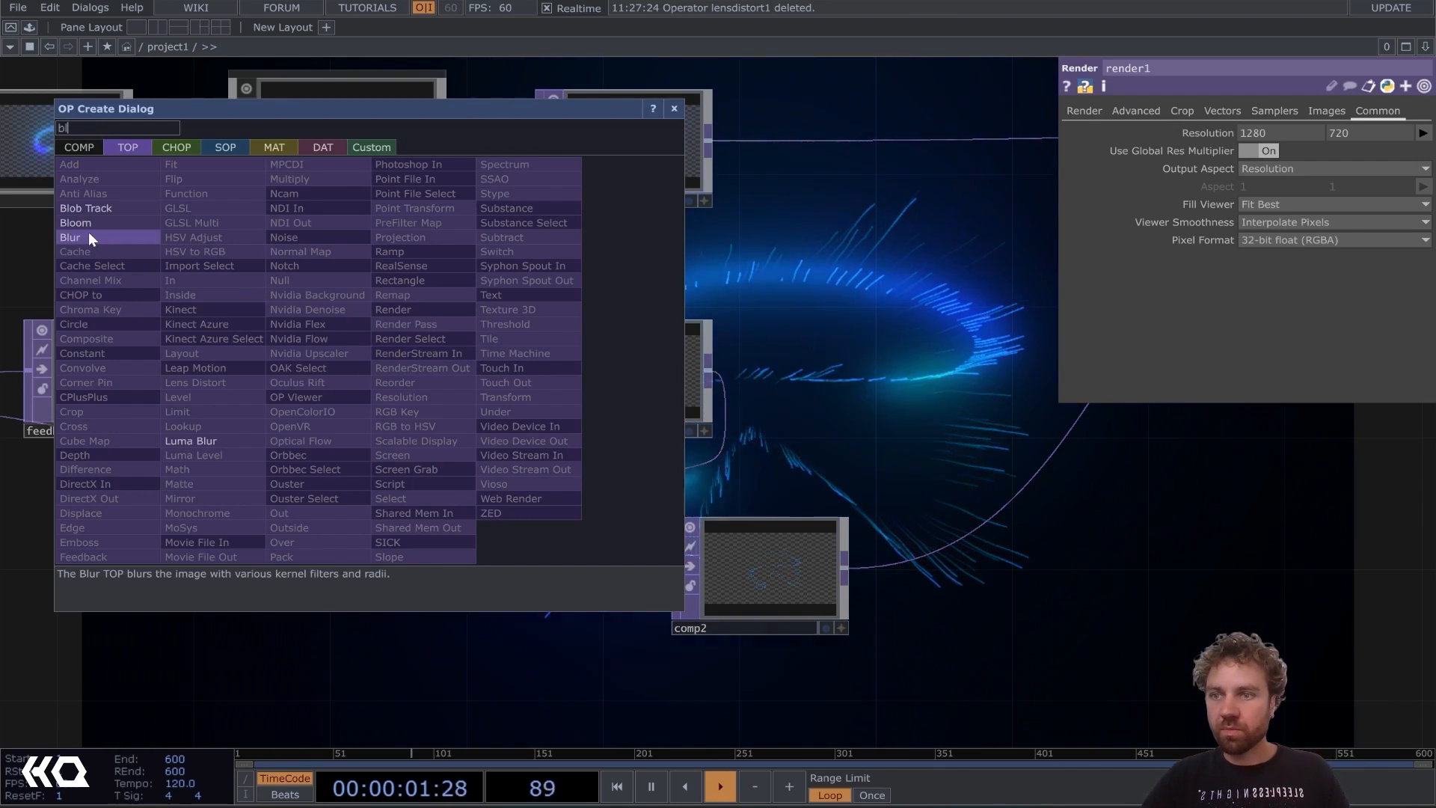
click(62, 237)
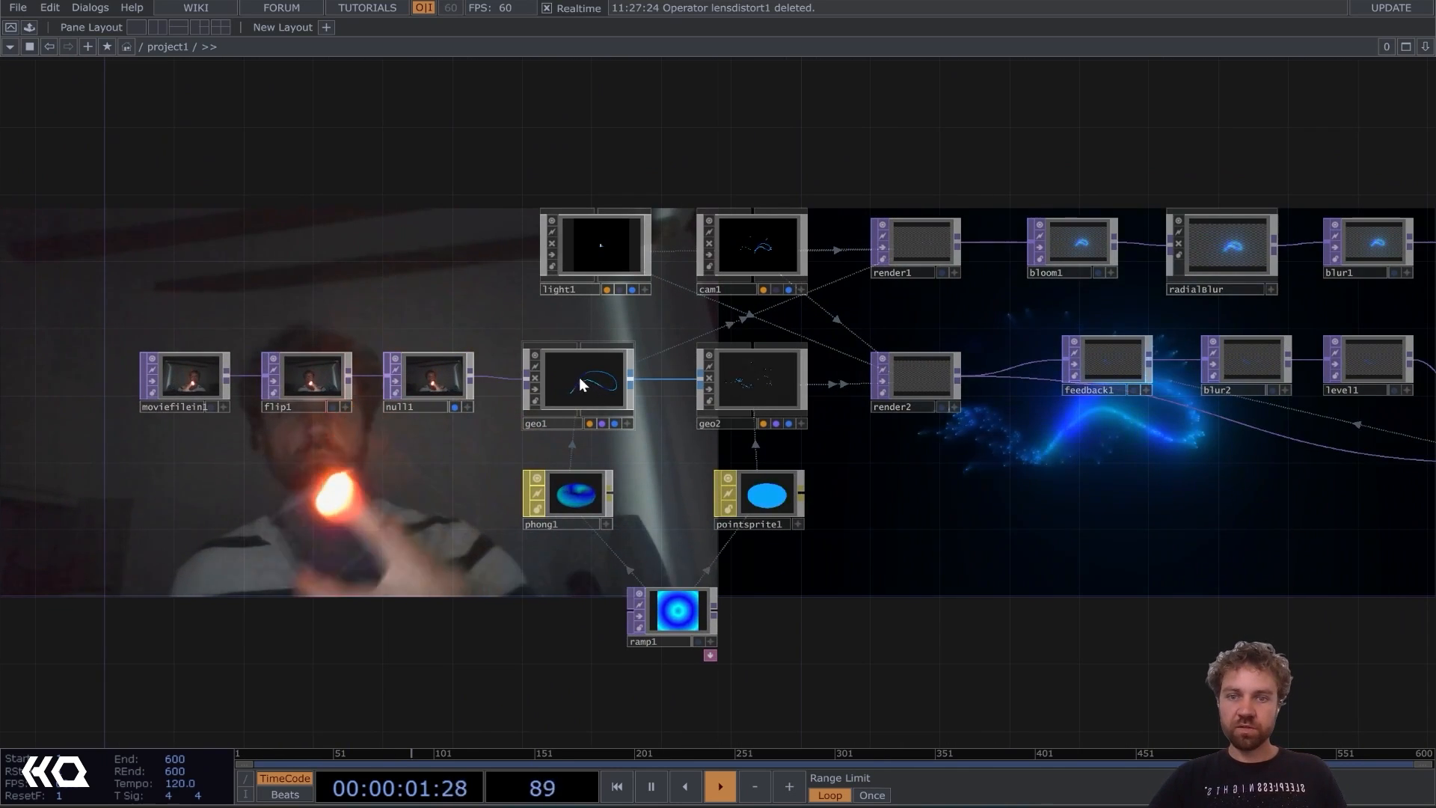
Dive into geo2 and show particle1's Particle page with birth and lifetime settings.
double_click(581, 380)
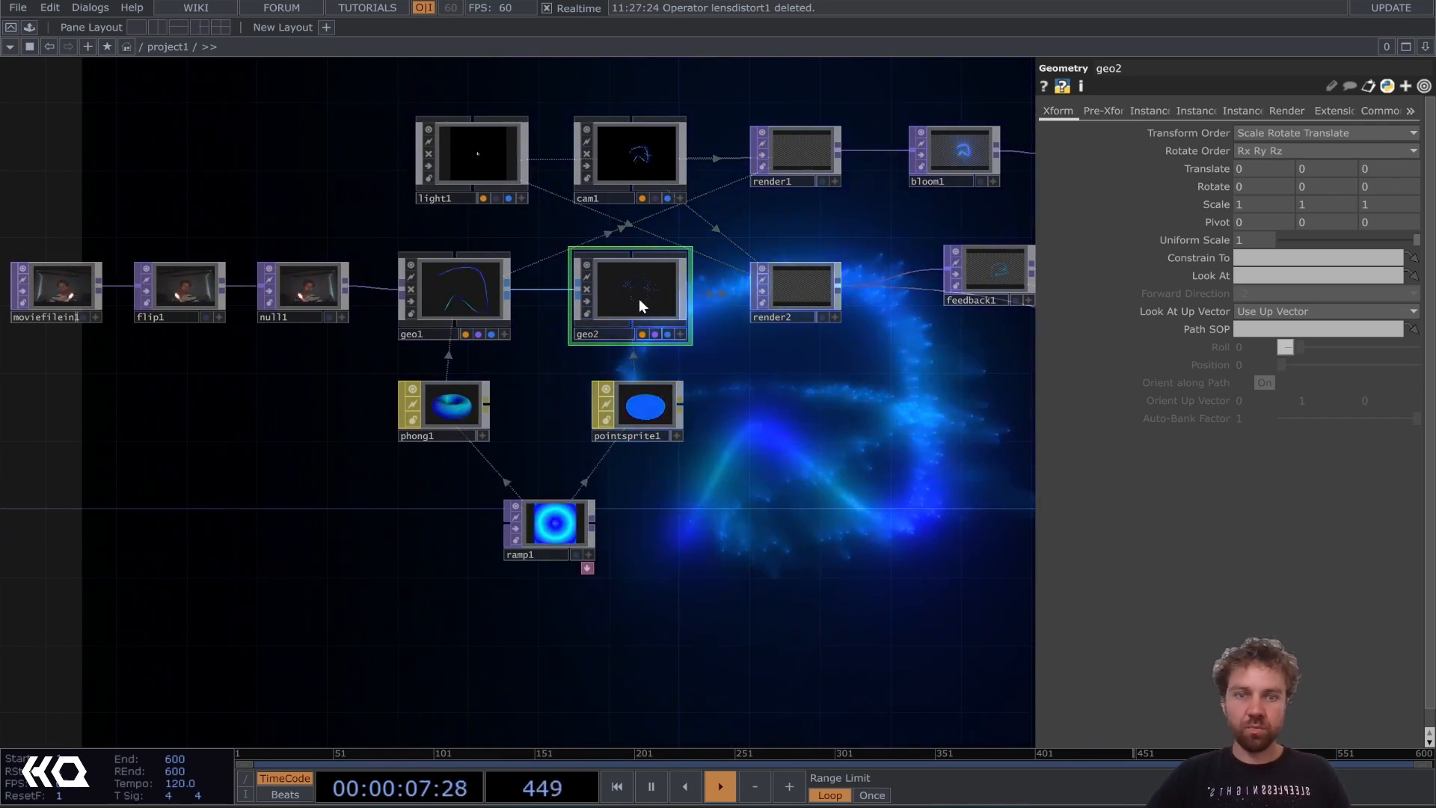
double_click(640, 295)
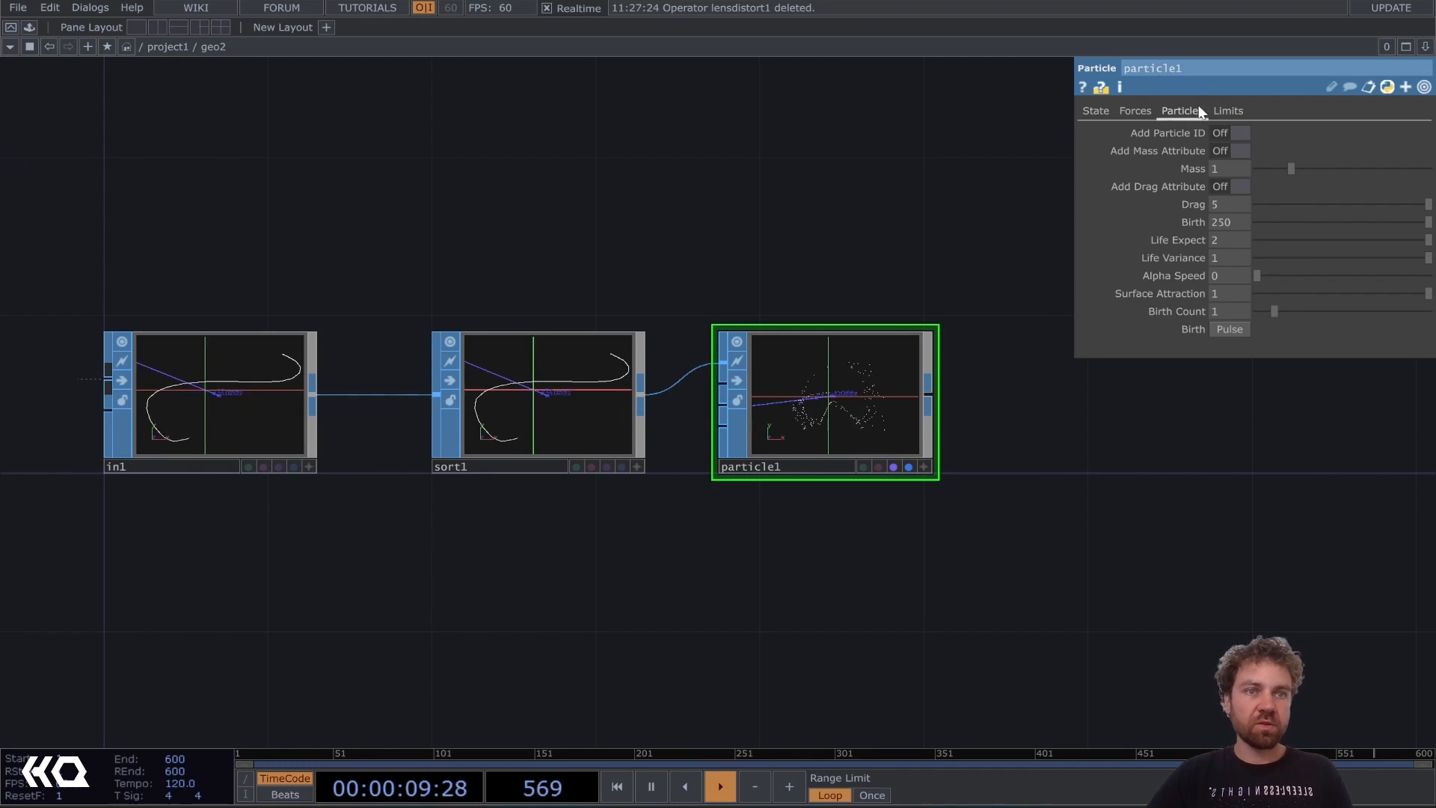
click(1134, 111)
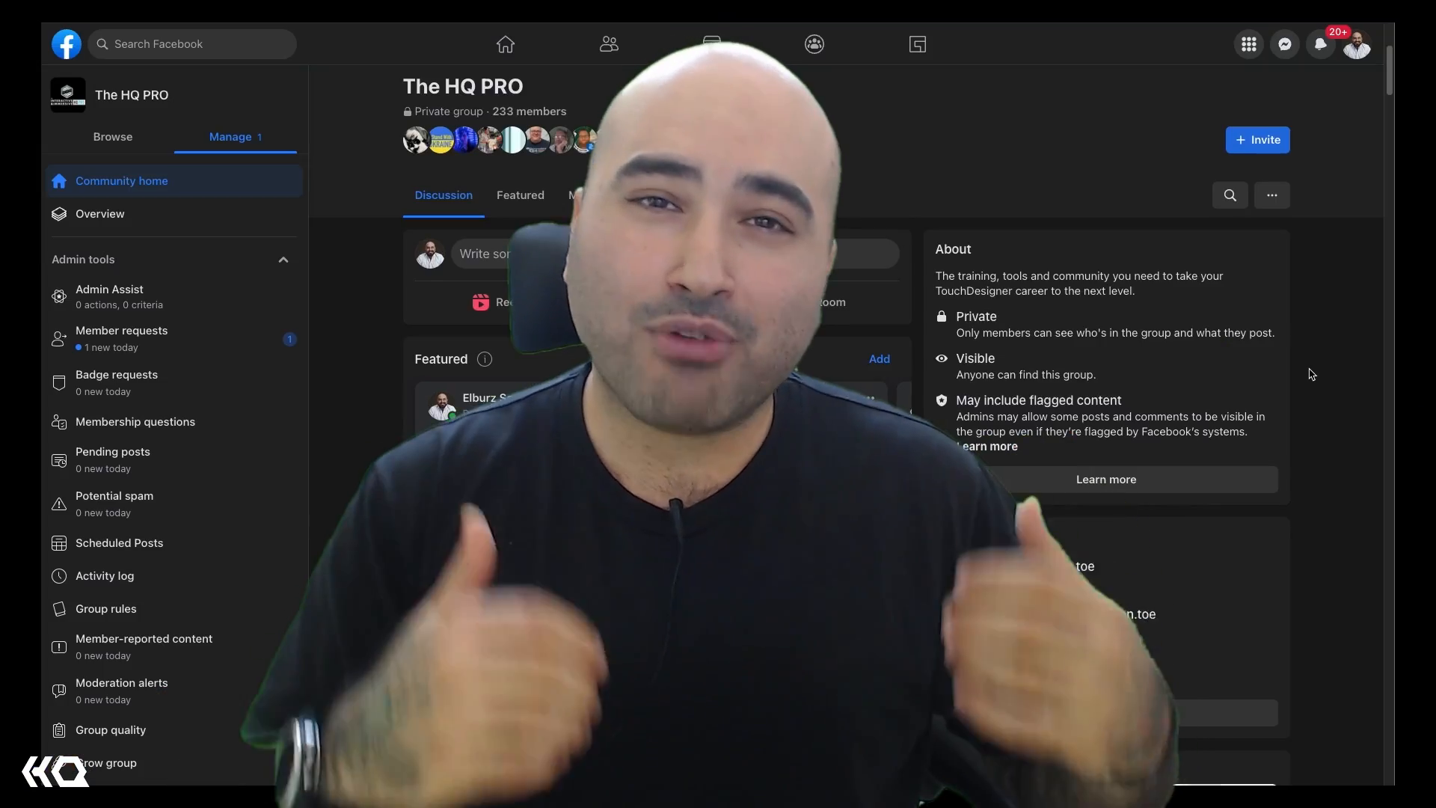
Scroll through The HQ PRO group's discussion posts and shared .toe files.
scroll(down, 3)
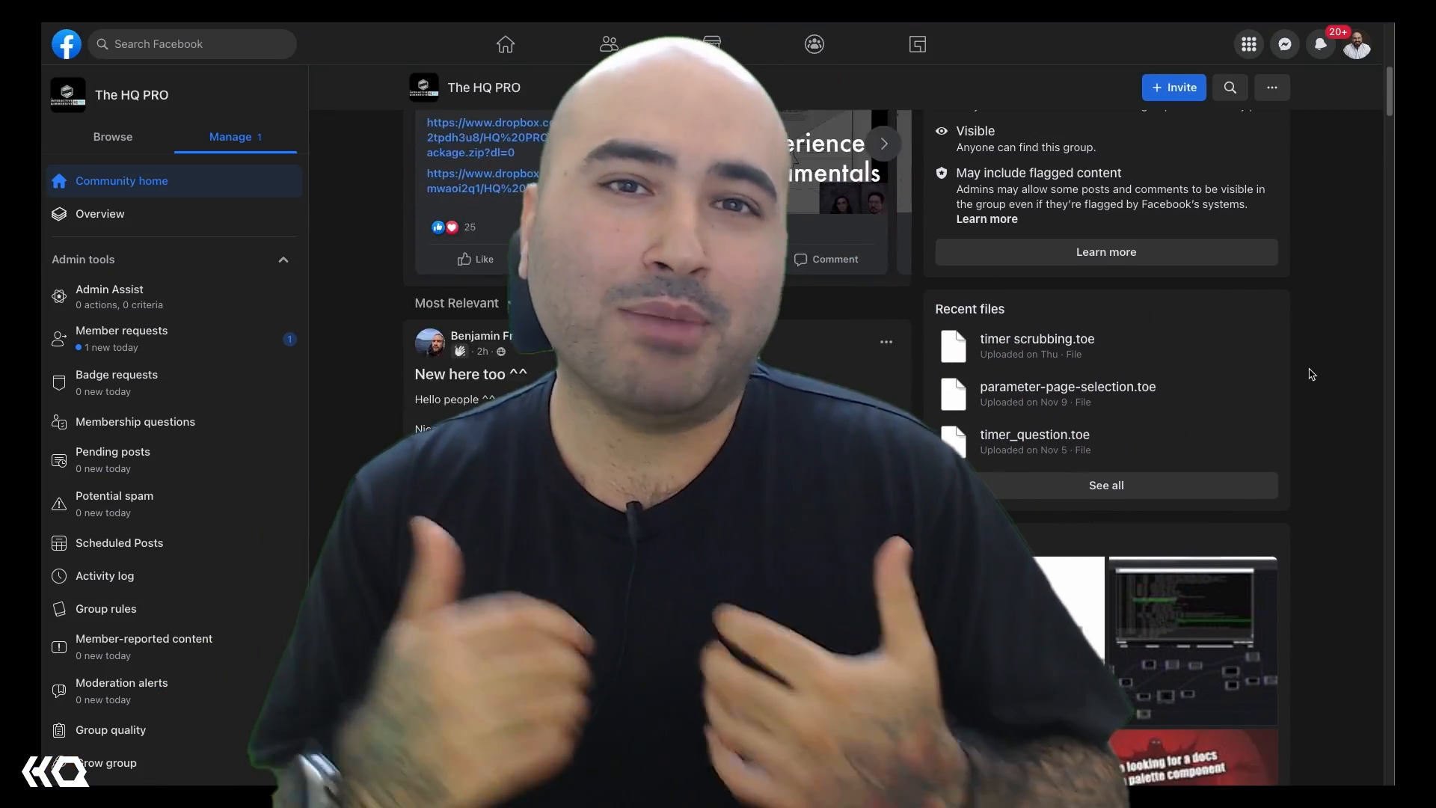
scroll(down, 3)
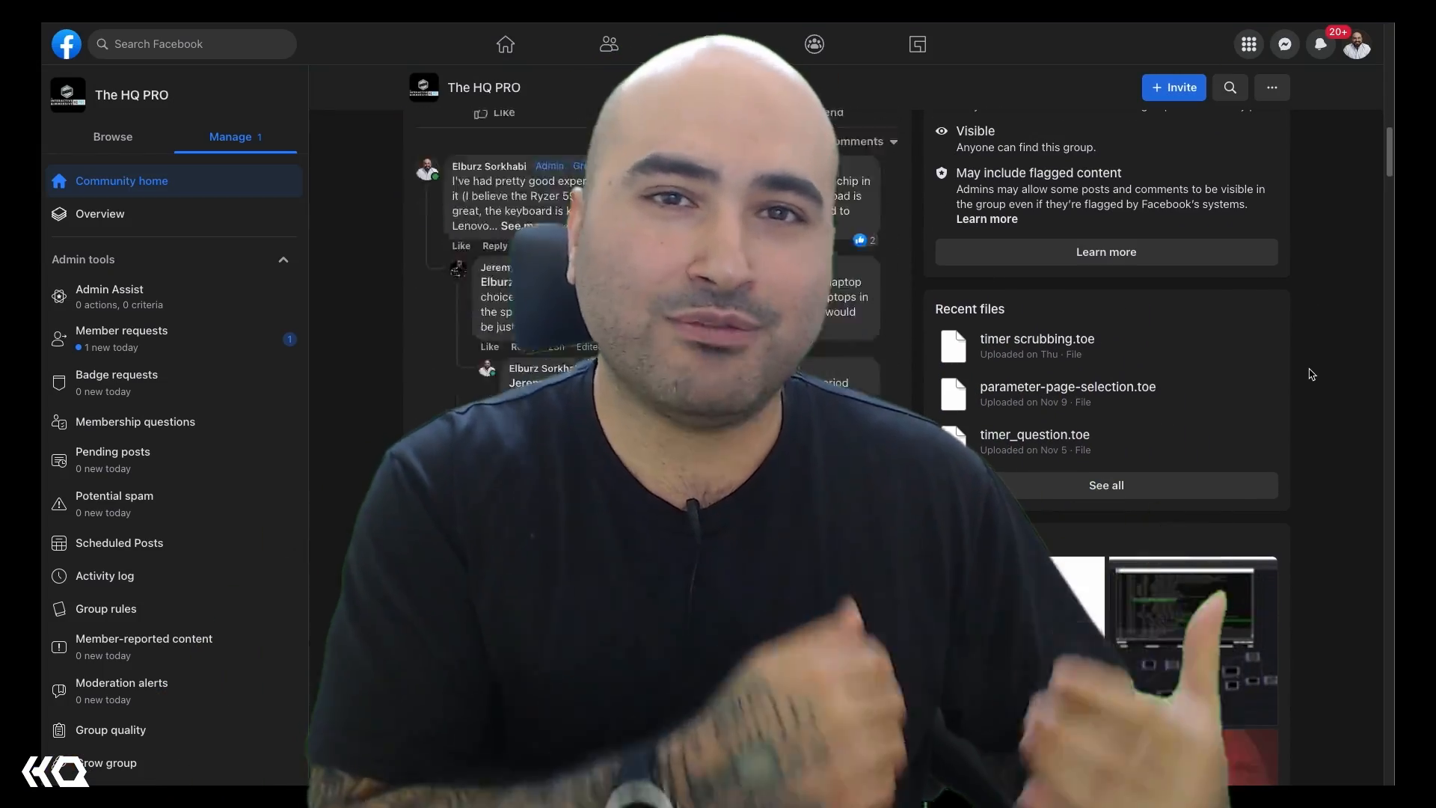